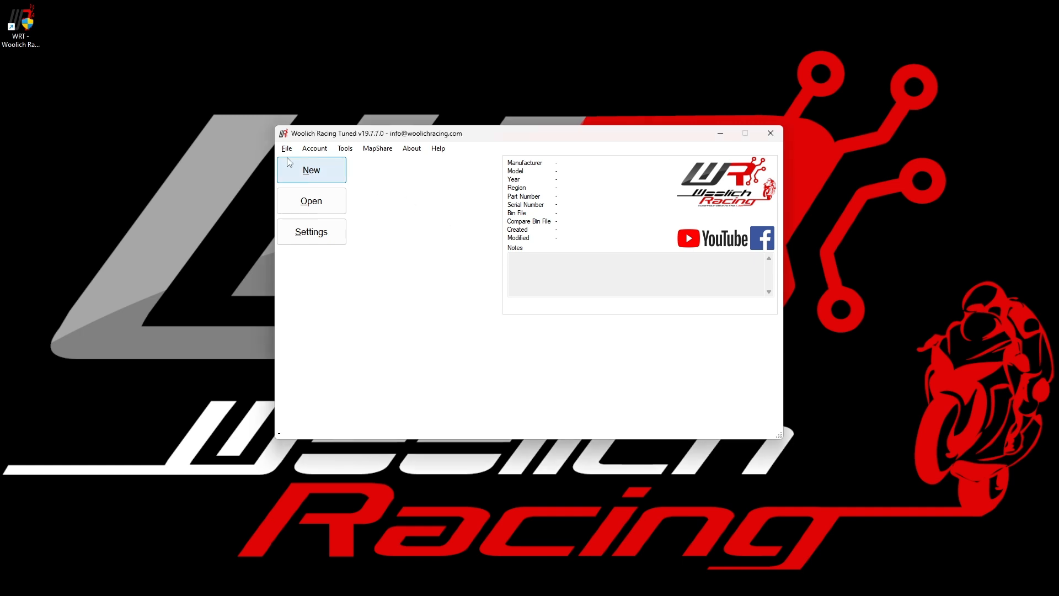
Step: Start a new bin and pick Yamaha, MT-10, 2017-2021 in the Model Selector
{"action": "left_click", "coordinate": [285, 148]}
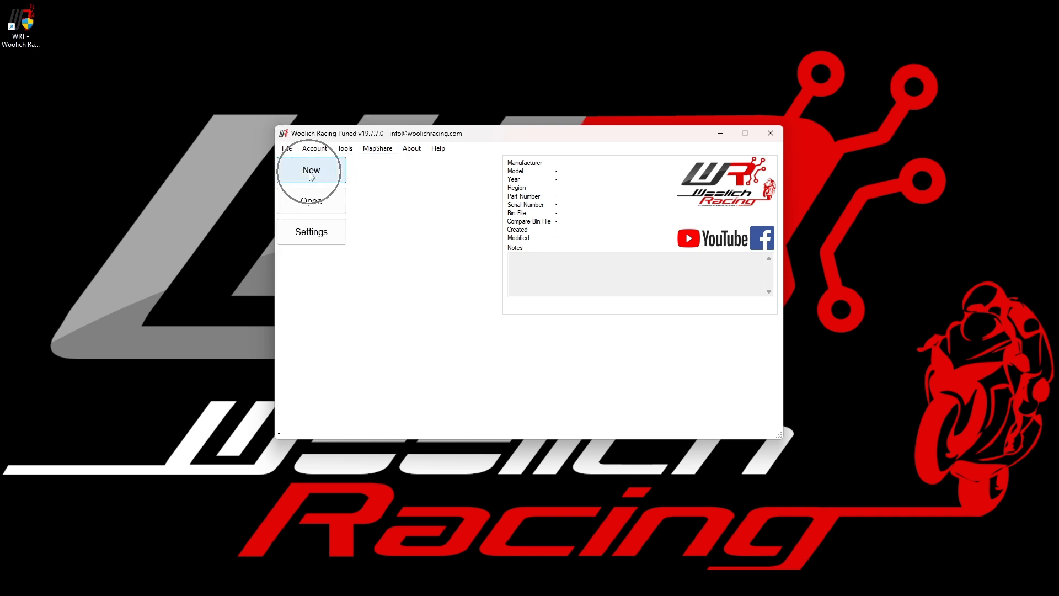
{"action": "left_click", "coordinate": [311, 170]}
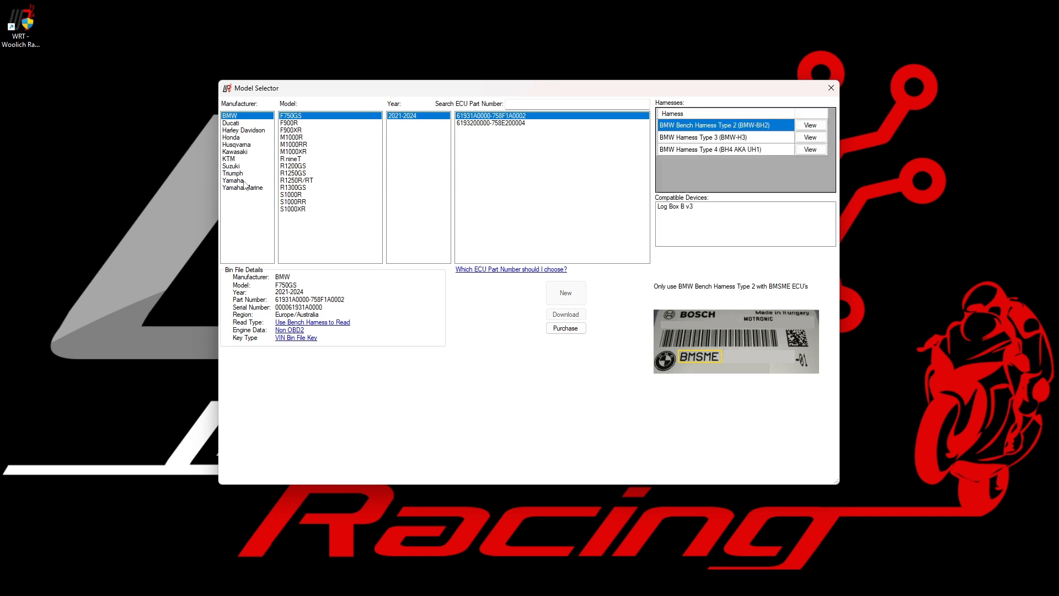
{"action": "left_click", "coordinate": [232, 180]}
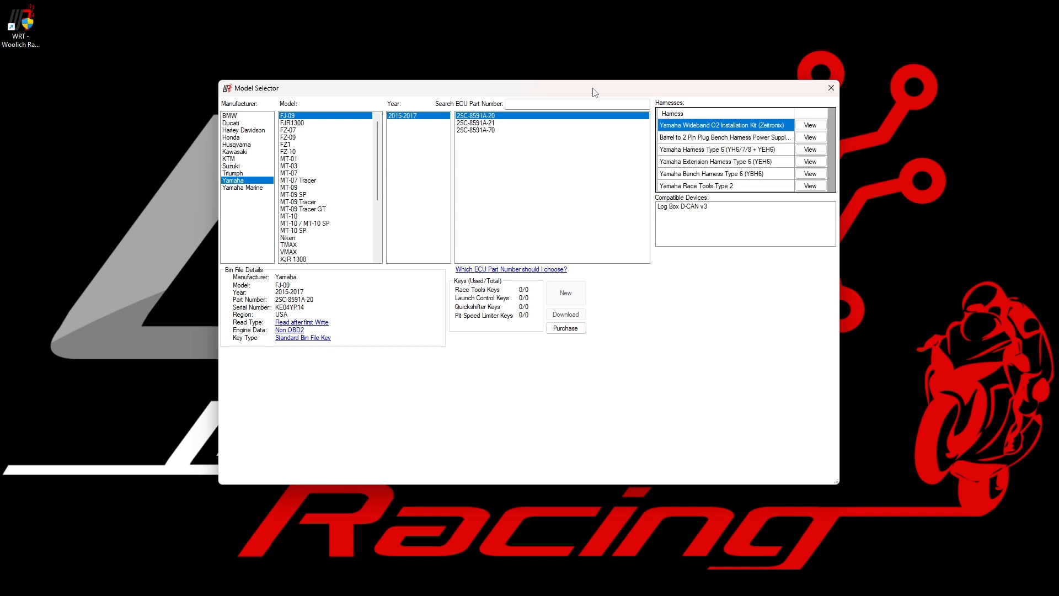
{"action": "mouse_move", "coordinate": [326, 177]}
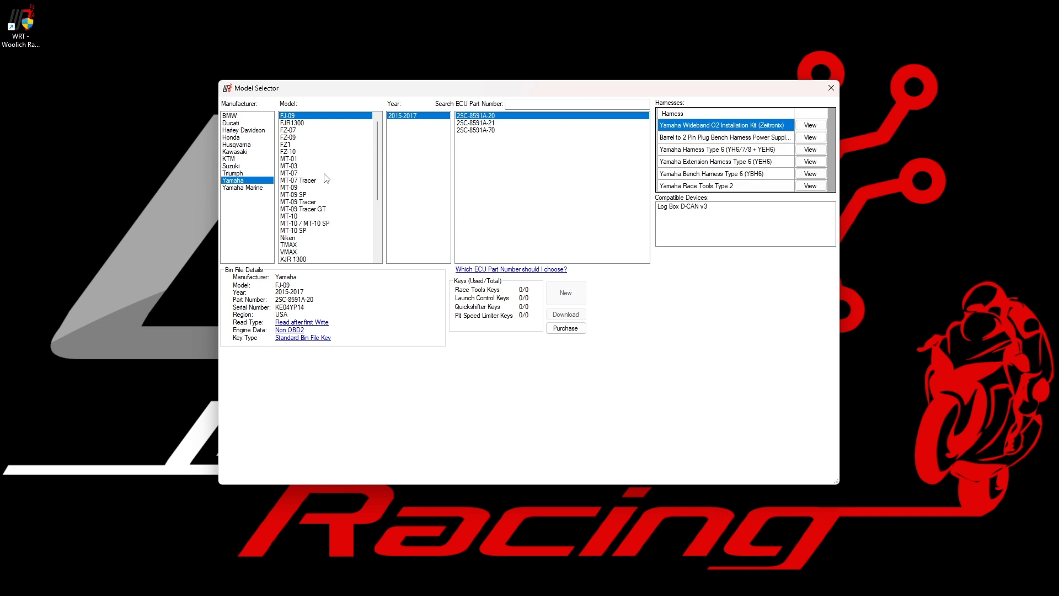
{"action": "left_click", "coordinate": [289, 216]}
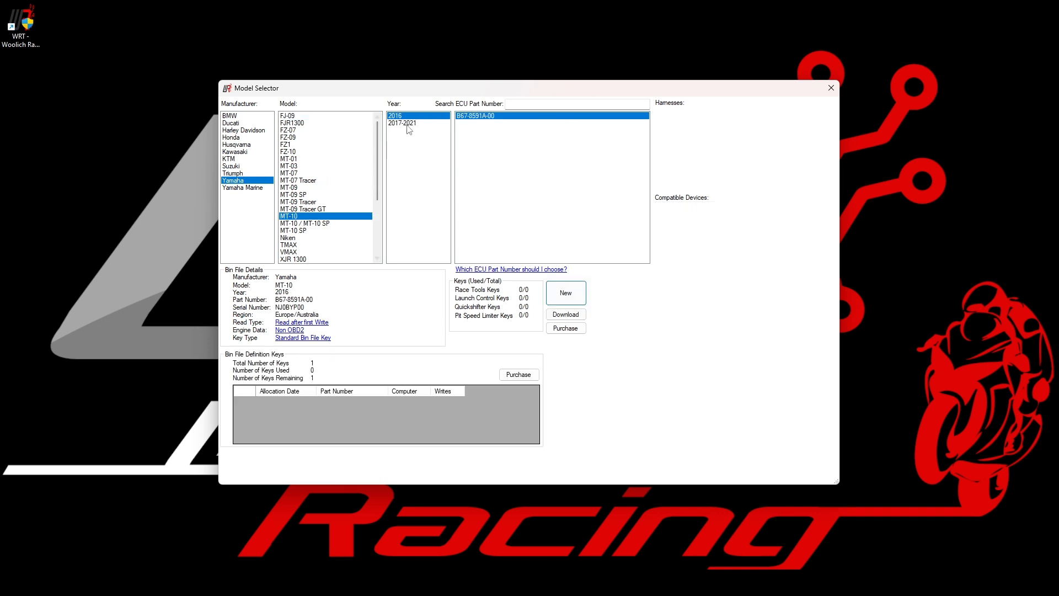
{"action": "left_click", "coordinate": [402, 122]}
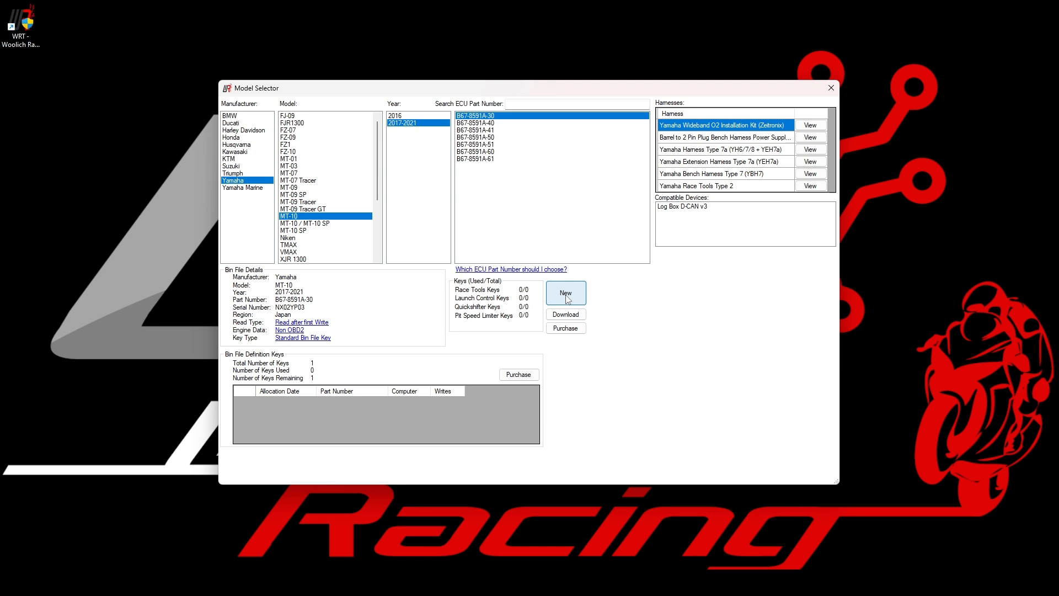
{"action": "mouse_move", "coordinate": [651, 282]}
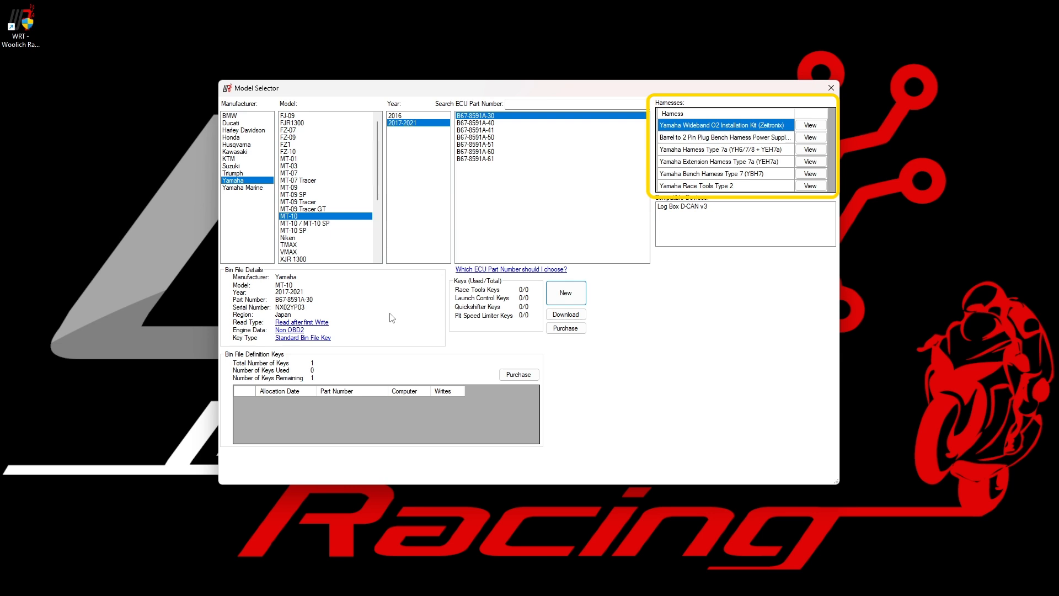
{"action": "mouse_move", "coordinate": [772, 160]}
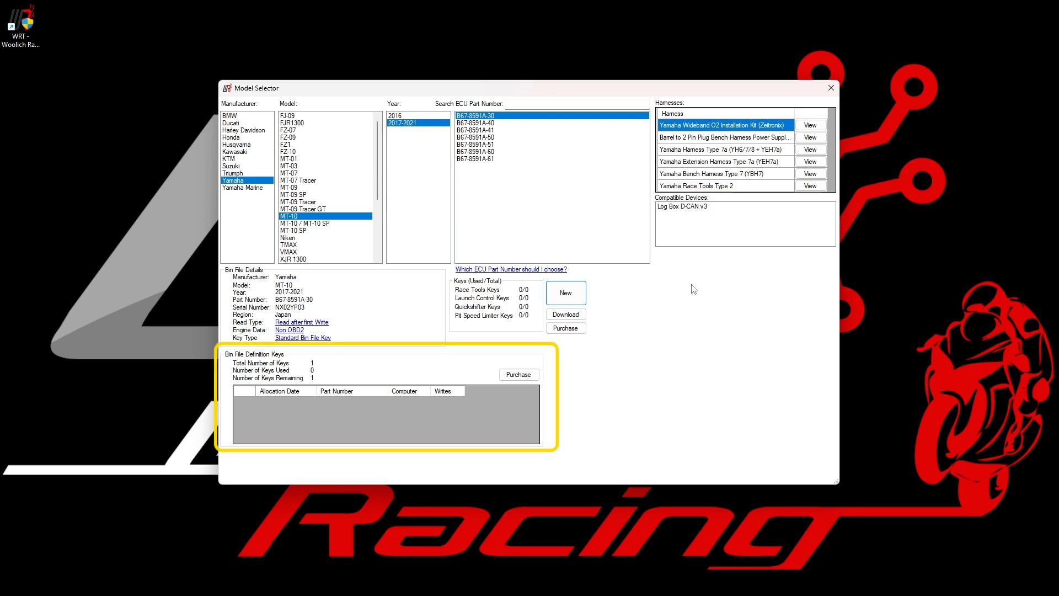
{"action": "mouse_move", "coordinate": [351, 372]}
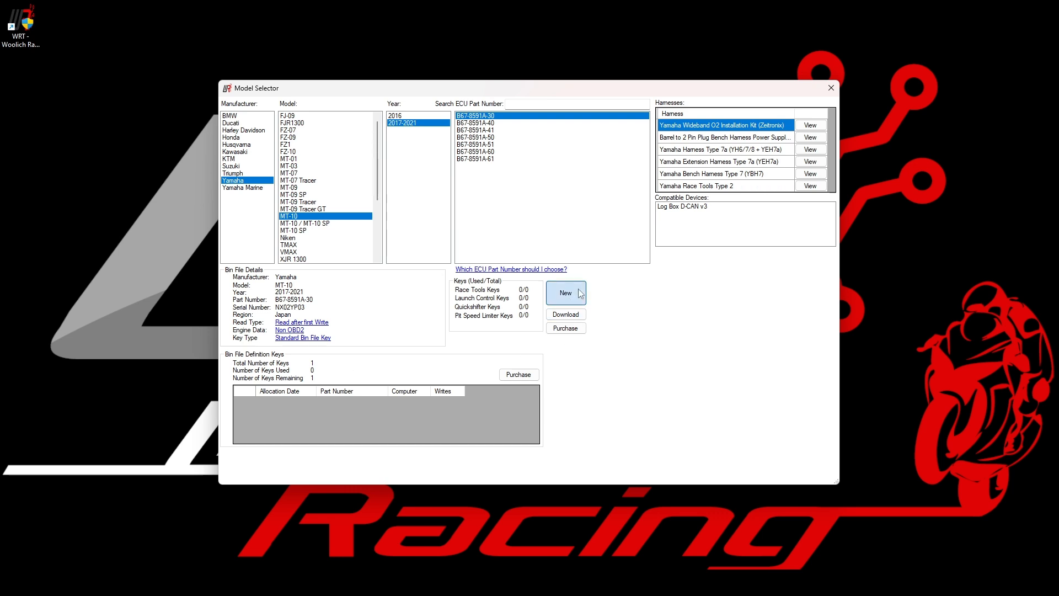
Step: Create the new MT-10 bin file from the selected model
{"action": "left_click", "coordinate": [566, 293]}
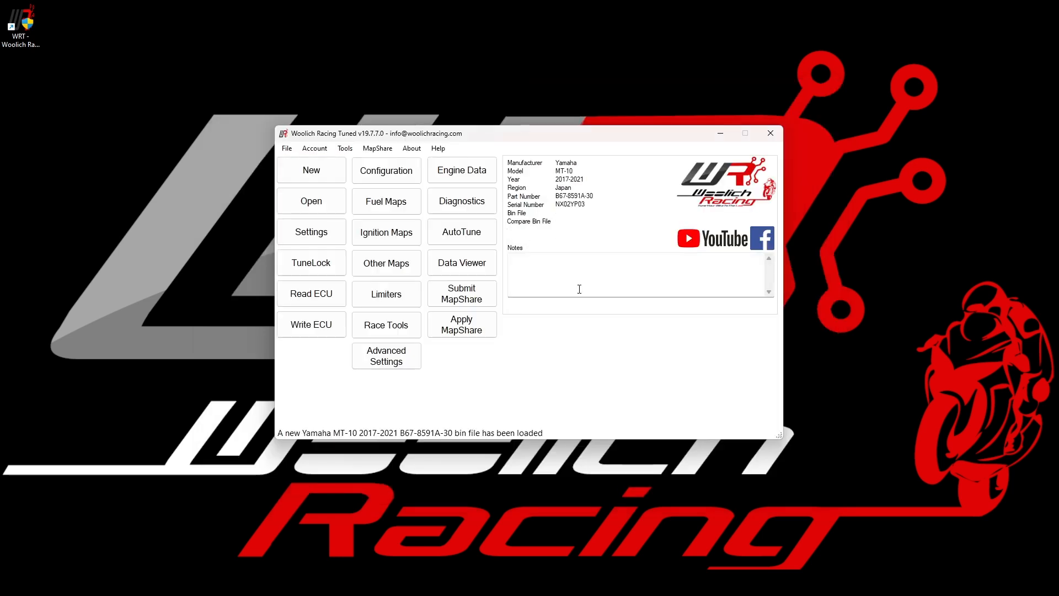
{"action": "mouse_move", "coordinate": [585, 289]}
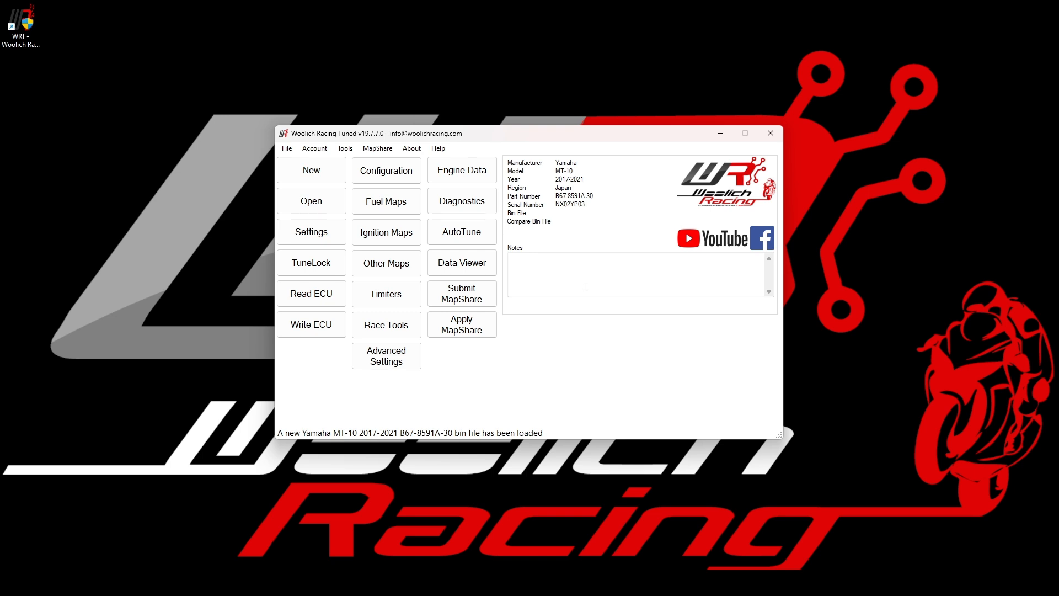
{"action": "mouse_move", "coordinate": [302, 197]}
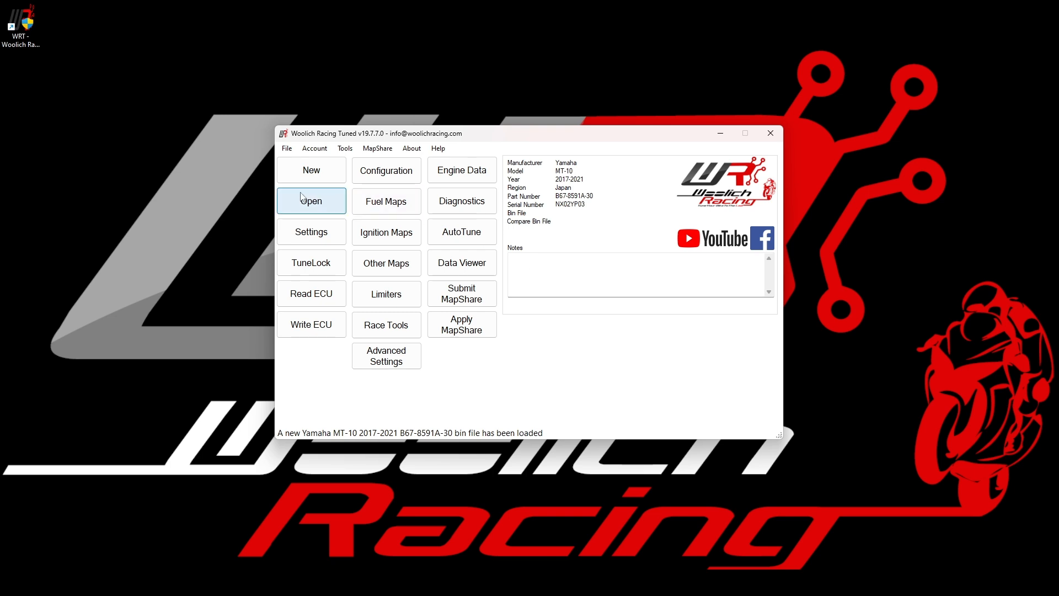
{"action": "left_click", "coordinate": [286, 148]}
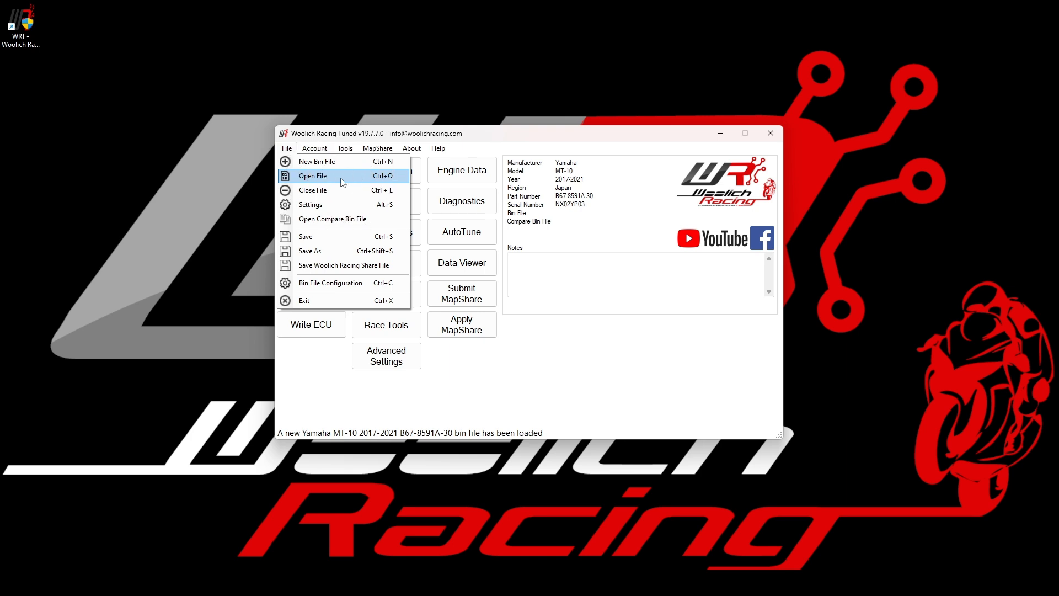
{"action": "left_click", "coordinate": [311, 175]}
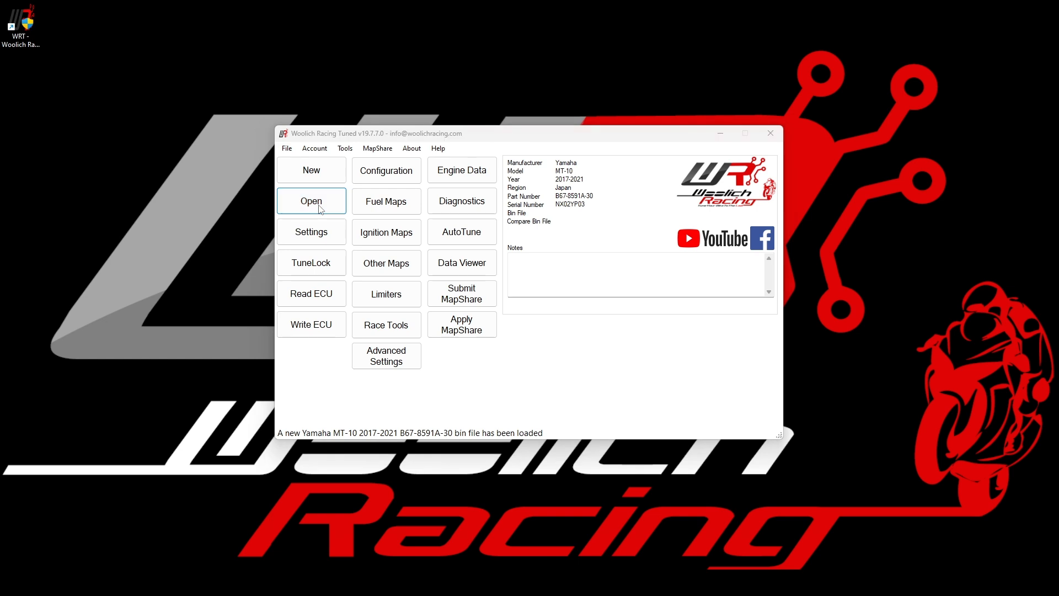
Step: Open the saved tune B67-8591A-30 Tuned 01.wrb from Downloads
{"action": "left_click", "coordinate": [311, 201]}
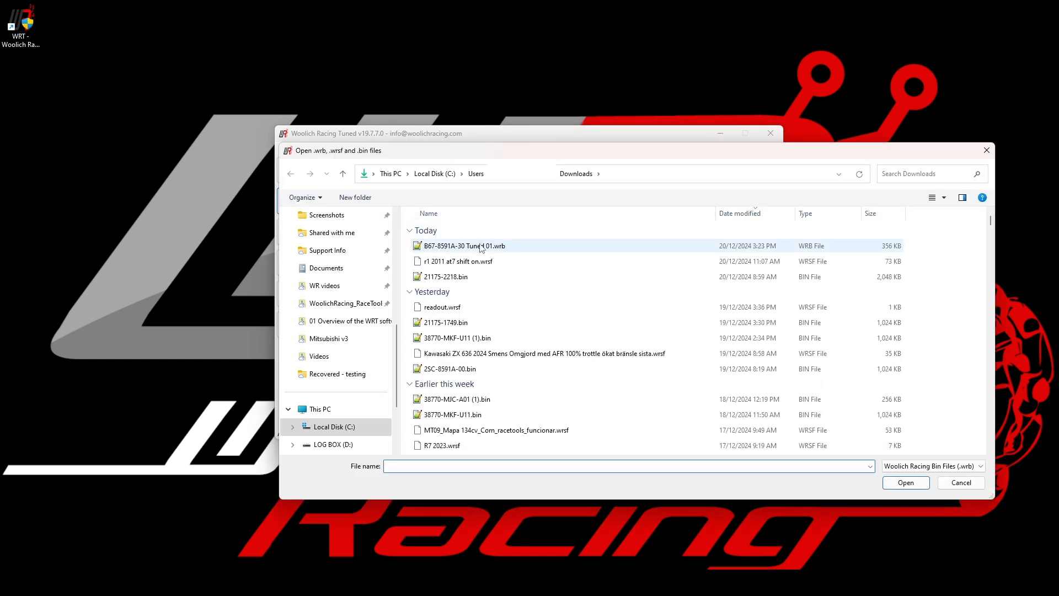
{"action": "left_click", "coordinate": [463, 245]}
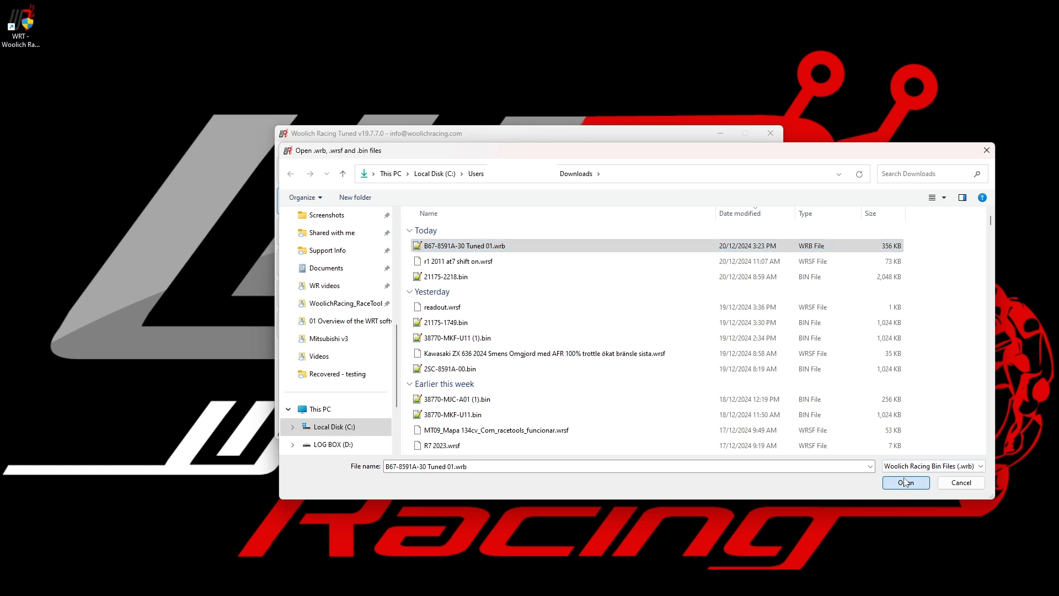
{"action": "left_click", "coordinate": [905, 483]}
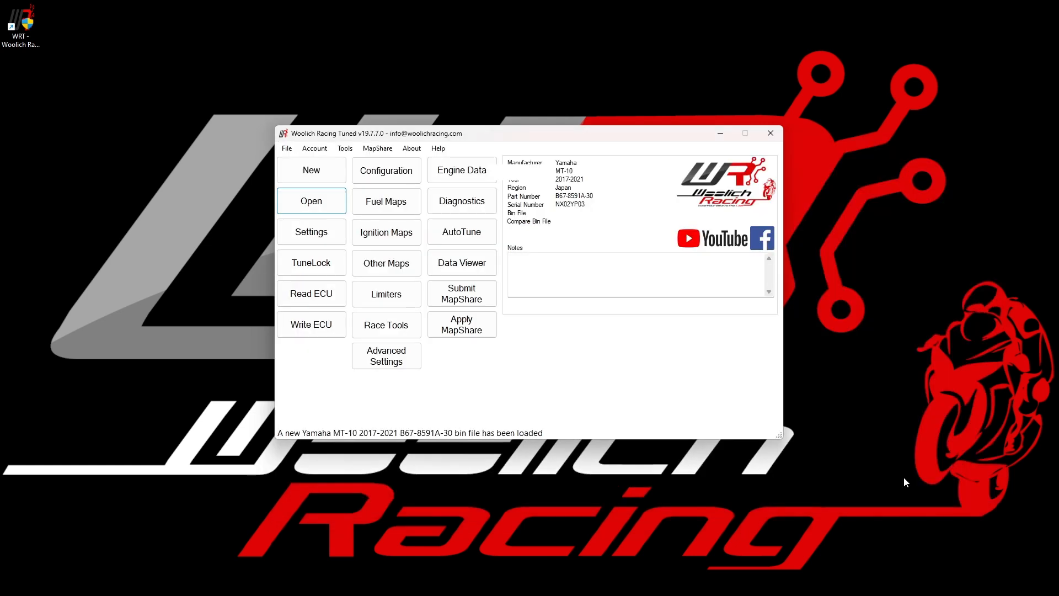
{"action": "left_click", "coordinate": [311, 201]}
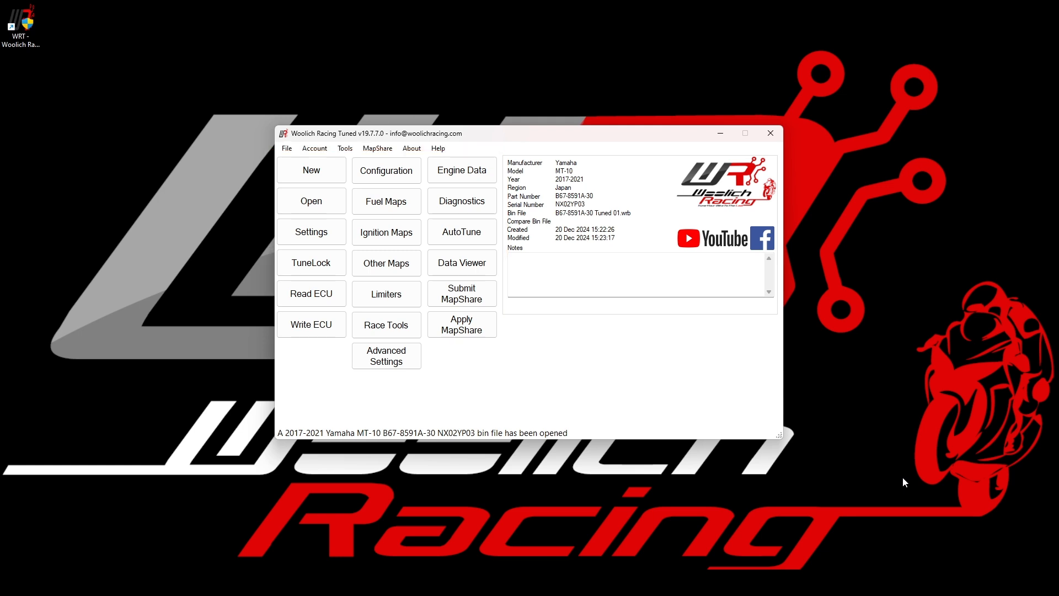
{"action": "mouse_move", "coordinate": [389, 208]}
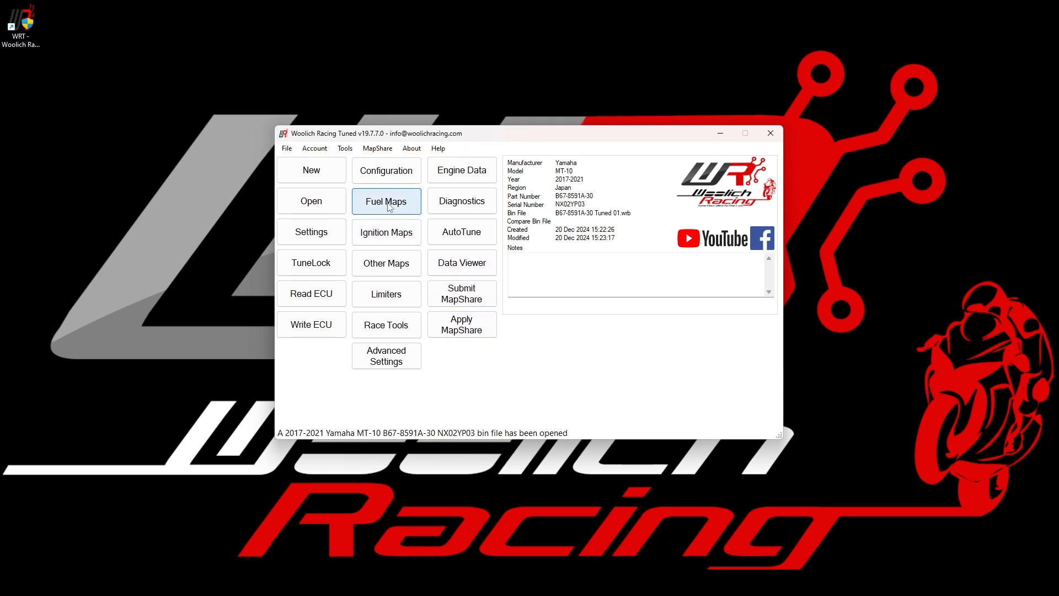
Step: Bring up the Fuel Maps Editor and look over its map controls
{"action": "left_click", "coordinate": [386, 201]}
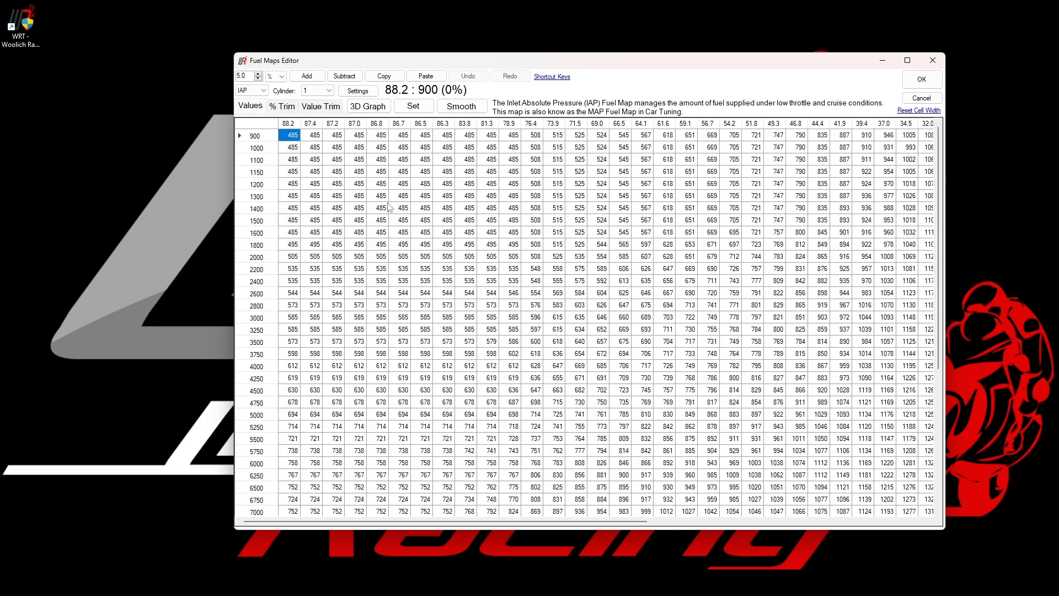
{"action": "mouse_move", "coordinate": [467, 340]}
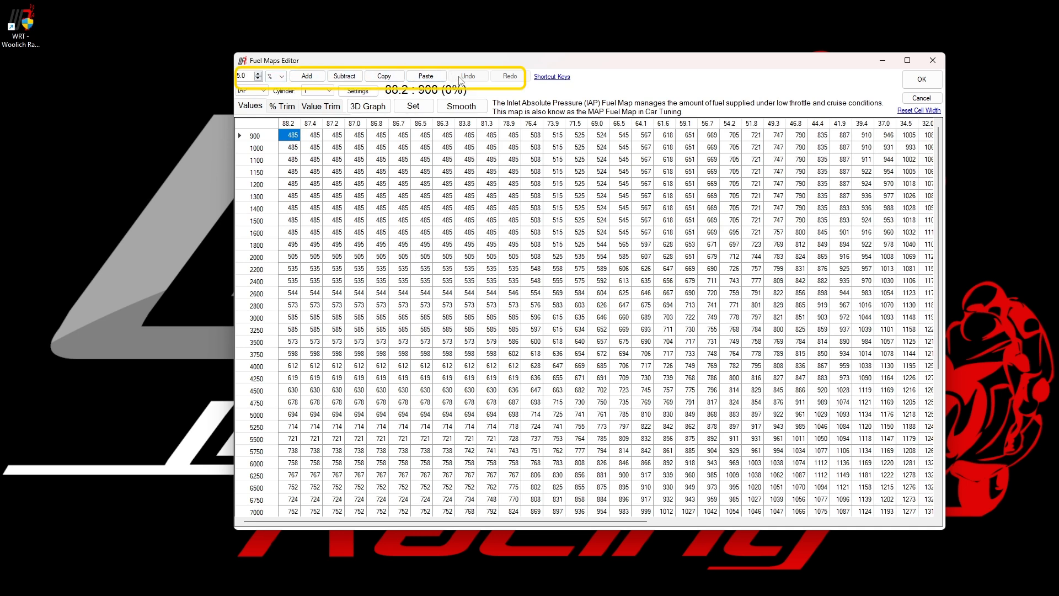
{"action": "left_click", "coordinate": [263, 90]}
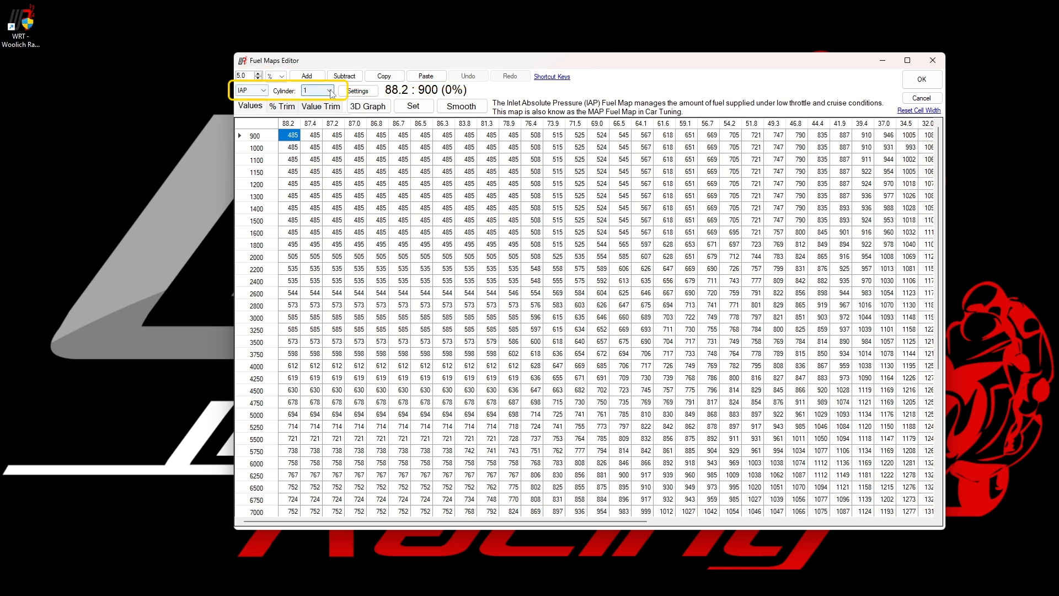
{"action": "left_click", "coordinate": [331, 90]}
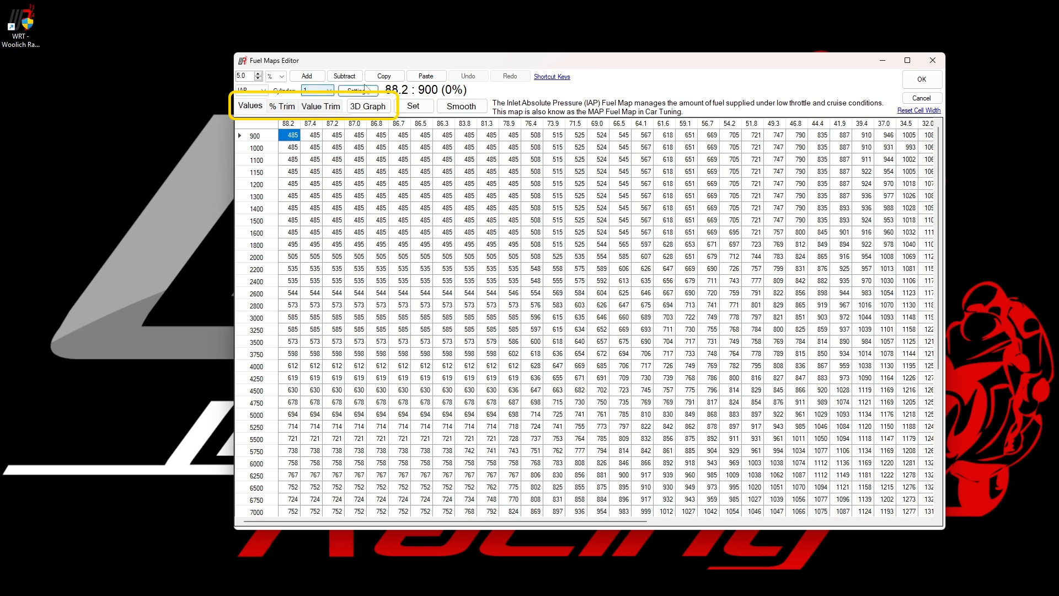
{"action": "mouse_move", "coordinate": [606, 90]}
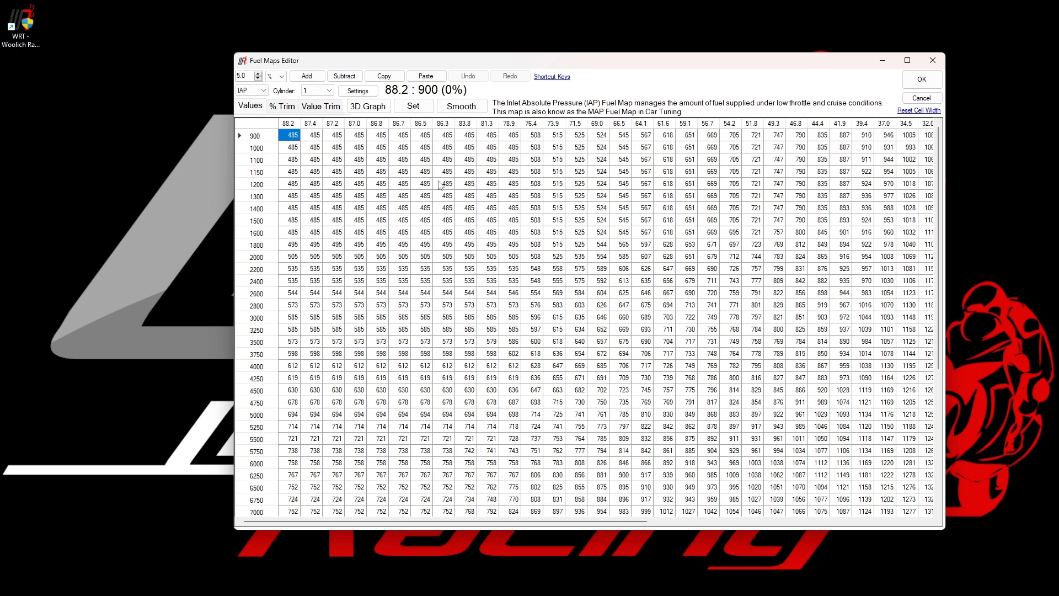
{"action": "left_click", "coordinate": [314, 158]}
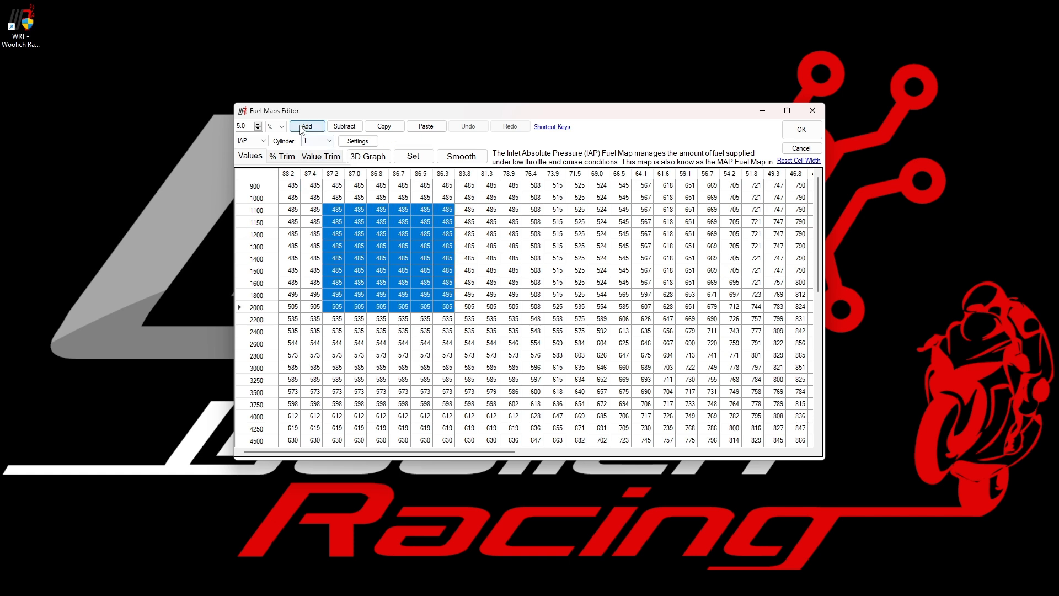
{"action": "left_click", "coordinate": [344, 126]}
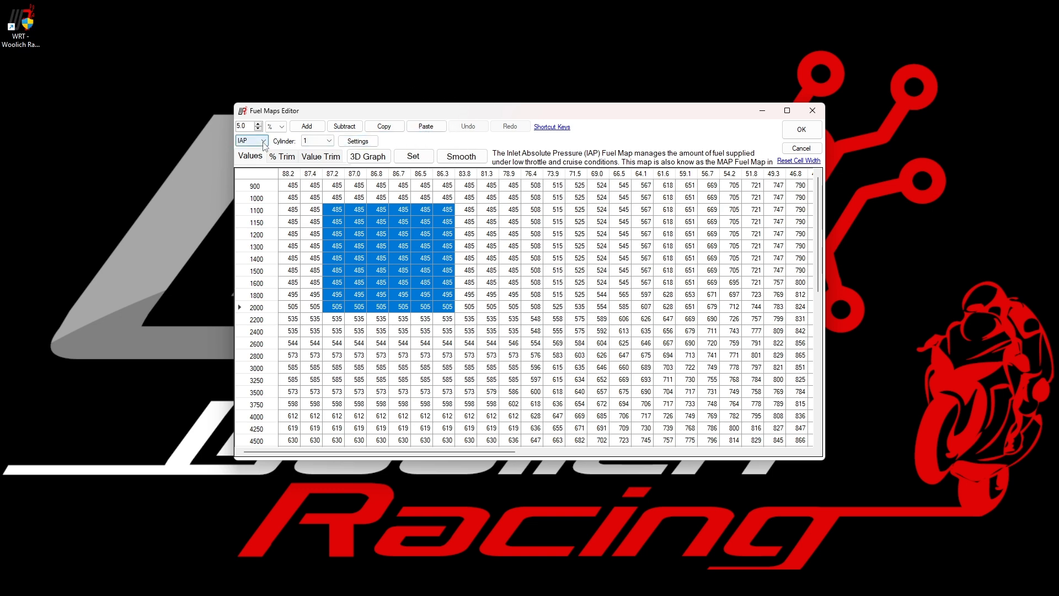
Step: Switch the fuel map type to TPS and back to IAP
{"action": "left_click", "coordinate": [265, 141]}
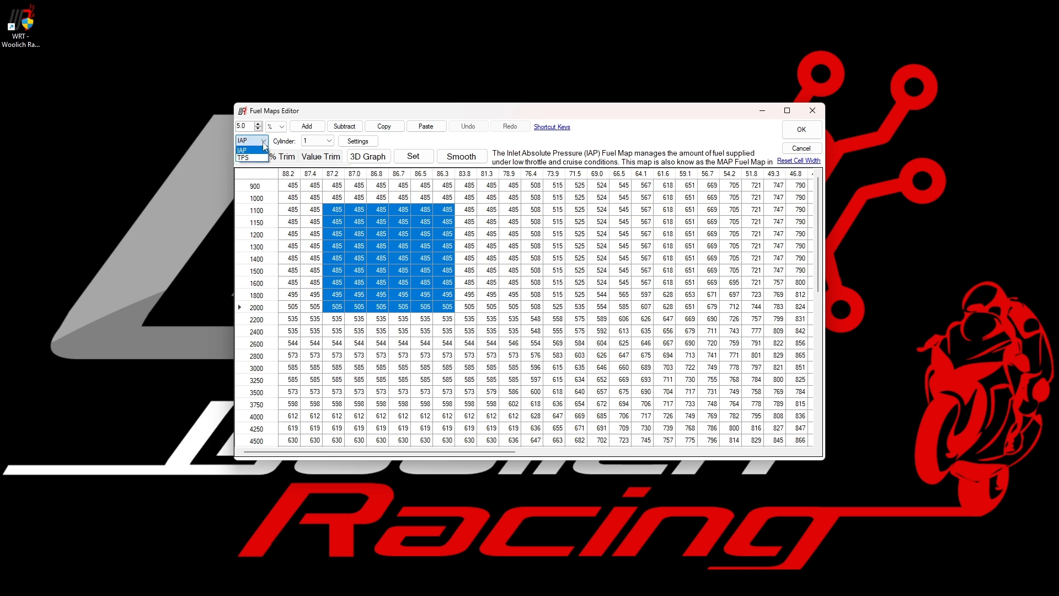
{"action": "mouse_move", "coordinate": [247, 158]}
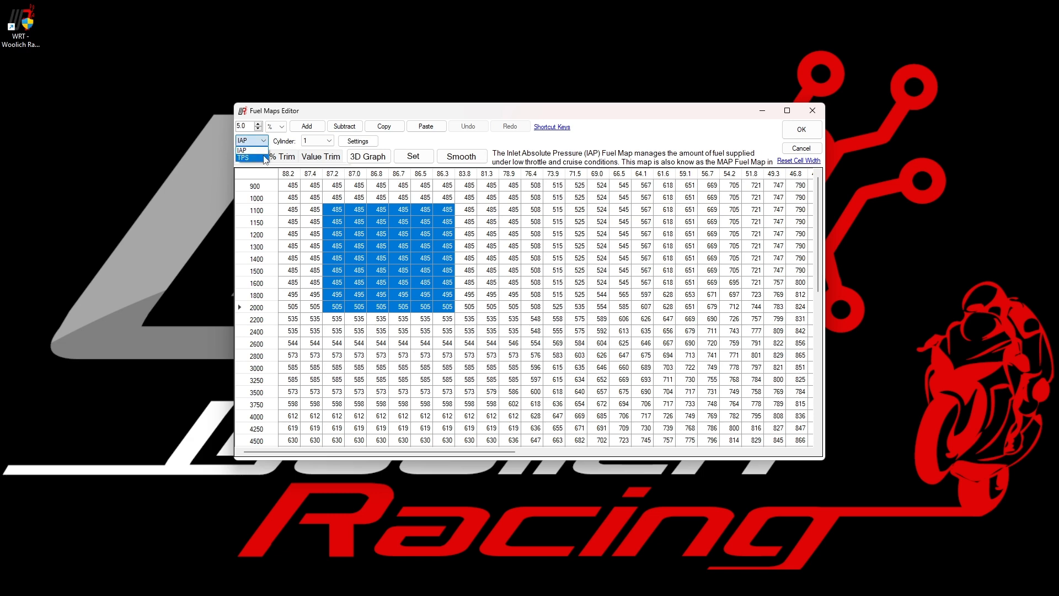
{"action": "left_click", "coordinate": [242, 159]}
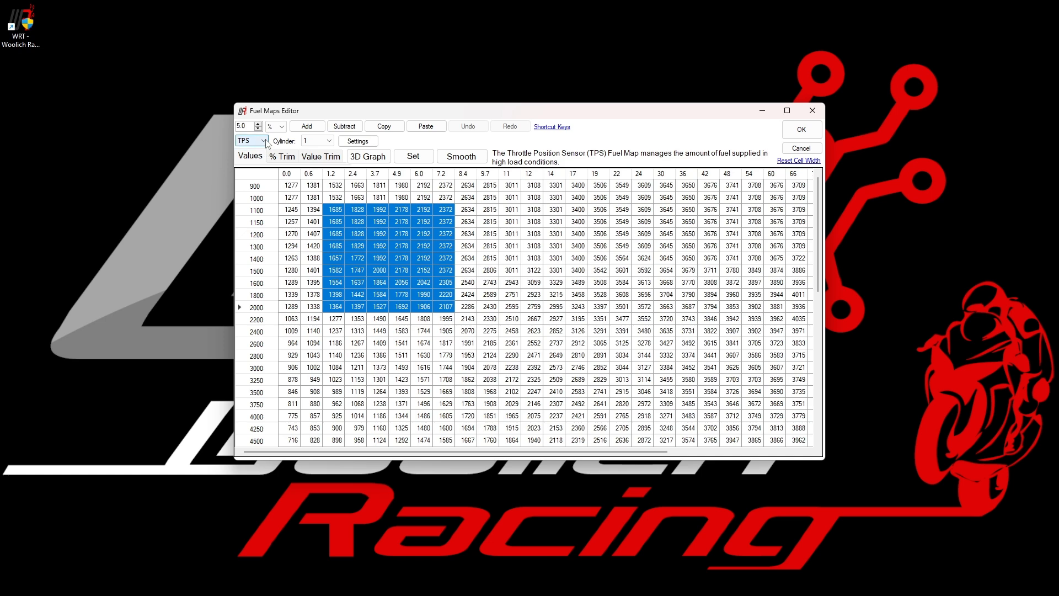
{"action": "left_click", "coordinate": [263, 141]}
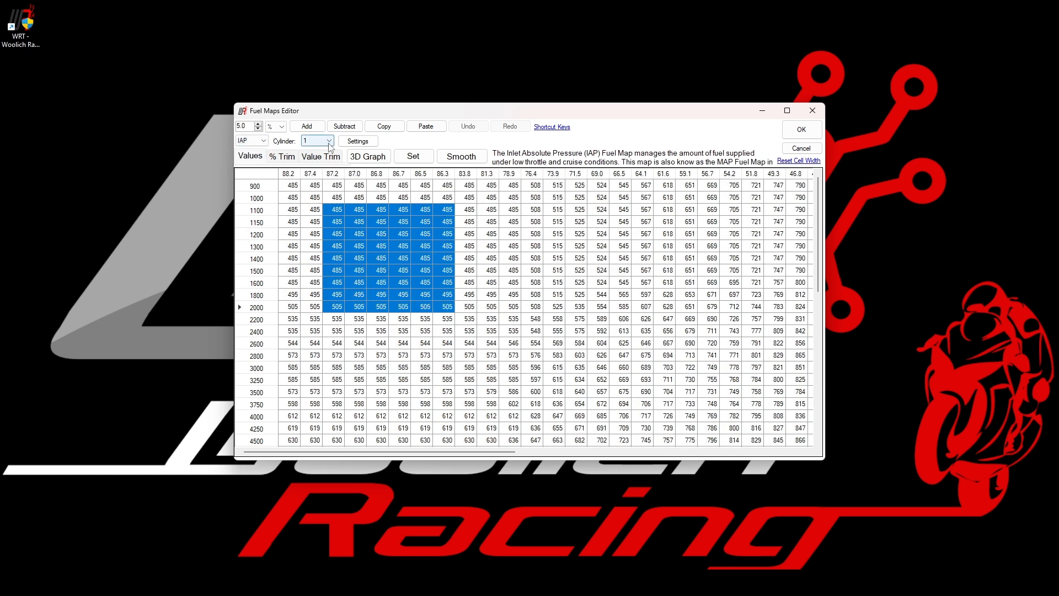
Step: View cylinders 2 and 3 IAP fuel maps, then return to cylinder 1
{"action": "left_click", "coordinate": [329, 141]}
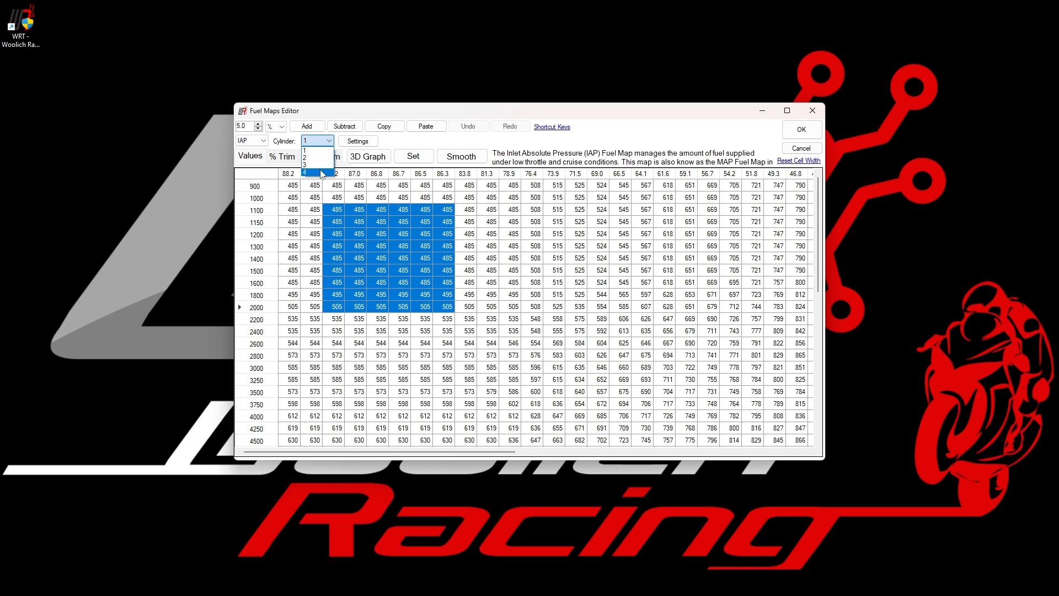
{"action": "left_click", "coordinate": [309, 156]}
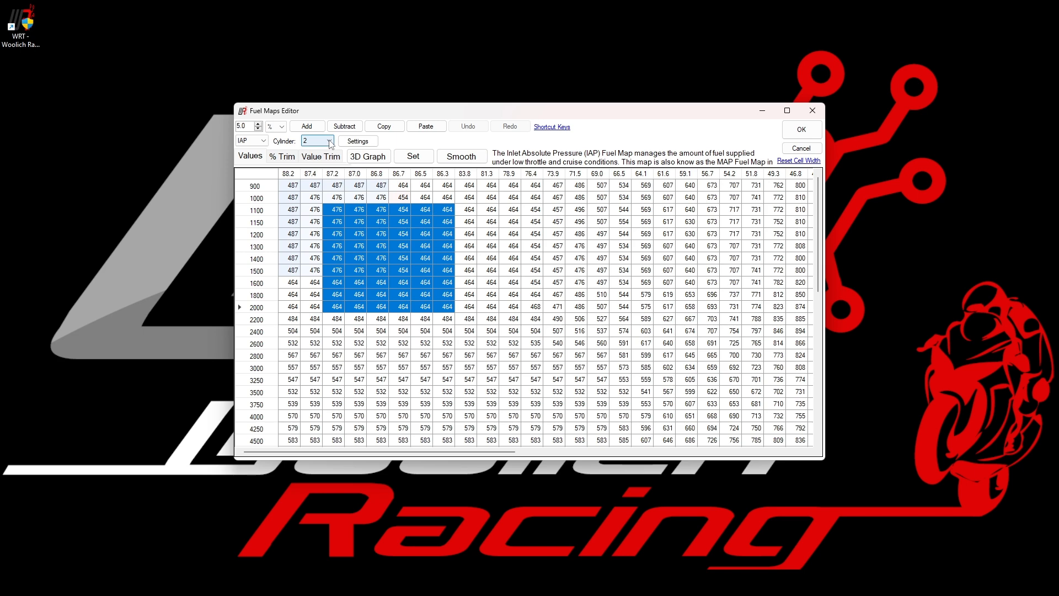
{"action": "left_click", "coordinate": [329, 141]}
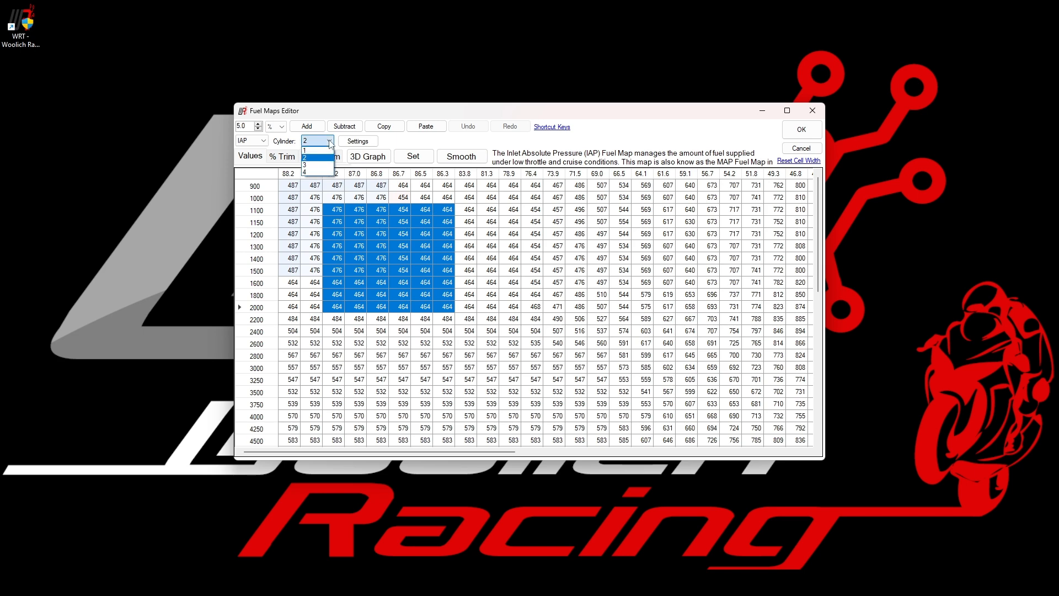
{"action": "left_click", "coordinate": [311, 166]}
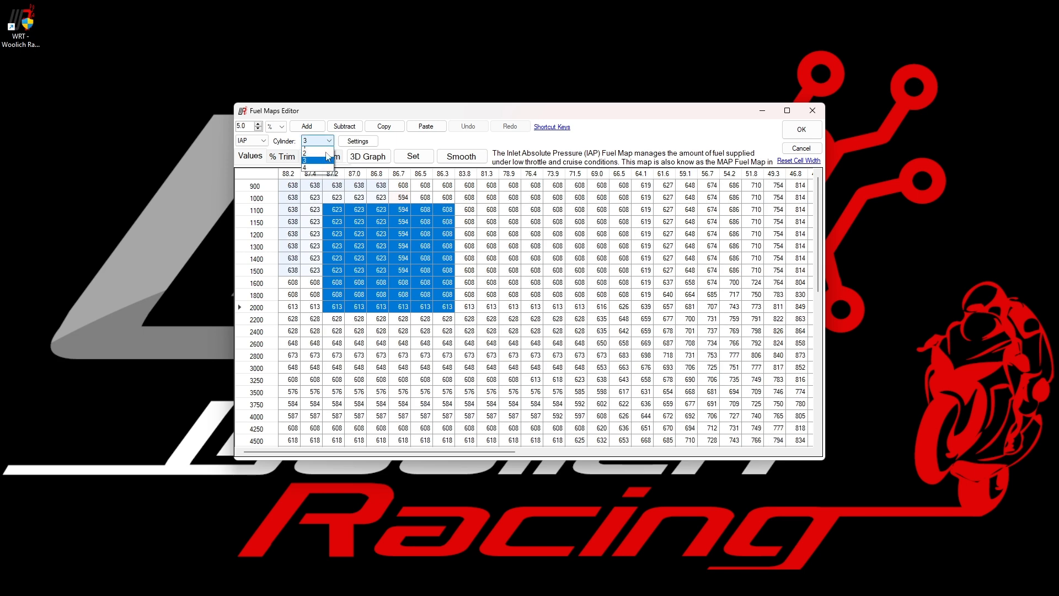
{"action": "left_click", "coordinate": [313, 171]}
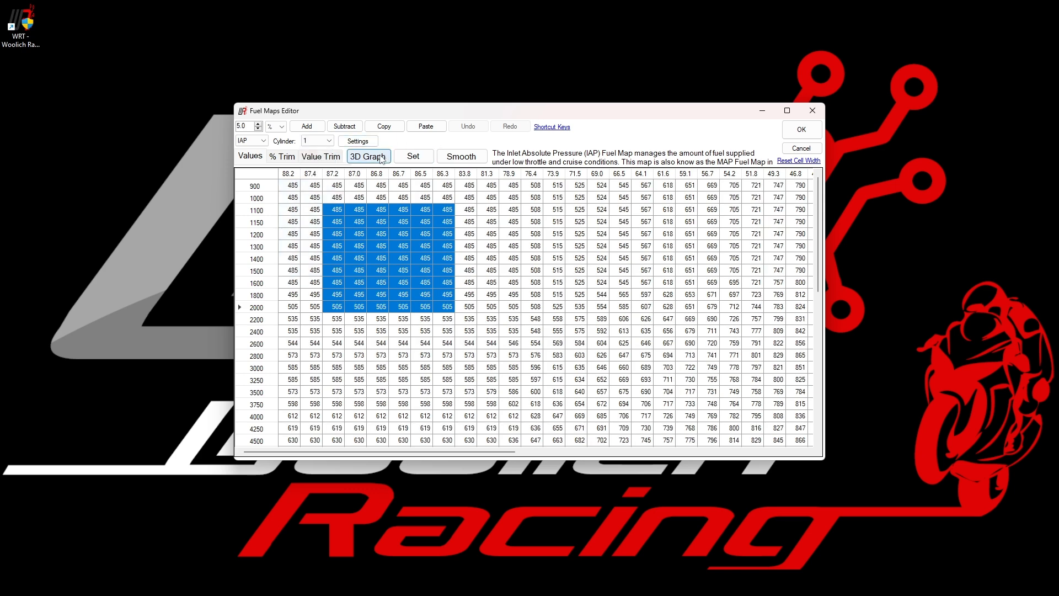
{"action": "left_click", "coordinate": [368, 157]}
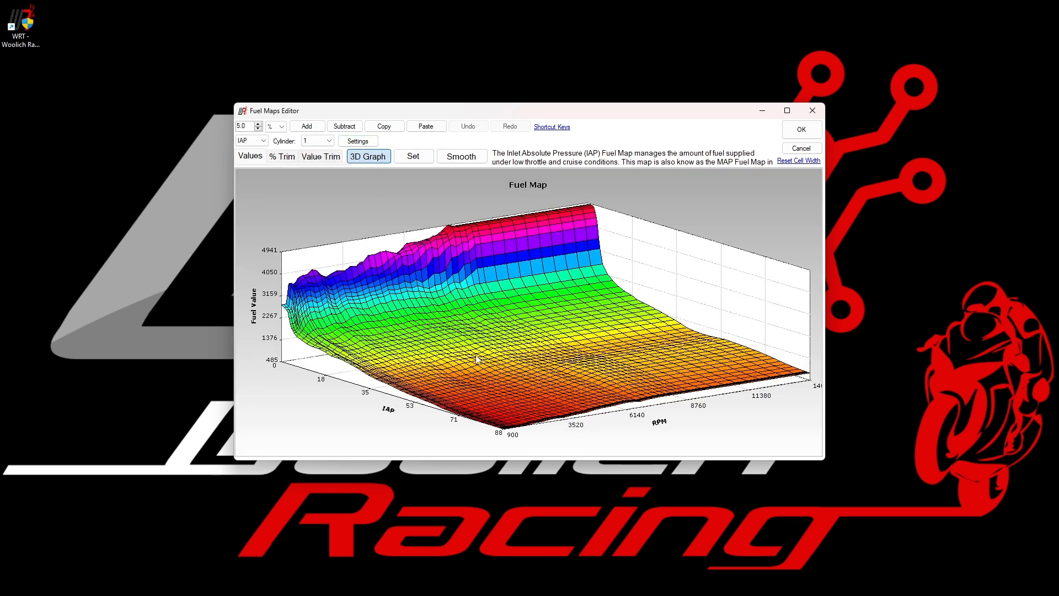
{"action": "mouse_move", "coordinate": [539, 376]}
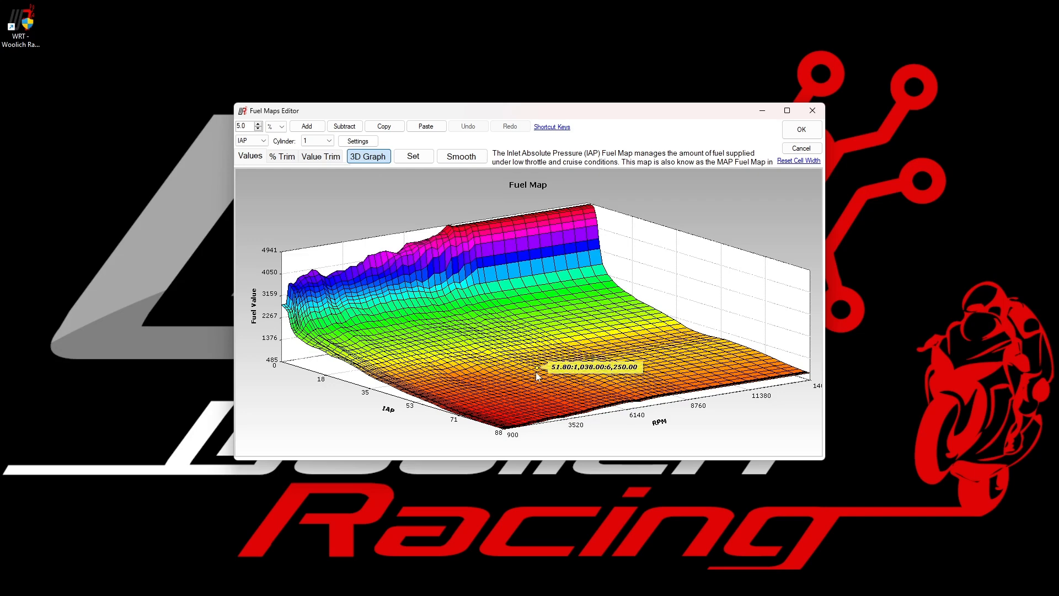
{"action": "mouse_move", "coordinate": [368, 397]}
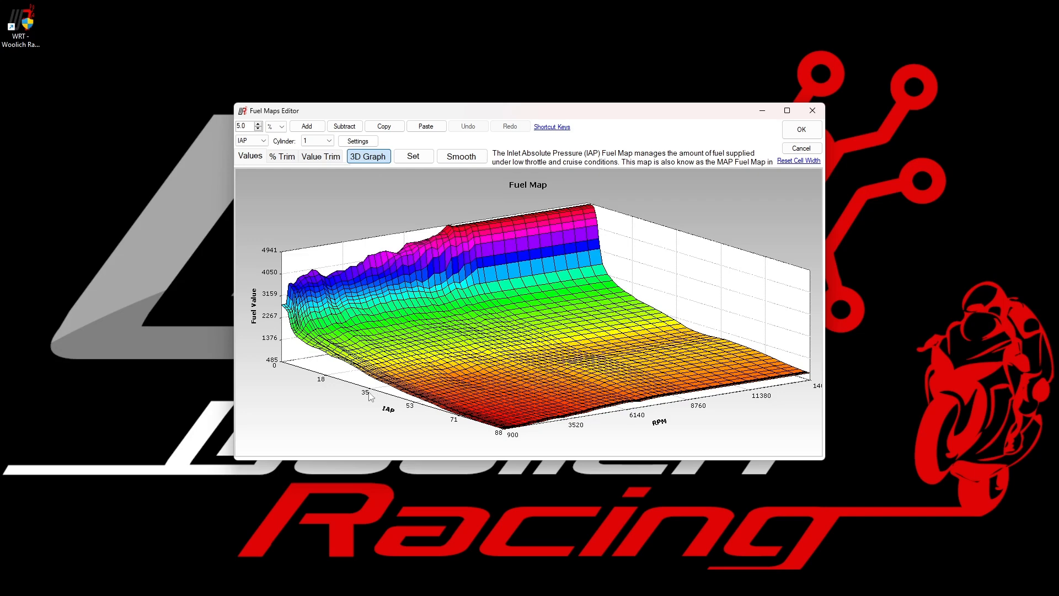
{"action": "mouse_move", "coordinate": [276, 386]}
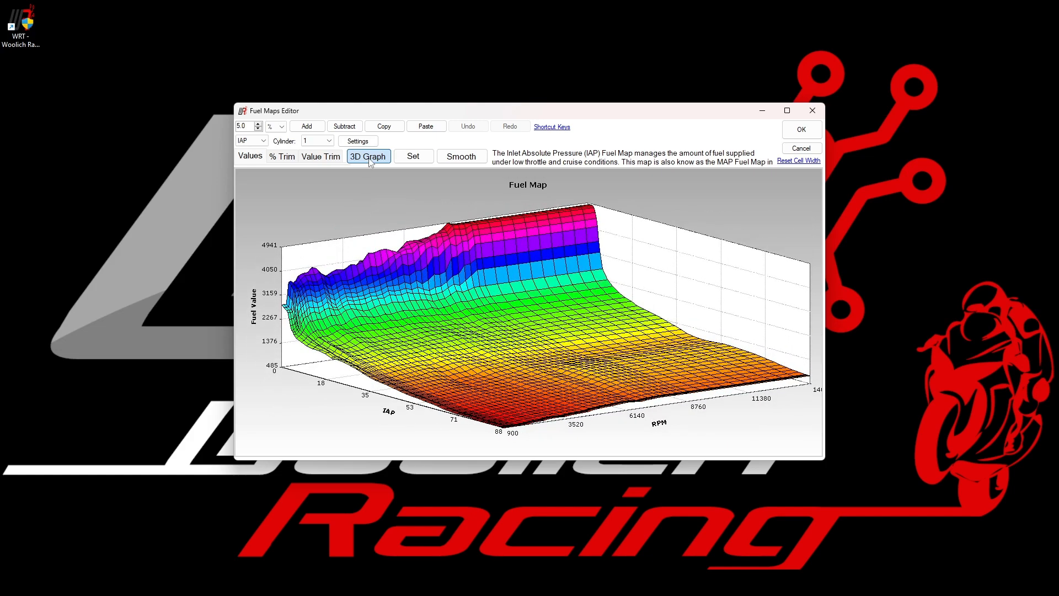
{"action": "left_click", "coordinate": [249, 156]}
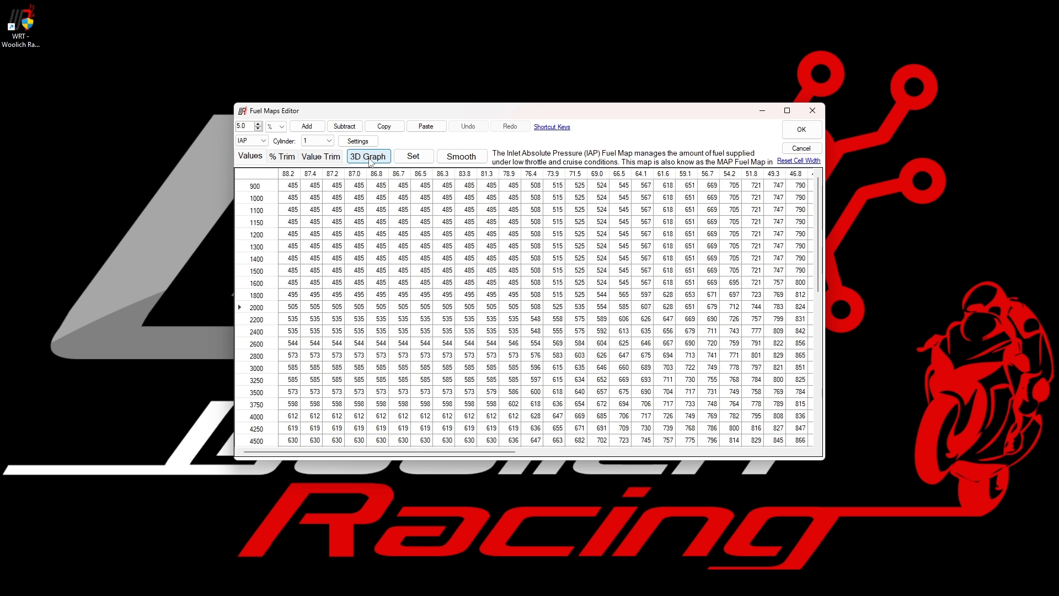
Step: Add 5% to cylinder 1 IAP cells at 900–1600 rpm, columns 88.2–86.7 (485 → 509)
{"action": "left_click", "coordinate": [291, 185]}
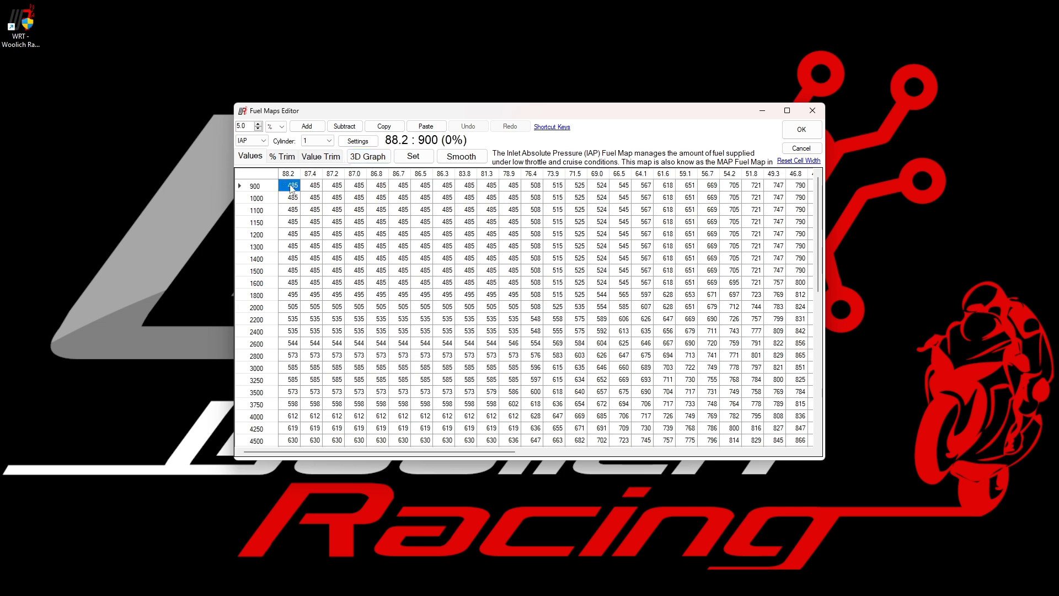
{"action": "mouse_move", "coordinate": [441, 272]}
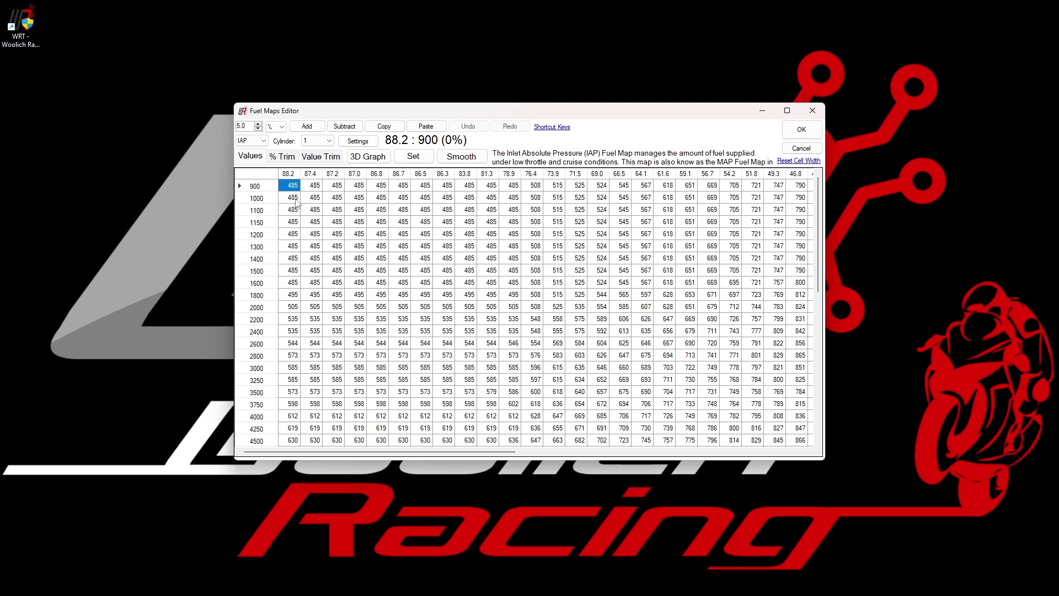
{"action": "left_click_drag", "start_coordinate": [292, 184], "coordinate": [359, 221]}
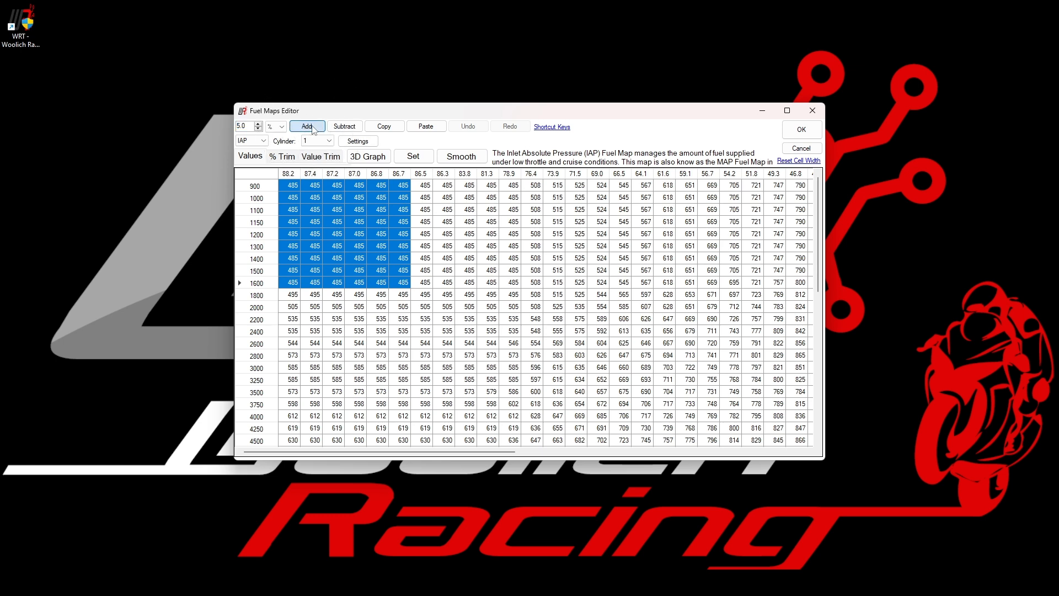
{"action": "left_click", "coordinate": [307, 125]}
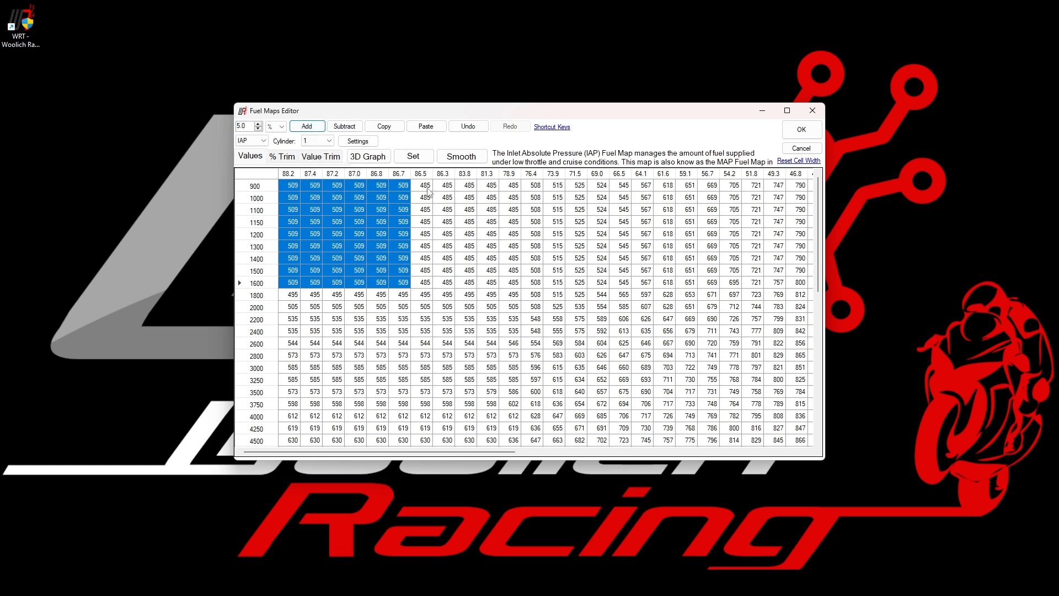
{"action": "left_click", "coordinate": [424, 186]}
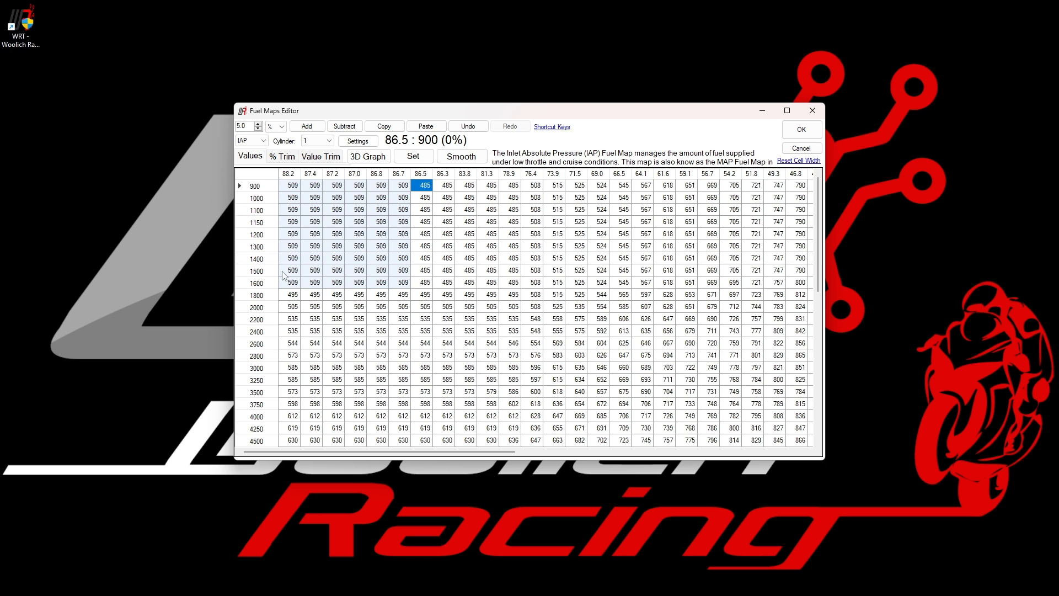
{"action": "mouse_move", "coordinate": [408, 270]}
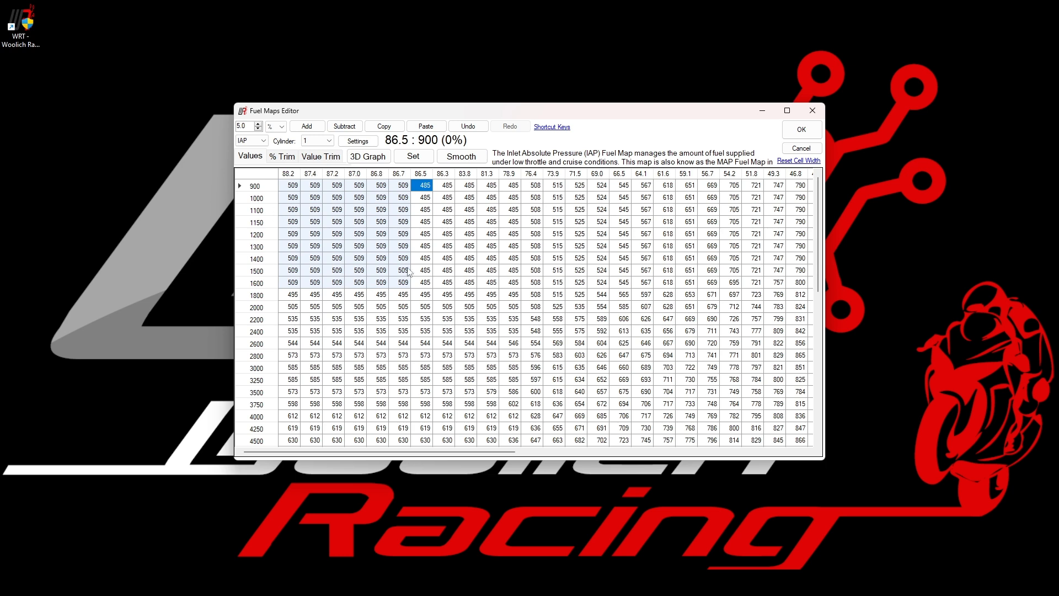
{"action": "mouse_move", "coordinate": [340, 166]}
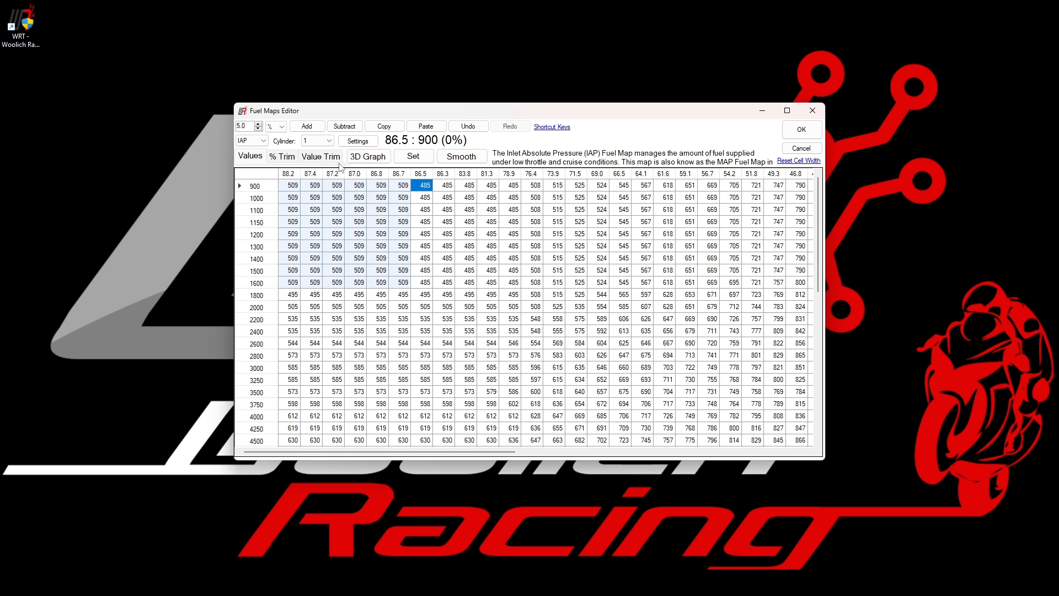
{"action": "mouse_move", "coordinate": [613, 175]}
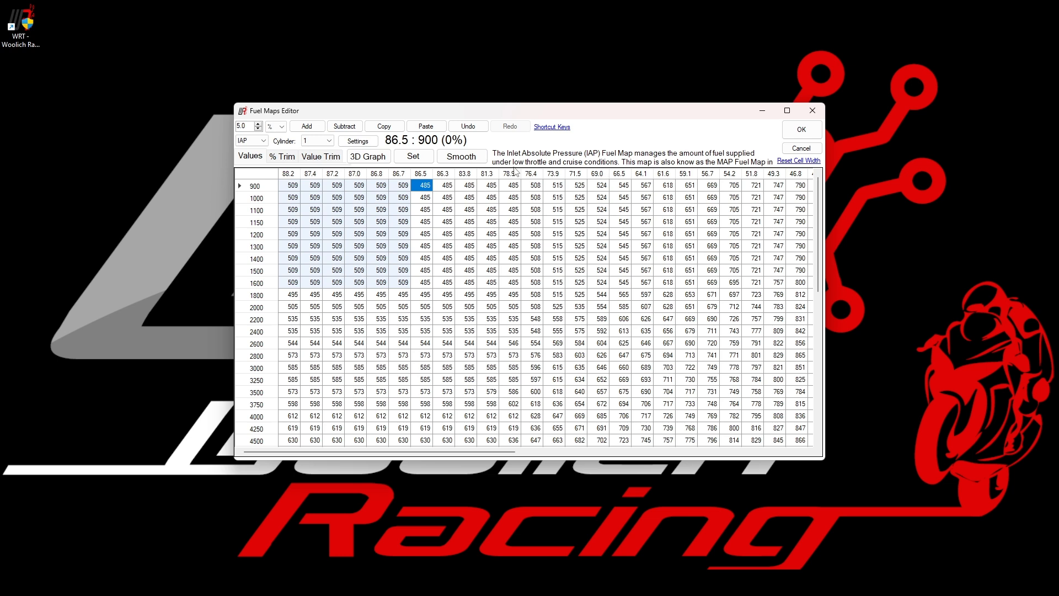
{"action": "mouse_move", "coordinate": [545, 162]}
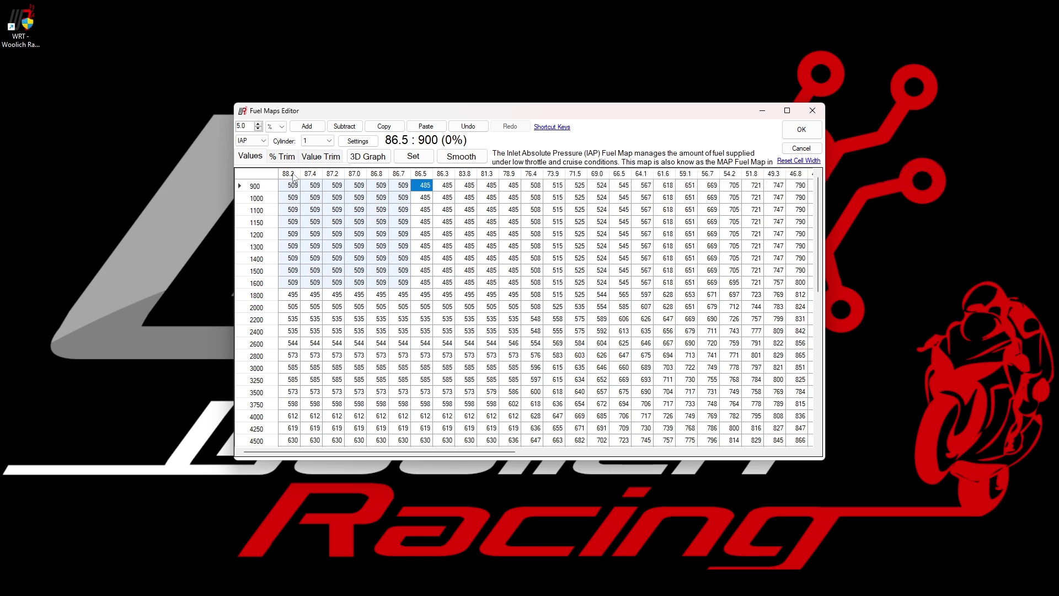
{"action": "left_click", "coordinate": [262, 140]}
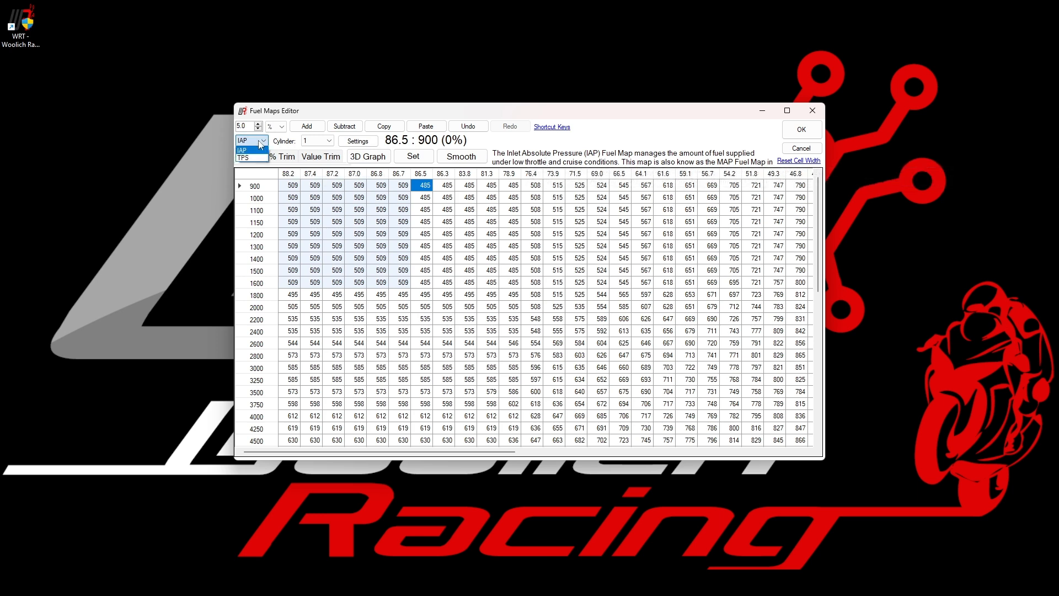
Step: On the TPS map, check cylinder 4, then subtract 5% from cylinder 1 rows 1100–1600, columns 1.2–4.9 (1685 → 1601)
{"action": "left_click", "coordinate": [243, 158]}
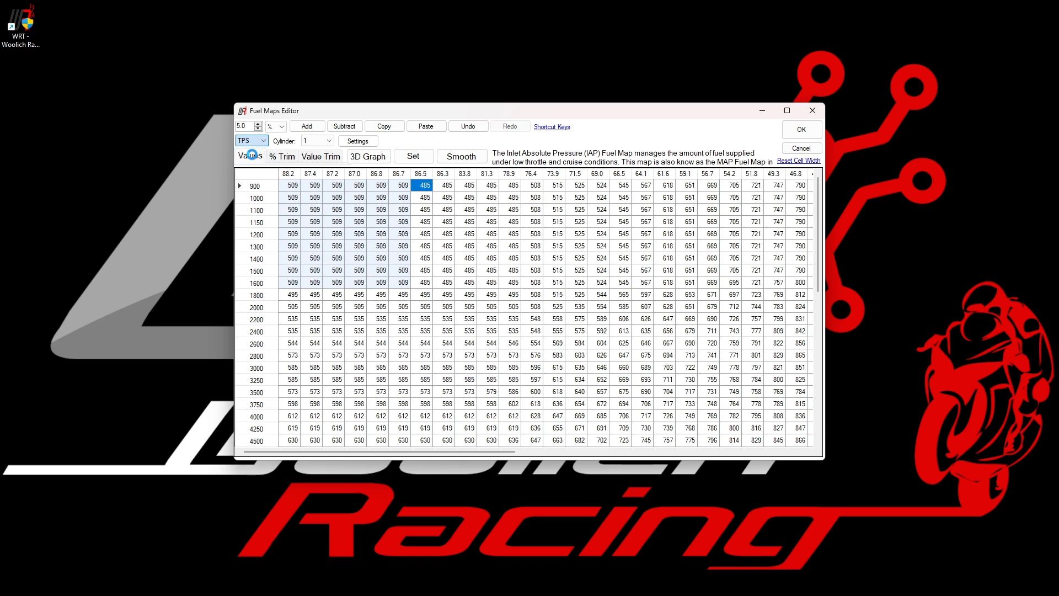
{"action": "left_click", "coordinate": [250, 156]}
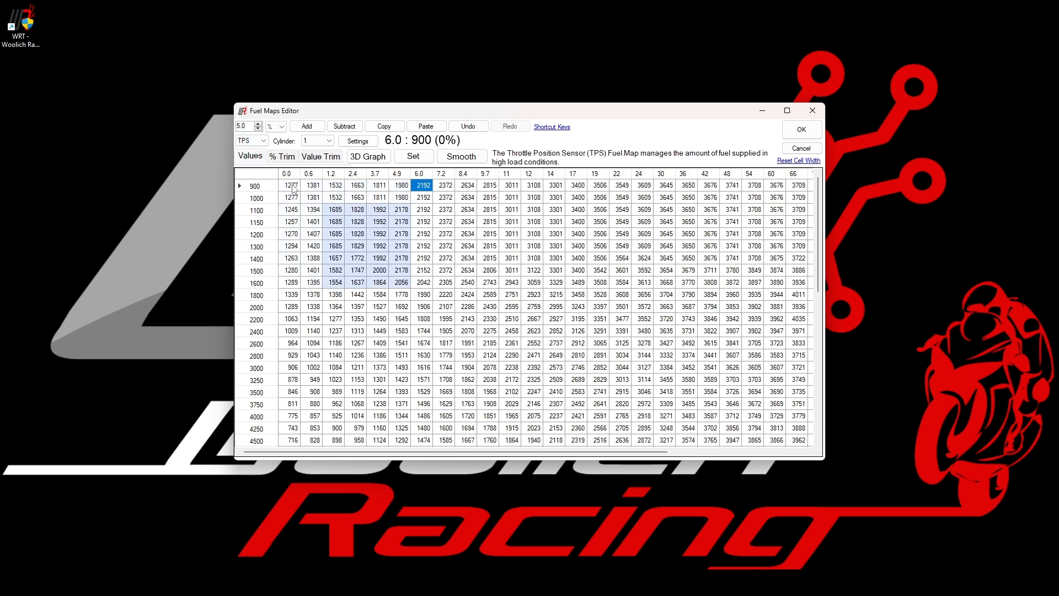
{"action": "left_click", "coordinate": [290, 185]}
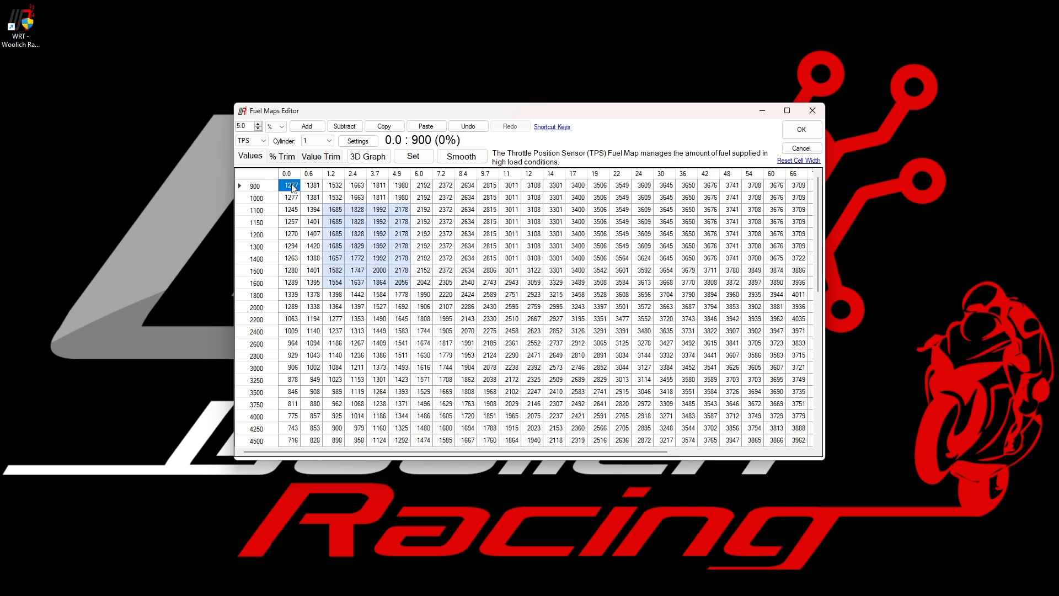
{"action": "mouse_move", "coordinate": [428, 180]}
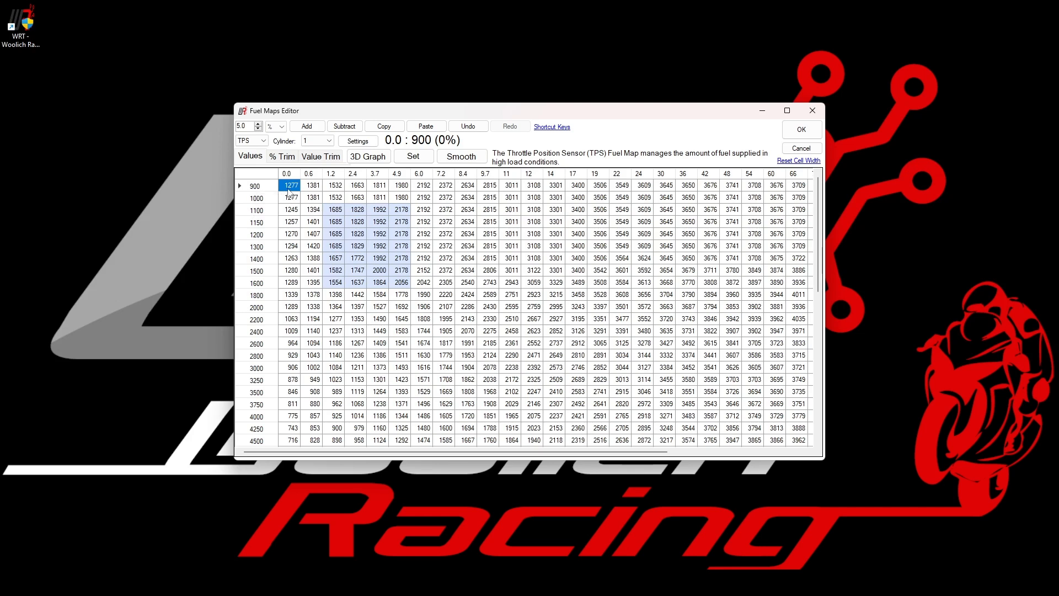
{"action": "left_click", "coordinate": [326, 141]}
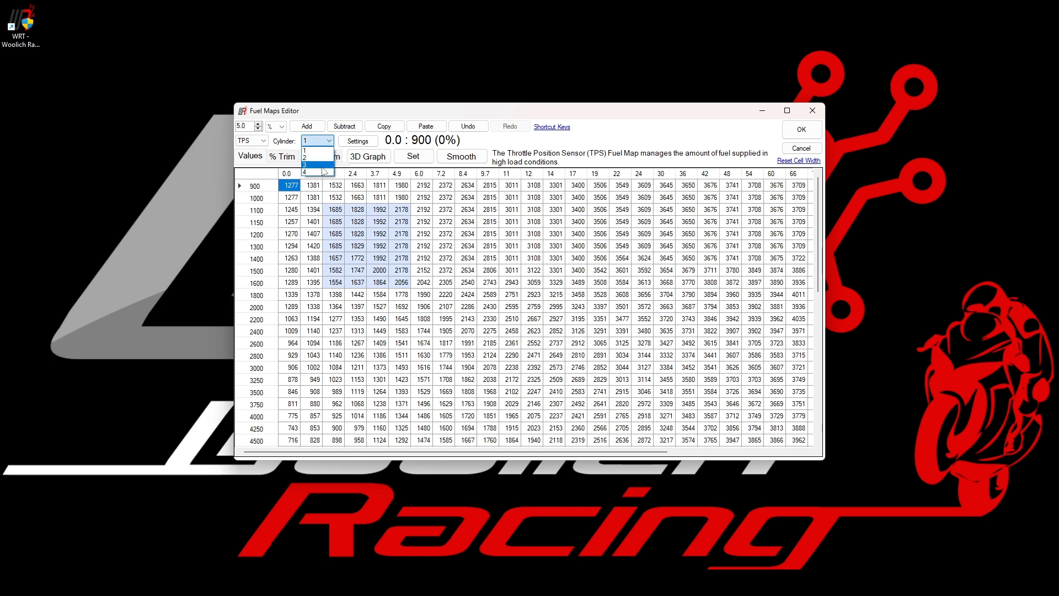
{"action": "left_click", "coordinate": [304, 171]}
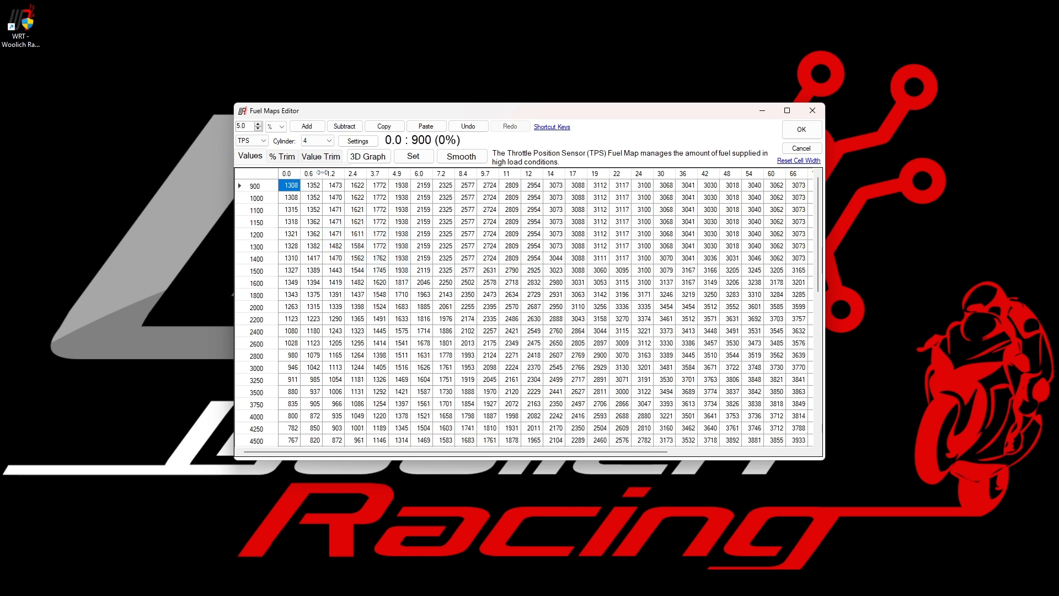
{"action": "left_click", "coordinate": [330, 141]}
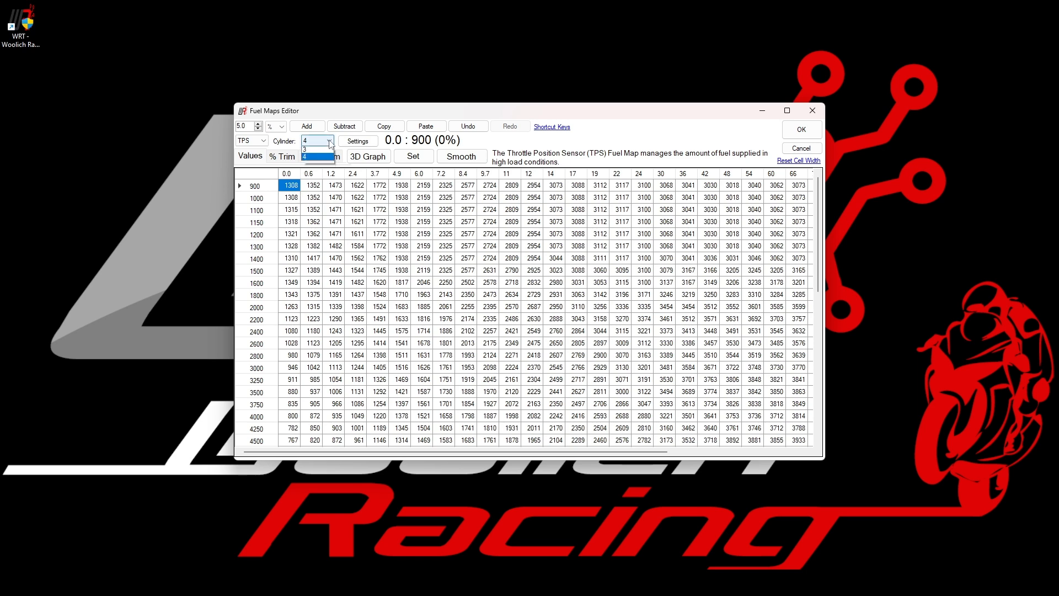
{"action": "left_click", "coordinate": [305, 156]}
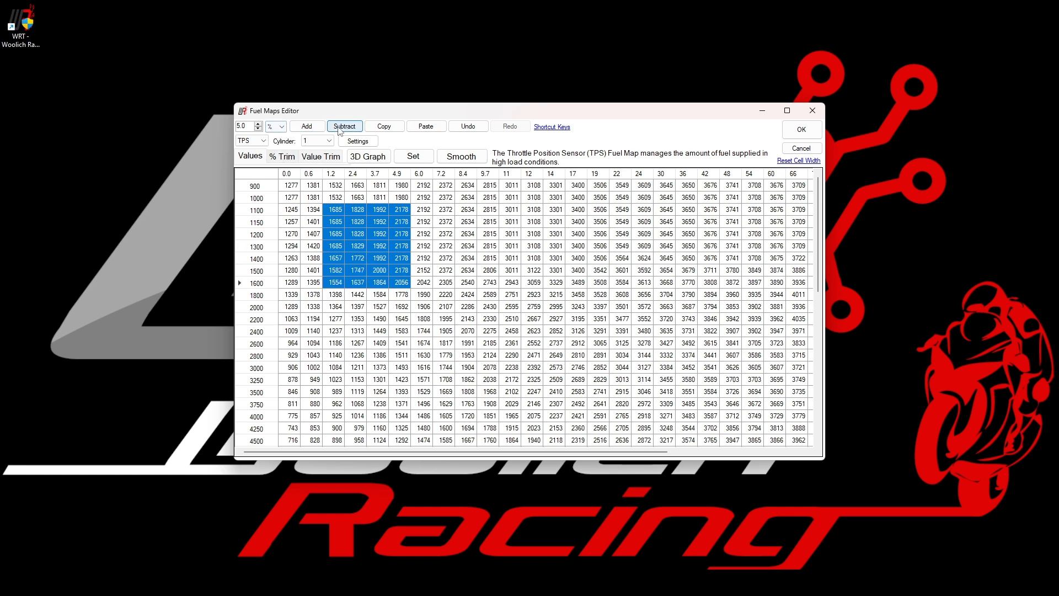
{"action": "left_click", "coordinate": [344, 126]}
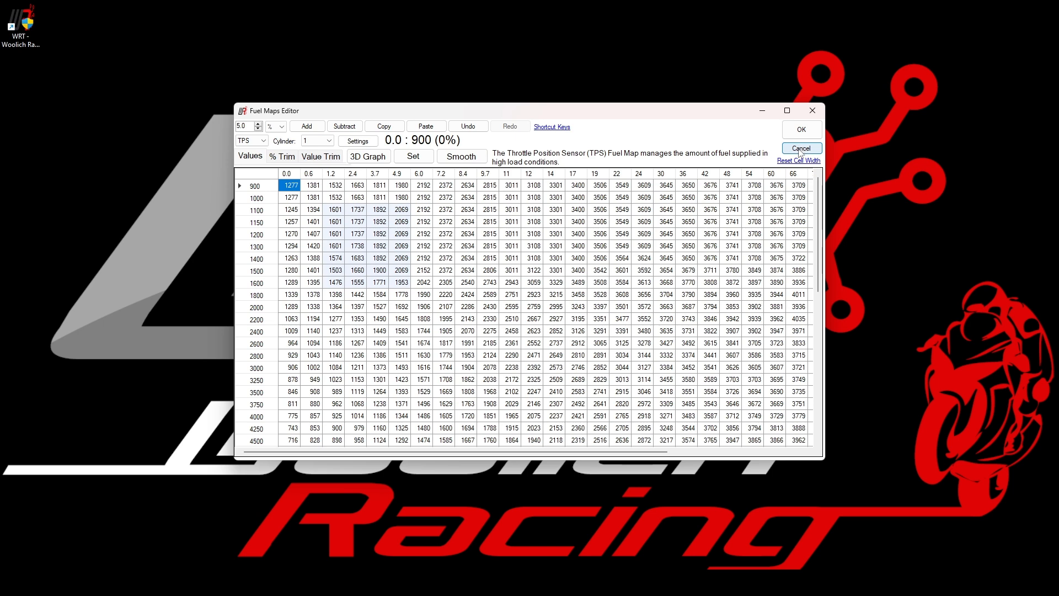
Step: Close the fuel maps and show the Power Mode 1, Gear 0 ignition table
{"action": "left_click", "coordinate": [801, 148]}
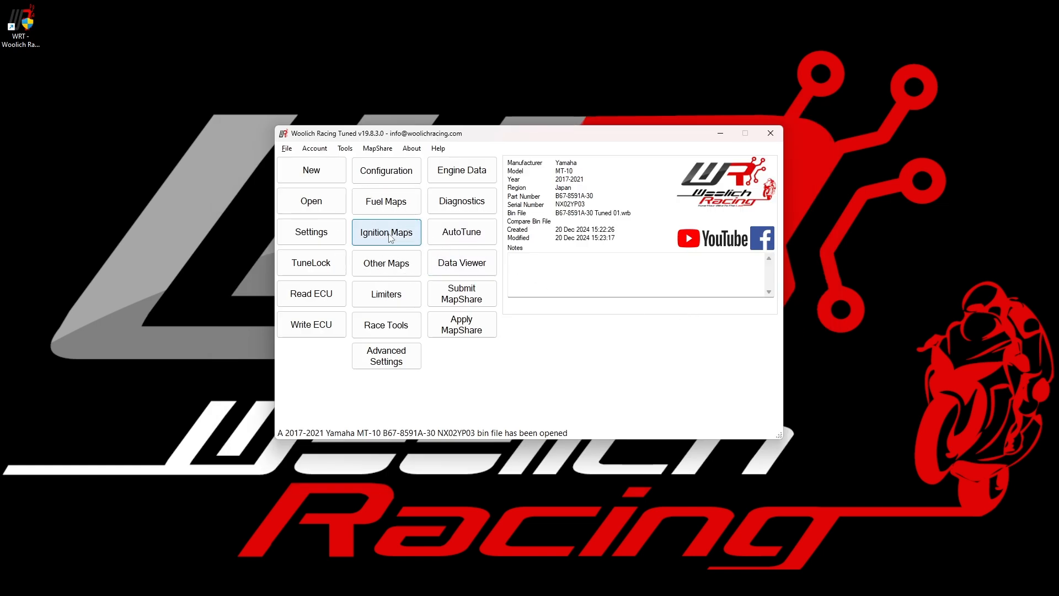
{"action": "left_click", "coordinate": [386, 232]}
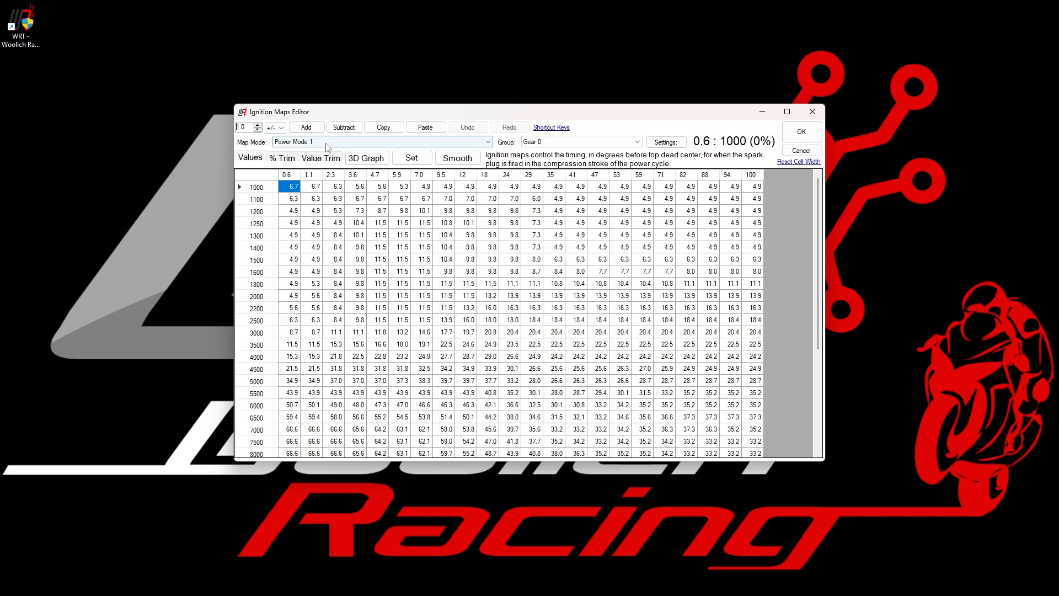
{"action": "left_click", "coordinate": [486, 142]}
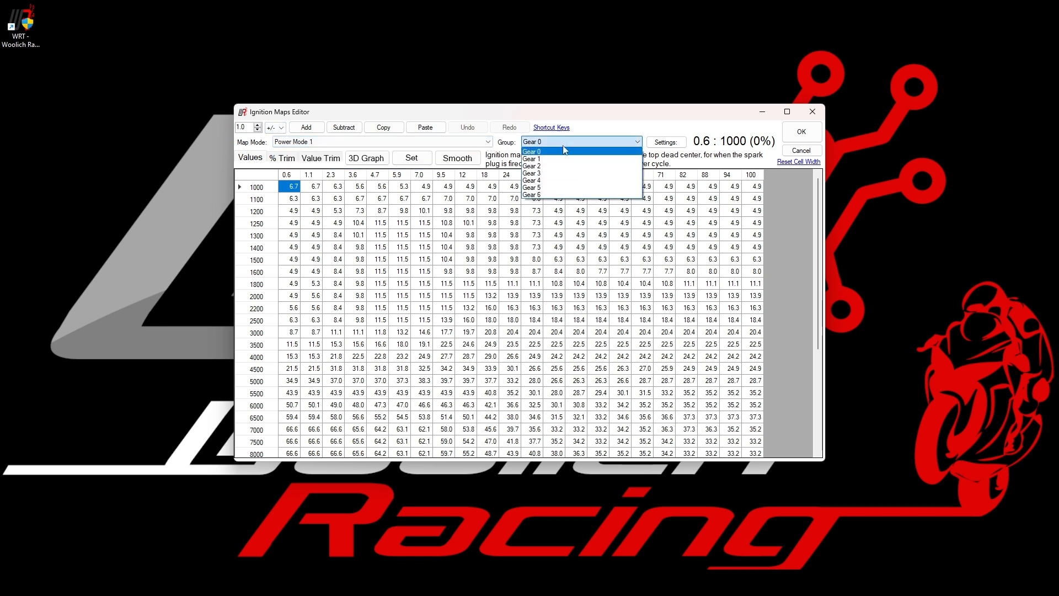
{"action": "left_click", "coordinate": [532, 150]}
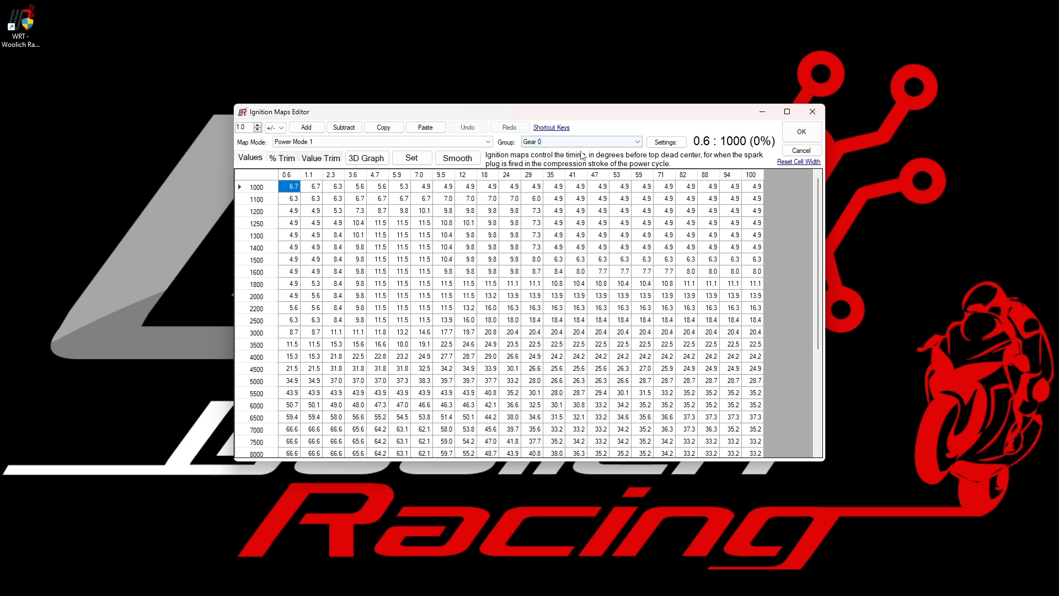
Step: View the ignition map as a 3D surface and switch to Gear 3
{"action": "left_click", "coordinate": [366, 158]}
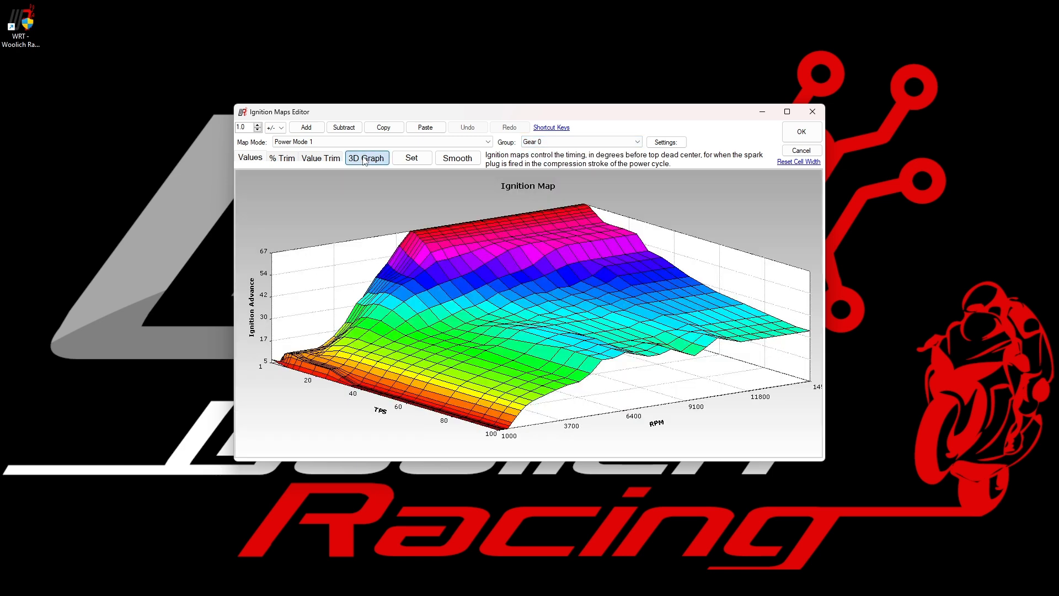
{"action": "mouse_move", "coordinate": [297, 322]}
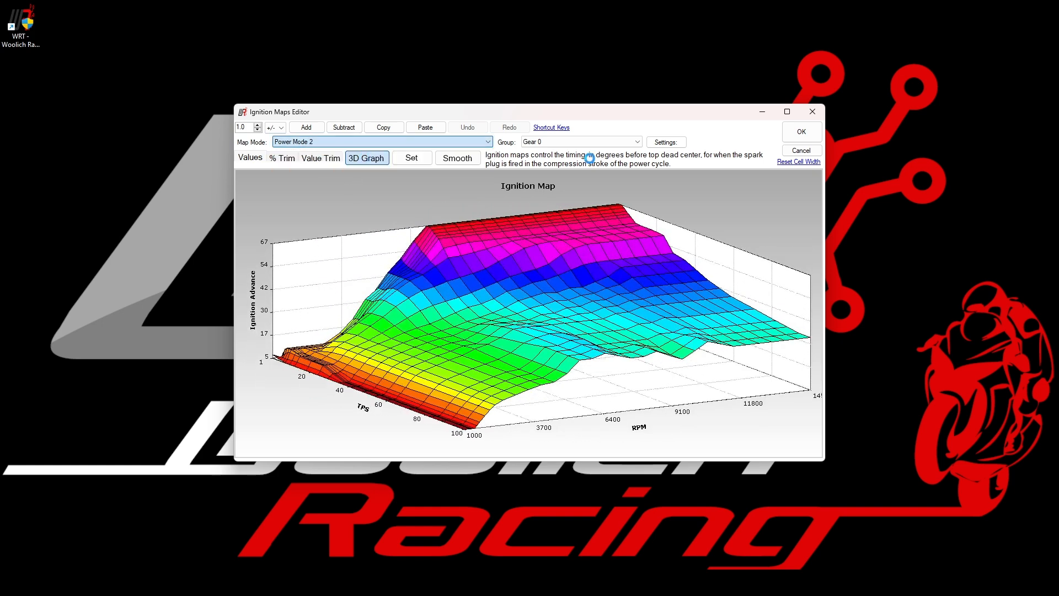
{"action": "left_click", "coordinate": [581, 141]}
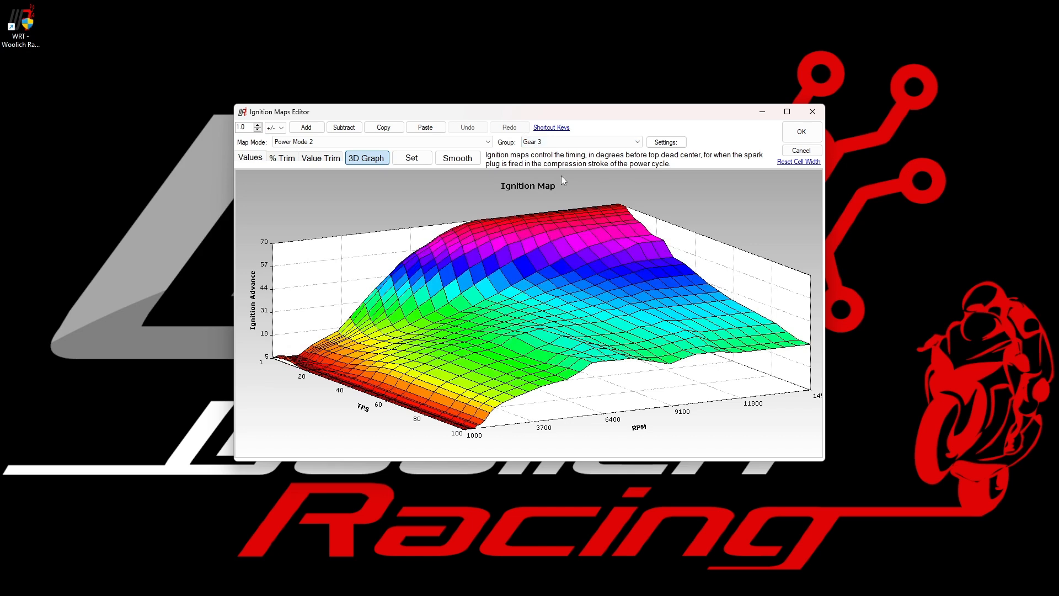
{"action": "mouse_move", "coordinate": [356, 298]}
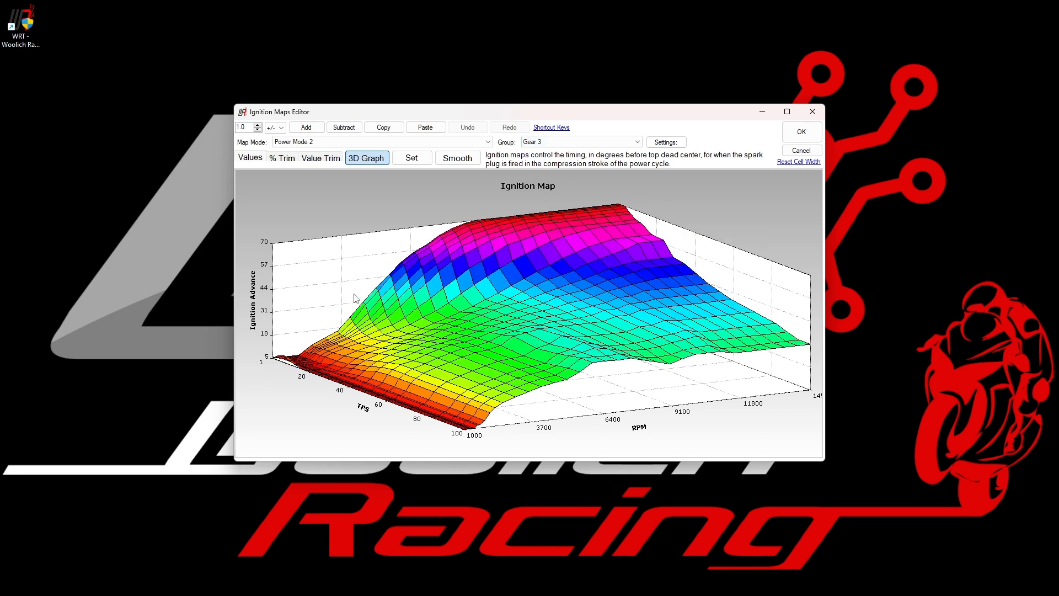
{"action": "mouse_move", "coordinate": [291, 287]}
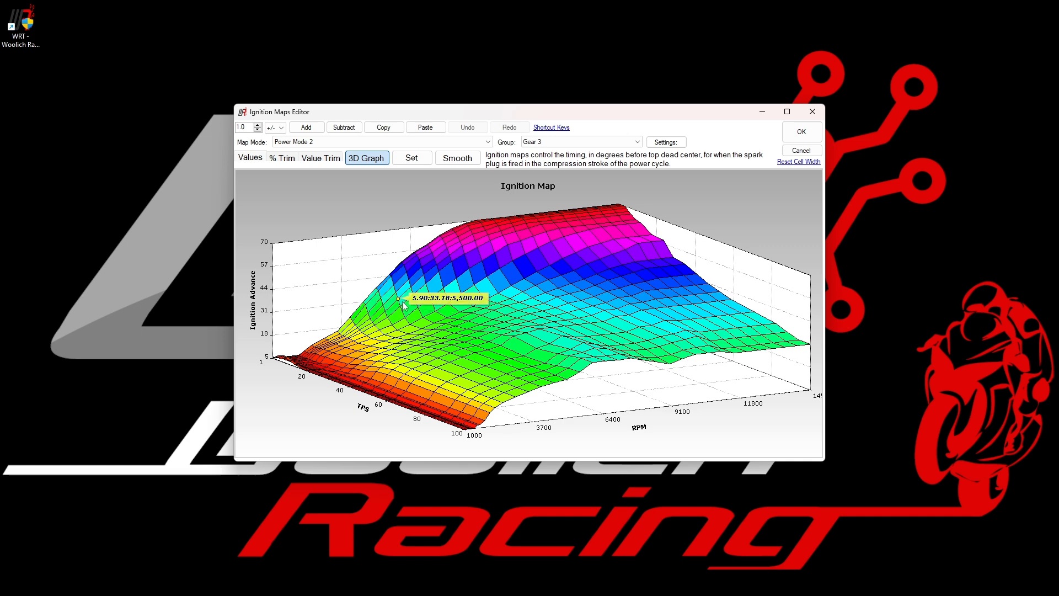
{"action": "mouse_move", "coordinate": [367, 163]}
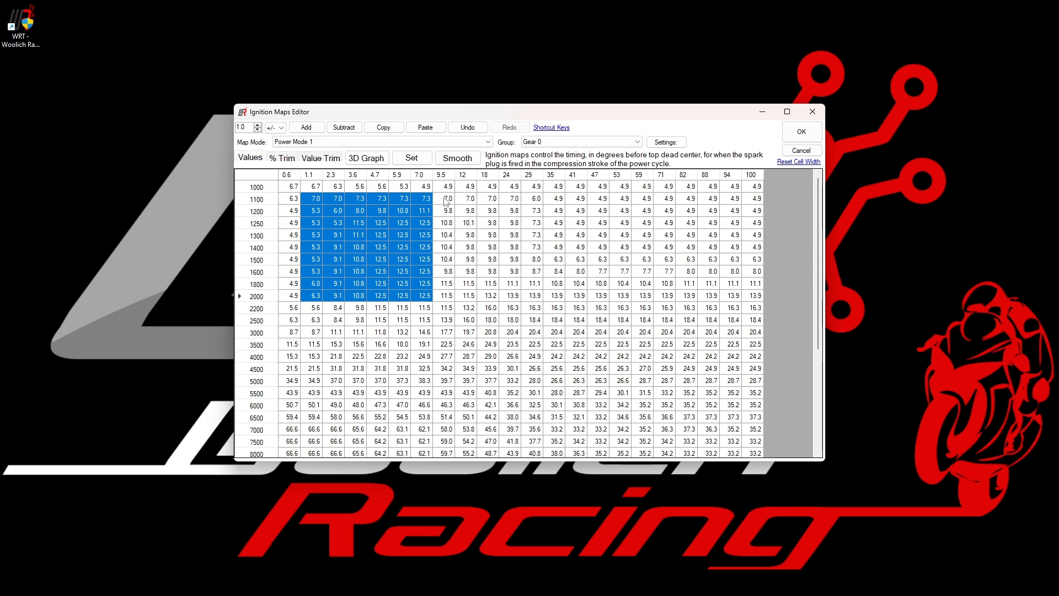
Step: Edit the ignition advance for the 1100–2000 rpm cells at 12–41% throttle
{"action": "left_click", "coordinate": [447, 198]}
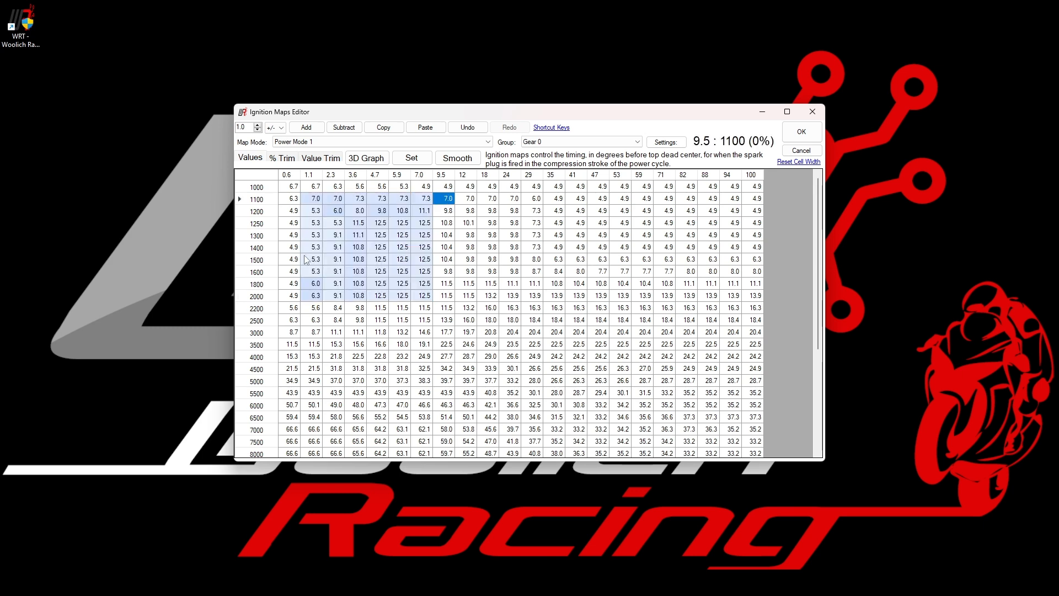
{"action": "mouse_move", "coordinate": [309, 219]}
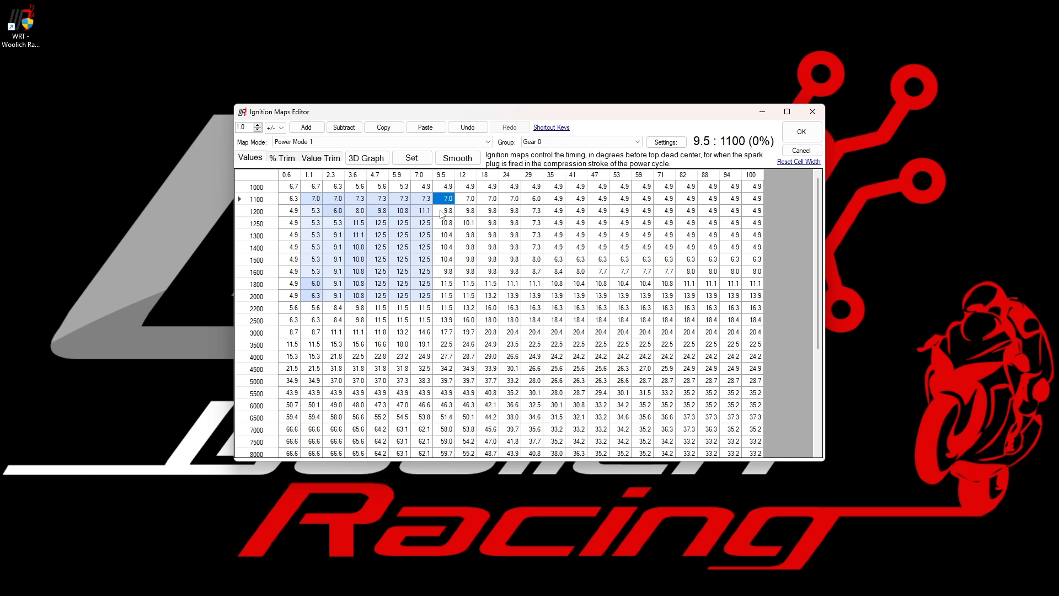
{"action": "left_click_drag", "start_coordinate": [462, 198], "coordinate": [513, 295]}
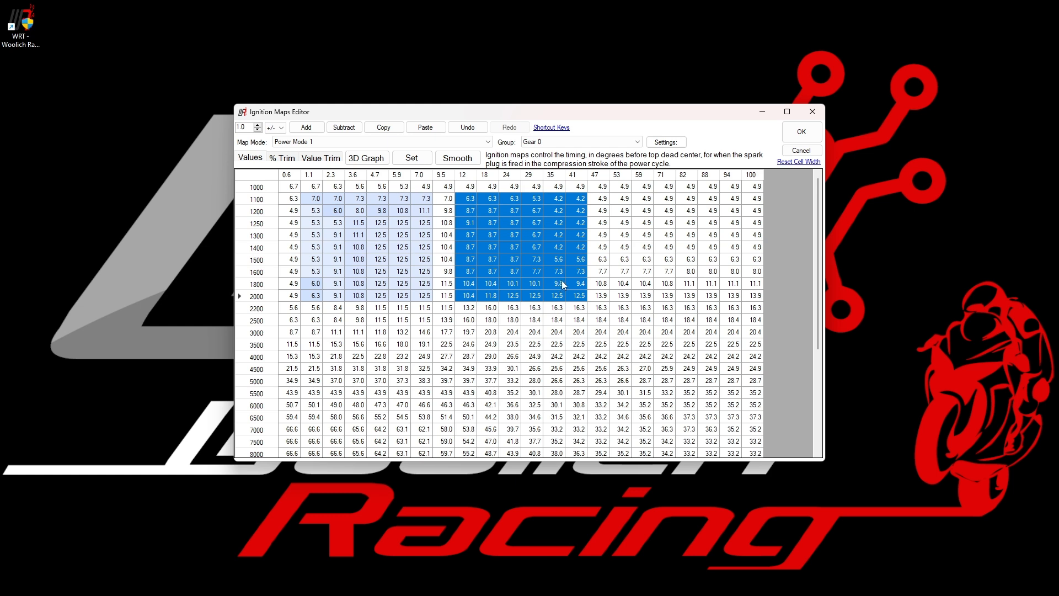
{"action": "left_click", "coordinate": [601, 198]}
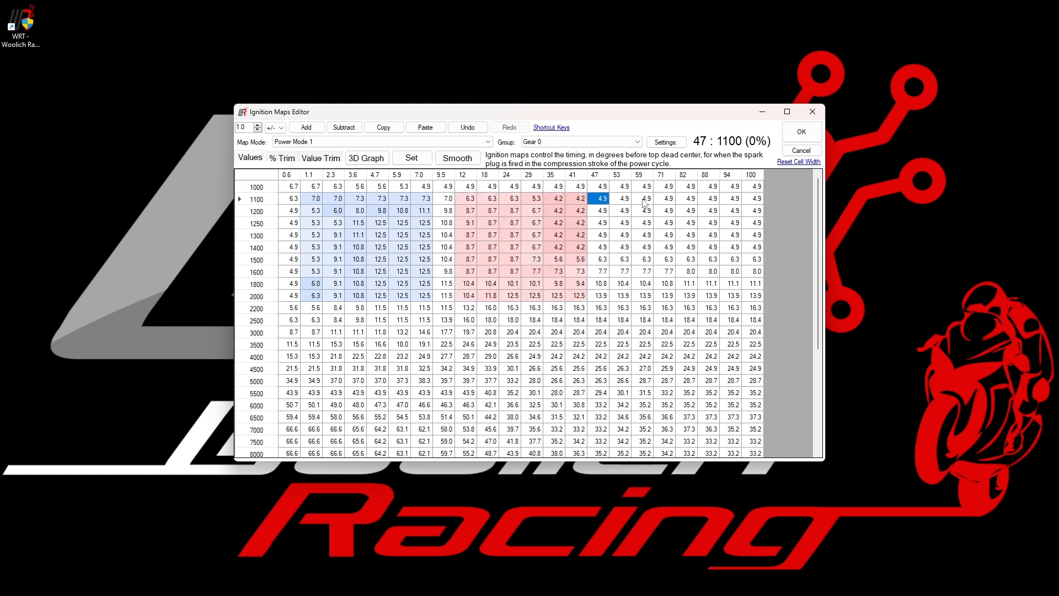
{"action": "mouse_move", "coordinate": [601, 283]}
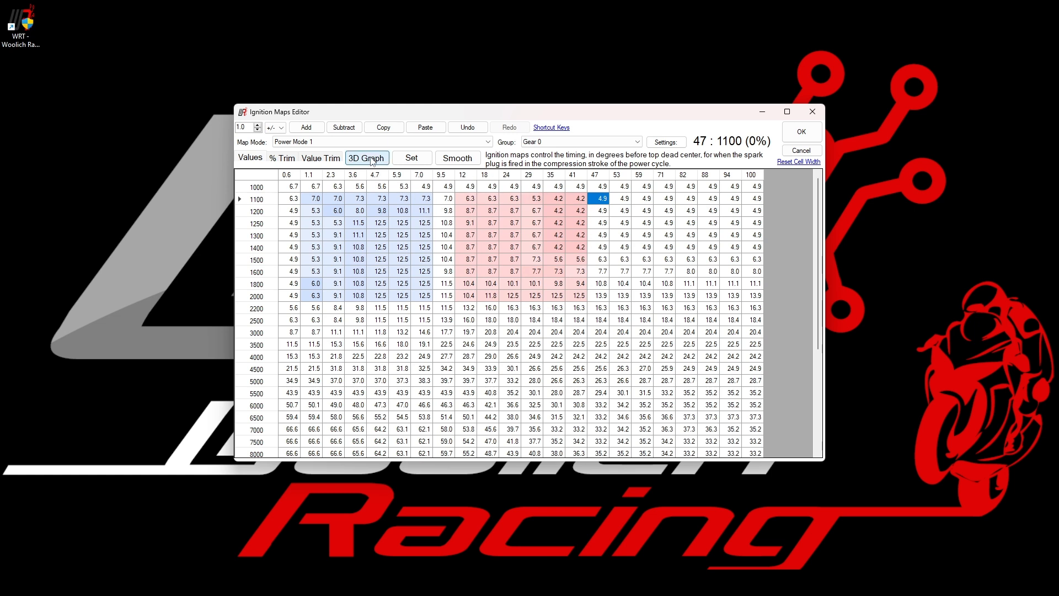
Step: Show the edited Gear 0 ignition map as a 3D surface
{"action": "left_click", "coordinate": [366, 158]}
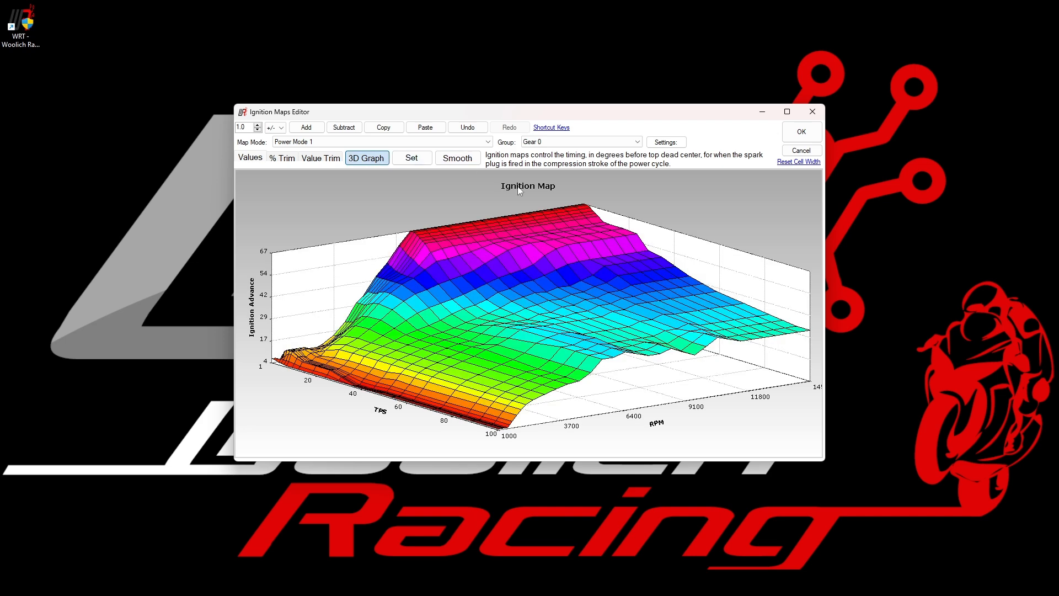
{"action": "mouse_move", "coordinate": [535, 293]}
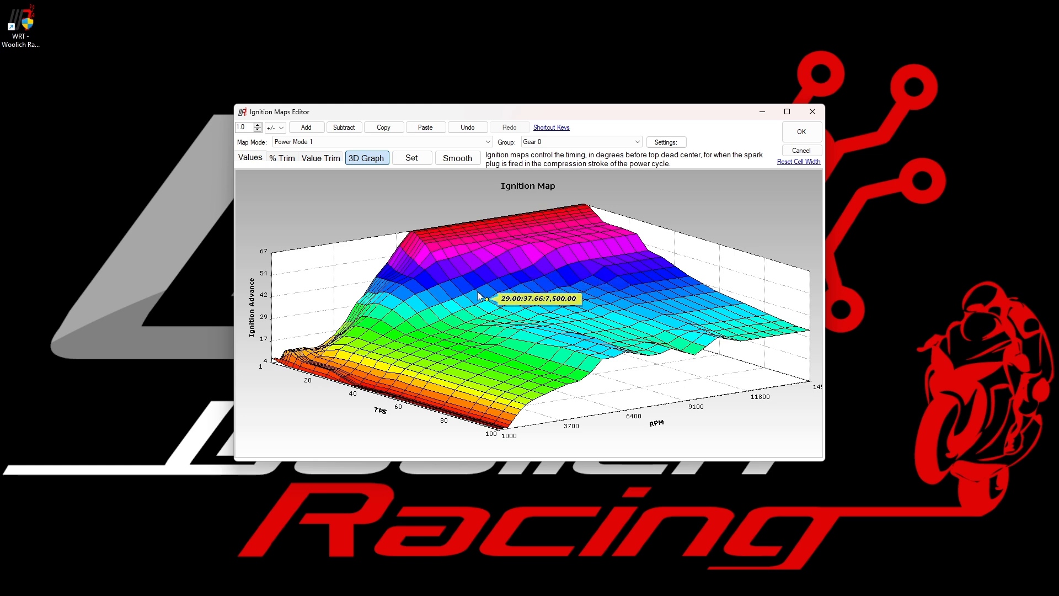
{"action": "mouse_move", "coordinate": [475, 271]}
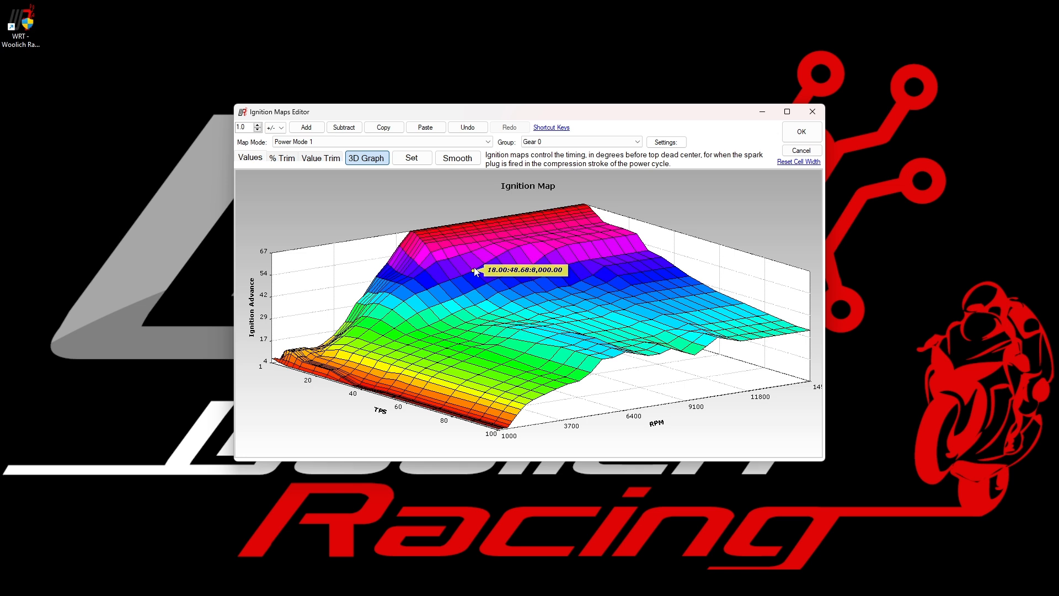
{"action": "mouse_move", "coordinate": [494, 266]}
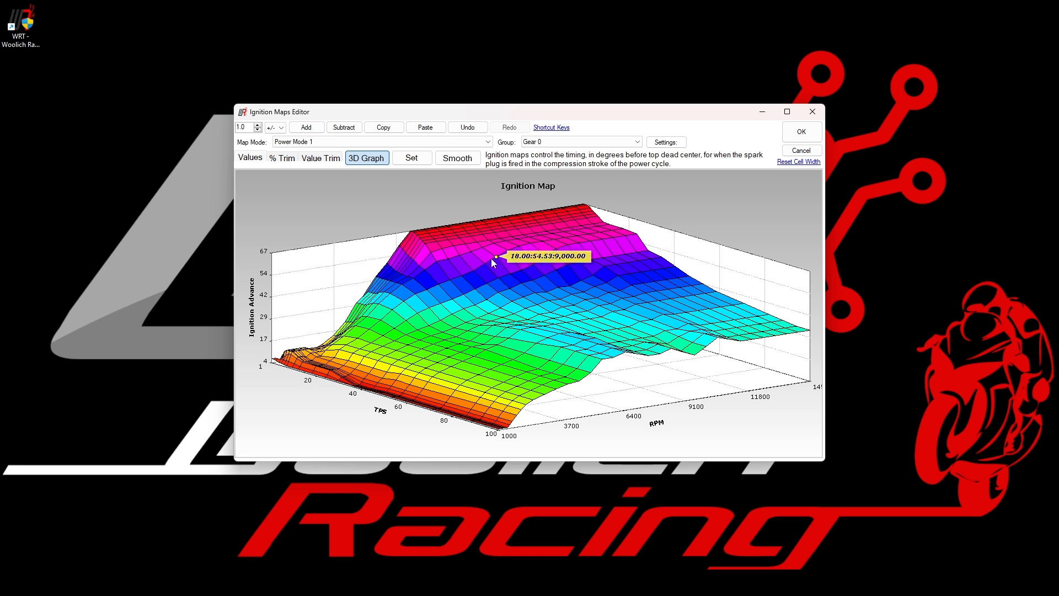
{"action": "mouse_move", "coordinate": [498, 261]}
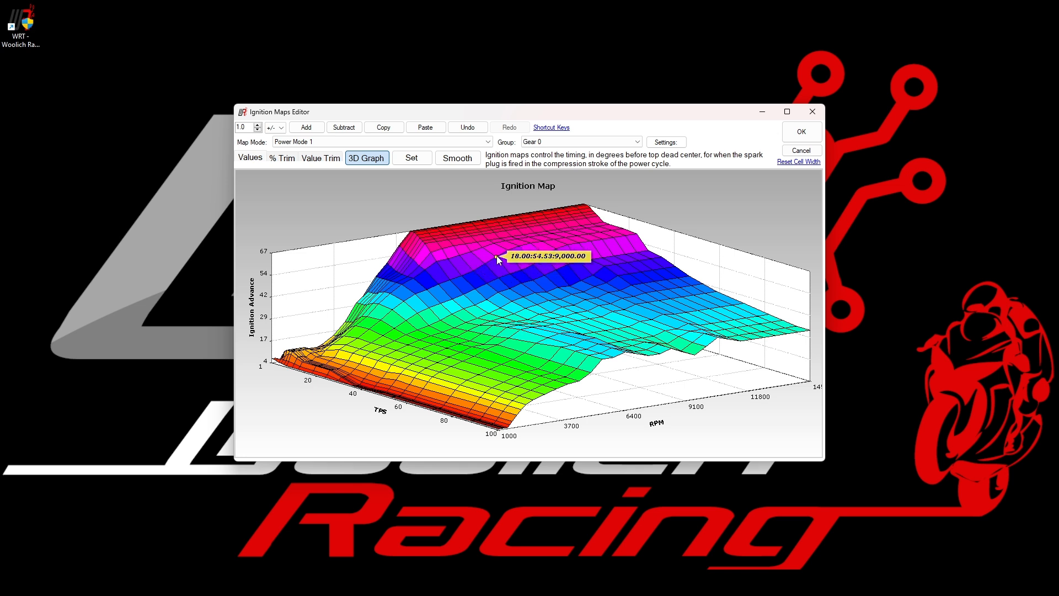
{"action": "mouse_move", "coordinate": [512, 259]}
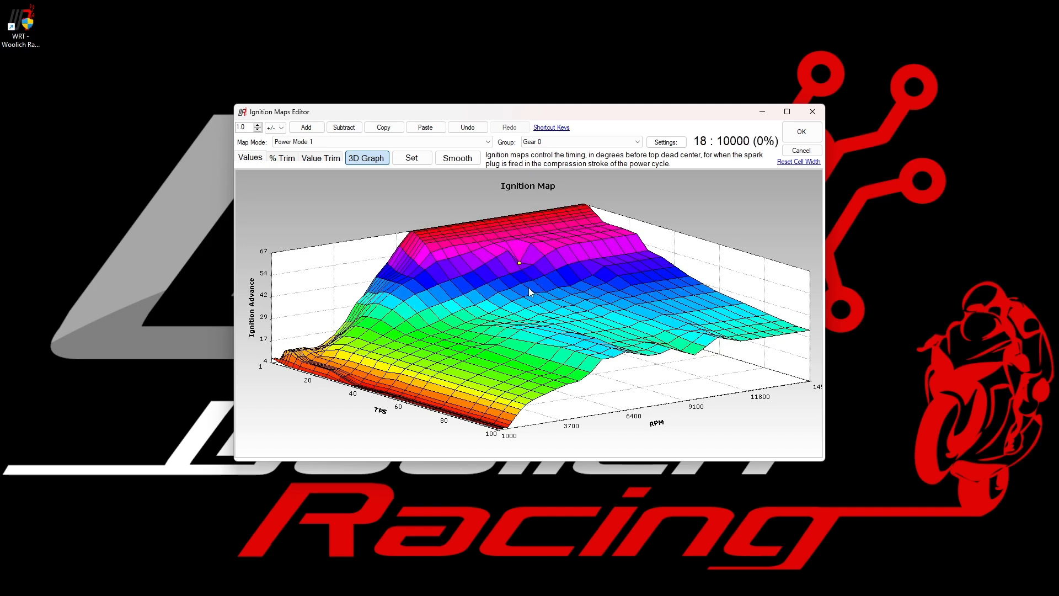
{"action": "mouse_move", "coordinate": [531, 256]}
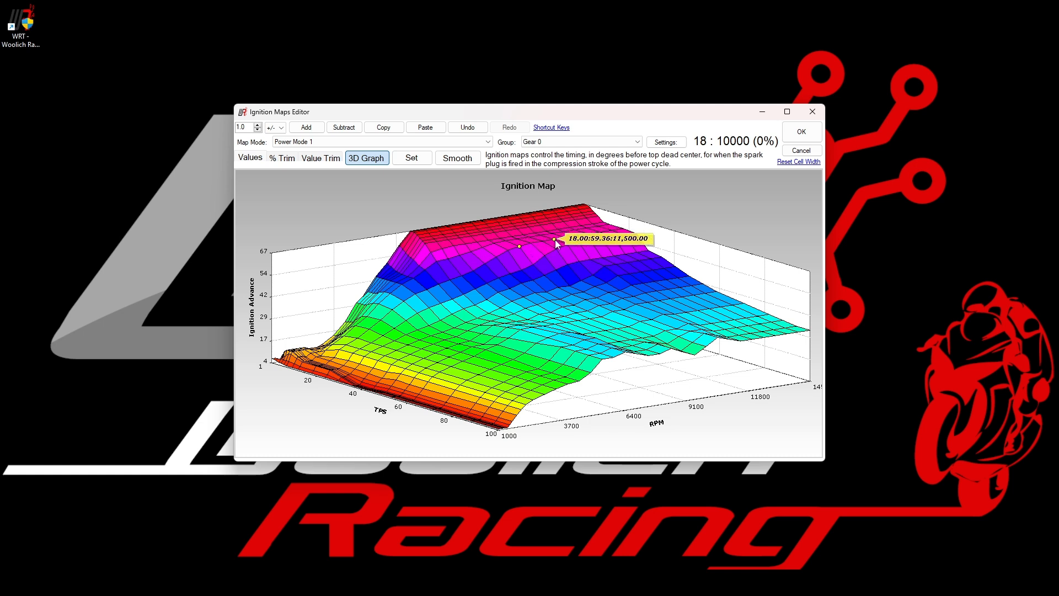
{"action": "mouse_move", "coordinate": [533, 248]}
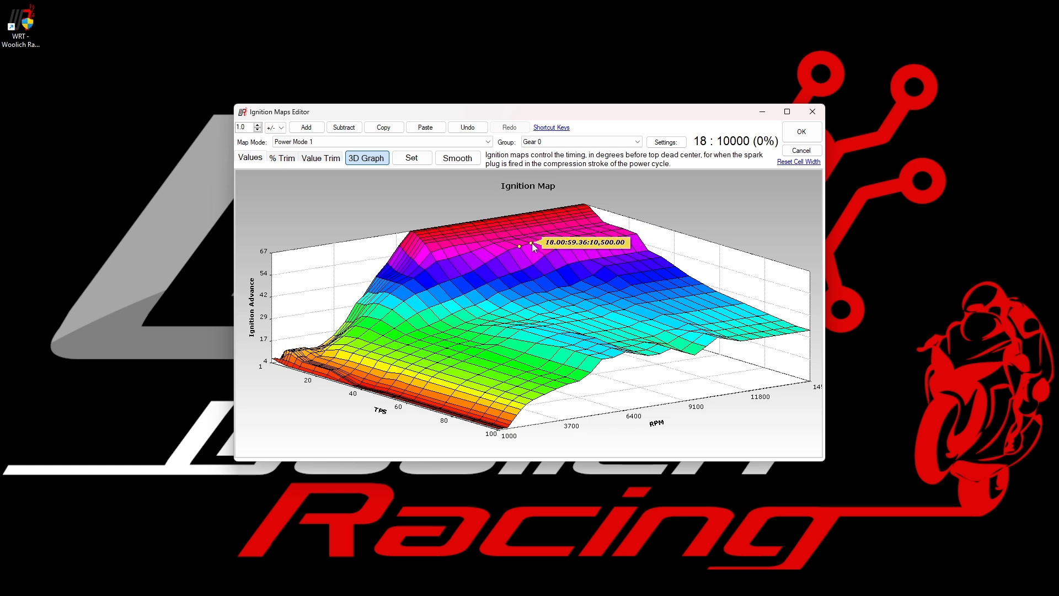
{"action": "mouse_move", "coordinate": [545, 248]}
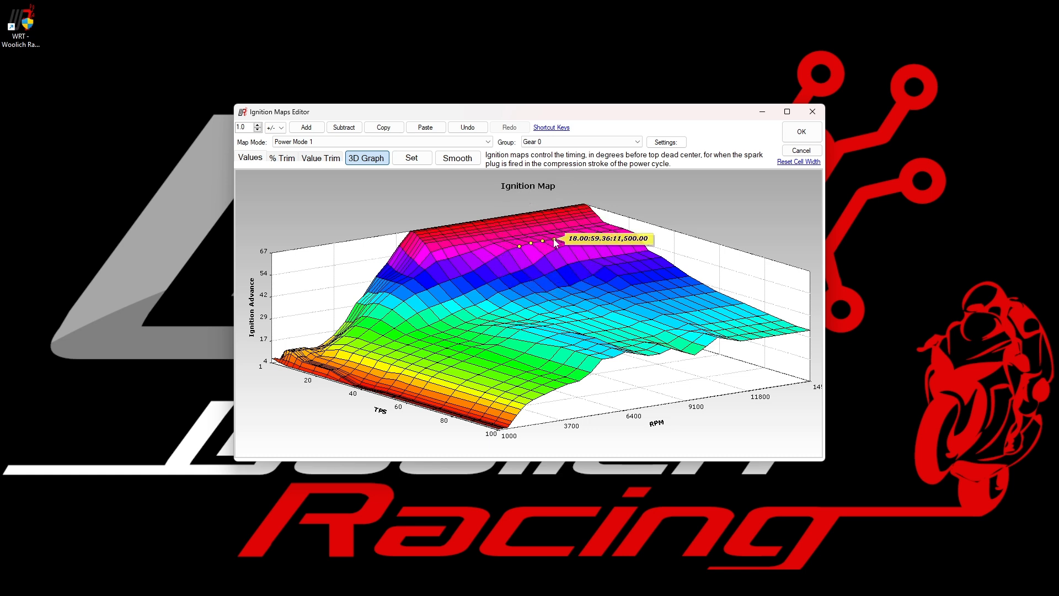
{"action": "mouse_move", "coordinate": [569, 249]}
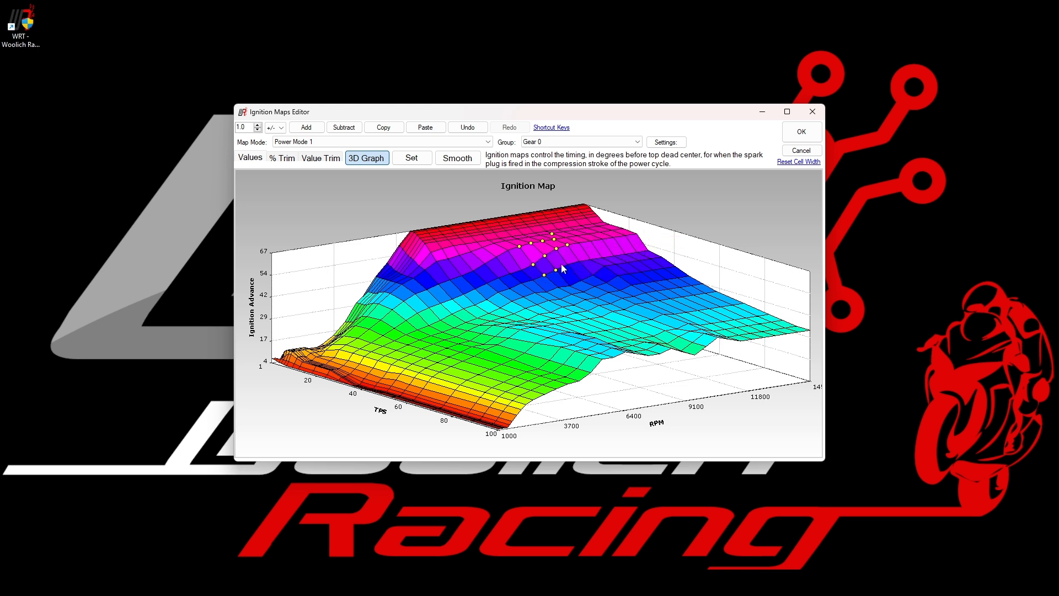
{"action": "mouse_move", "coordinate": [578, 287]}
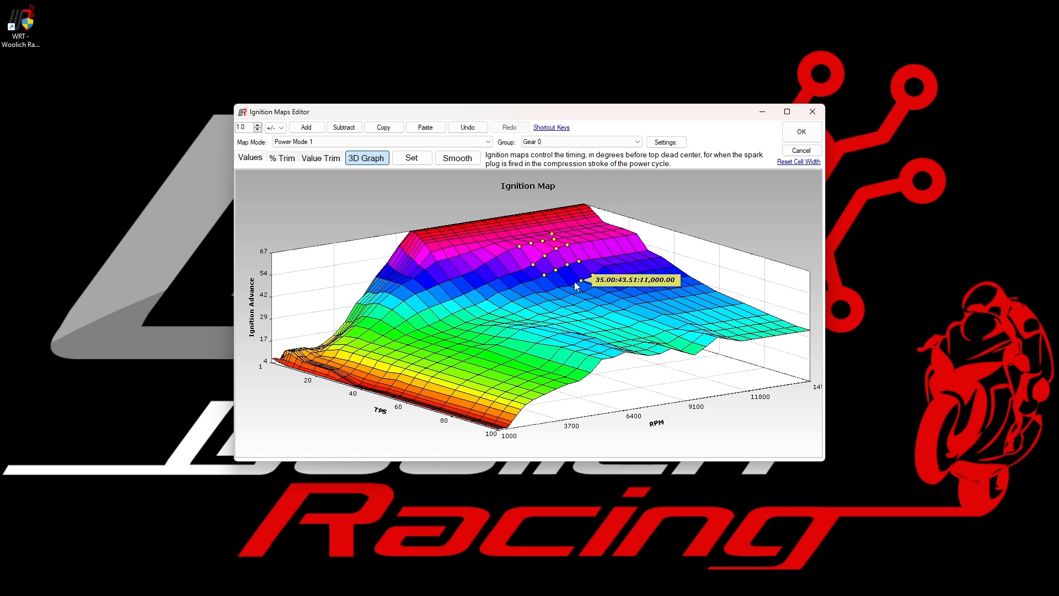
{"action": "mouse_move", "coordinate": [644, 271]}
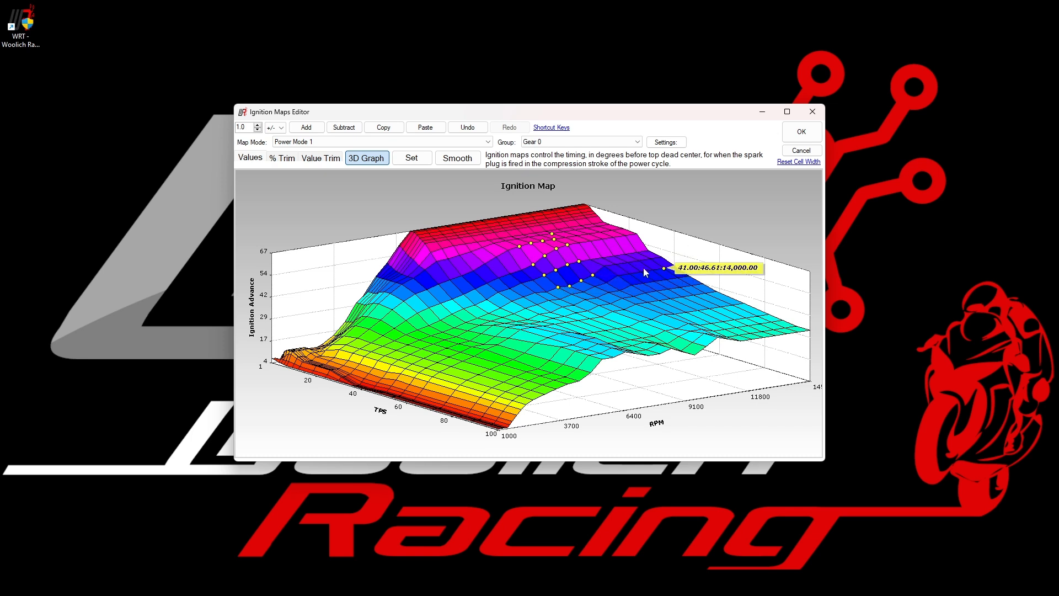
{"action": "mouse_move", "coordinate": [560, 260]}
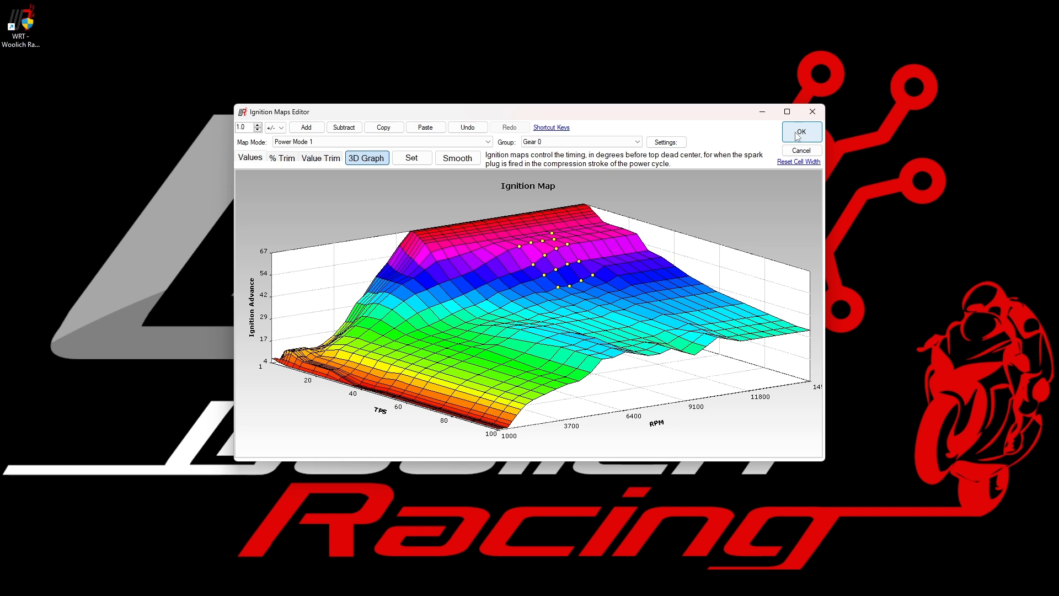
Step: Accept the ignition changes with OK and return to the main window
{"action": "left_click", "coordinate": [801, 133]}
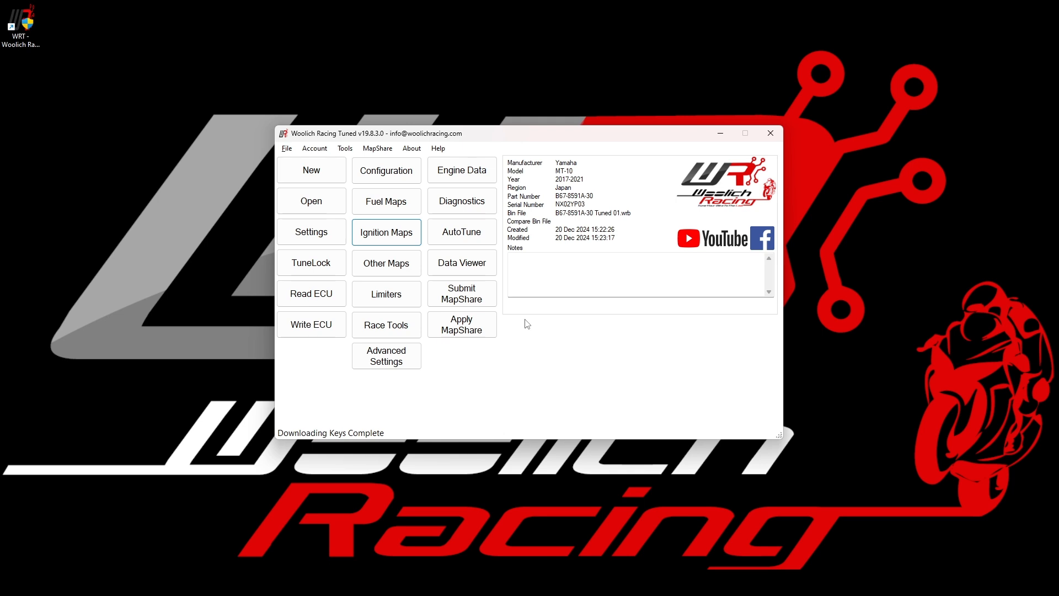
{"action": "mouse_move", "coordinate": [403, 266]}
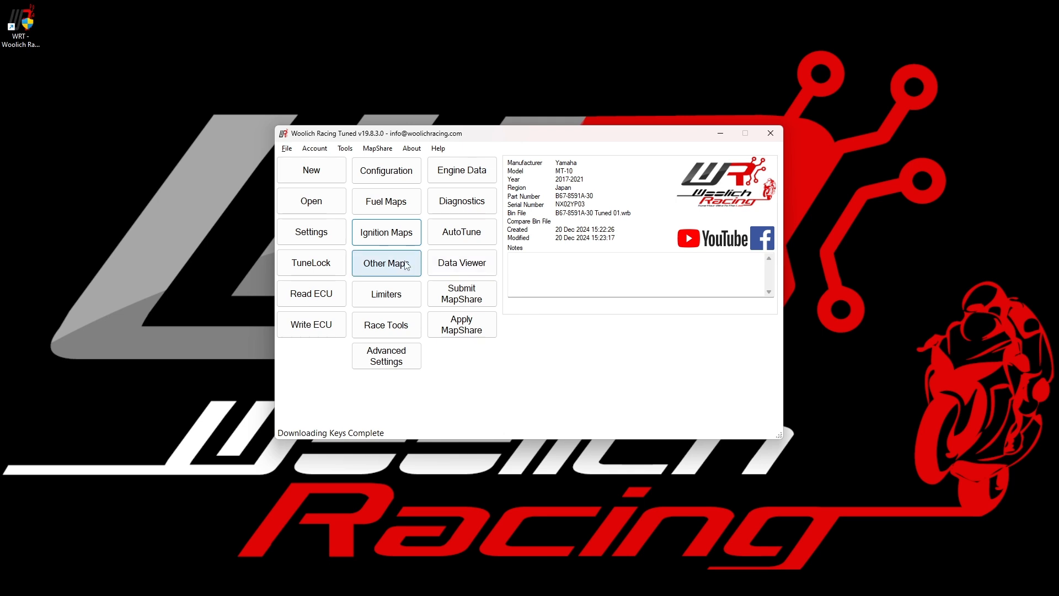
{"action": "mouse_move", "coordinate": [414, 269]}
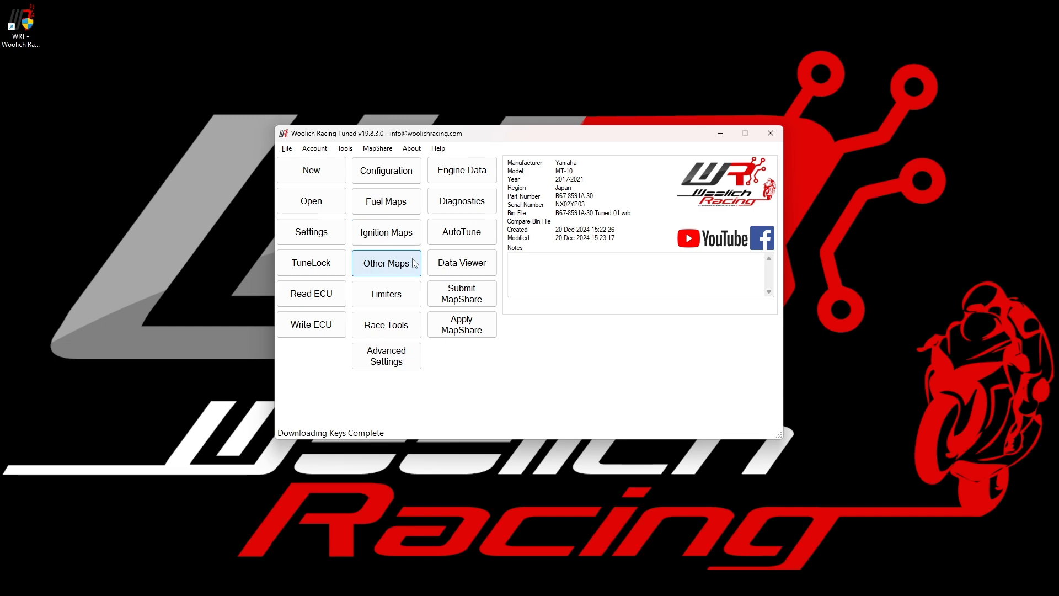
{"action": "left_click", "coordinate": [386, 263]}
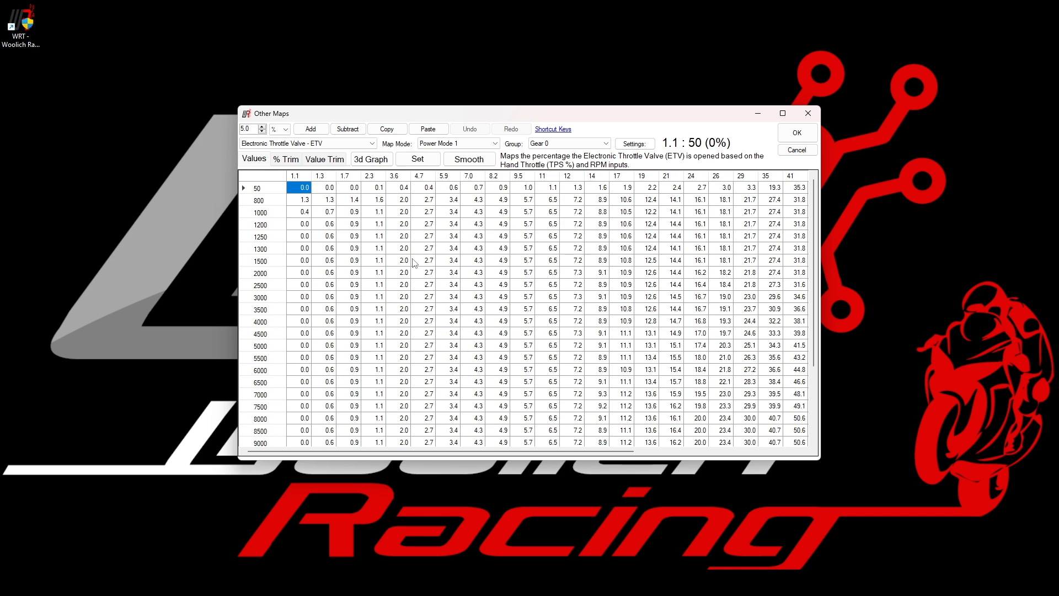
{"action": "mouse_move", "coordinate": [408, 207]}
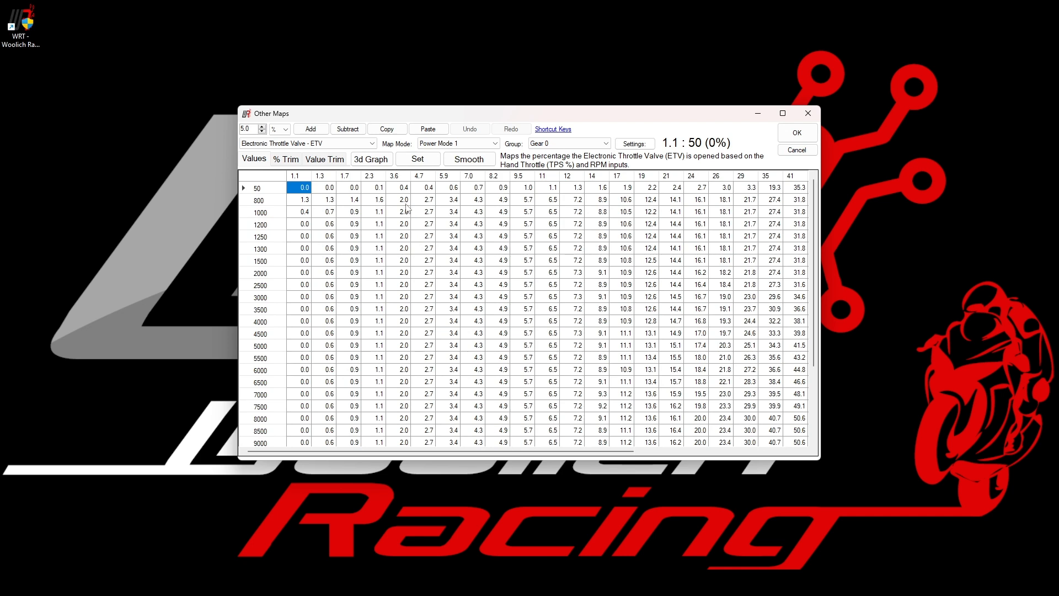
{"action": "mouse_move", "coordinate": [390, 196]}
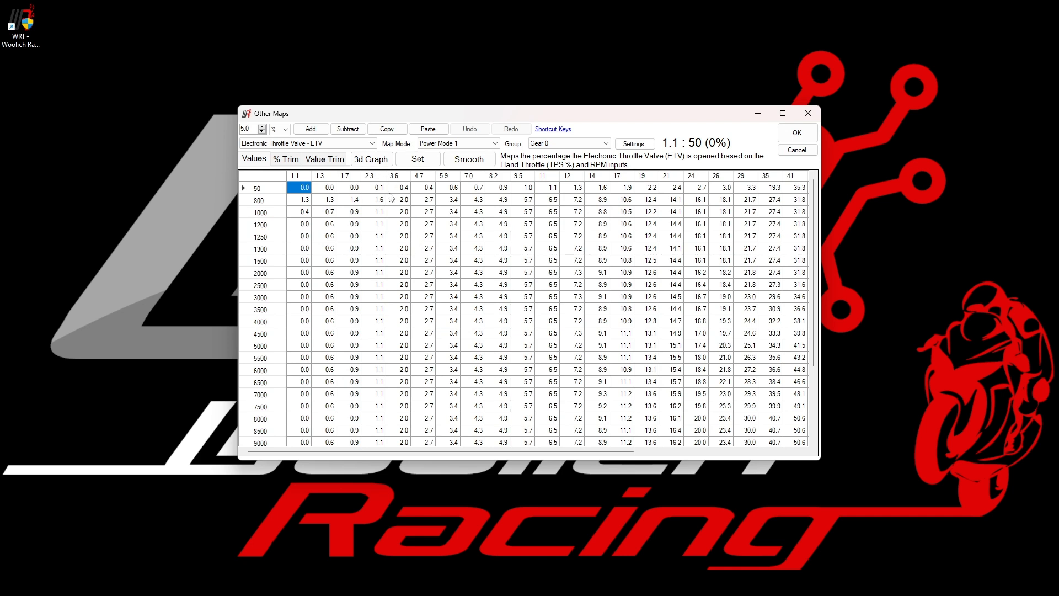
{"action": "mouse_move", "coordinate": [382, 181]}
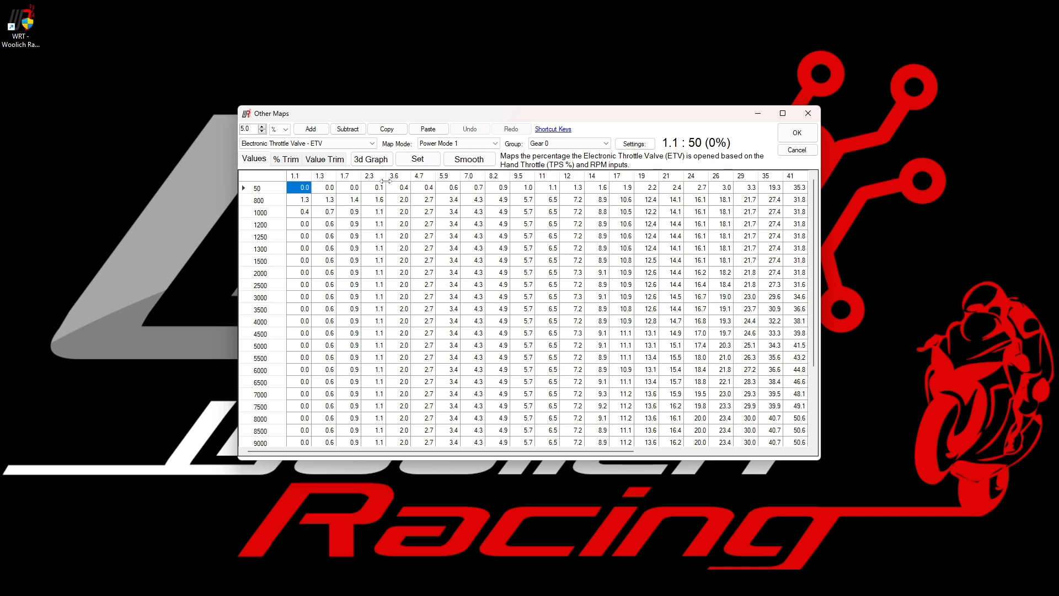
{"action": "mouse_move", "coordinate": [408, 119]}
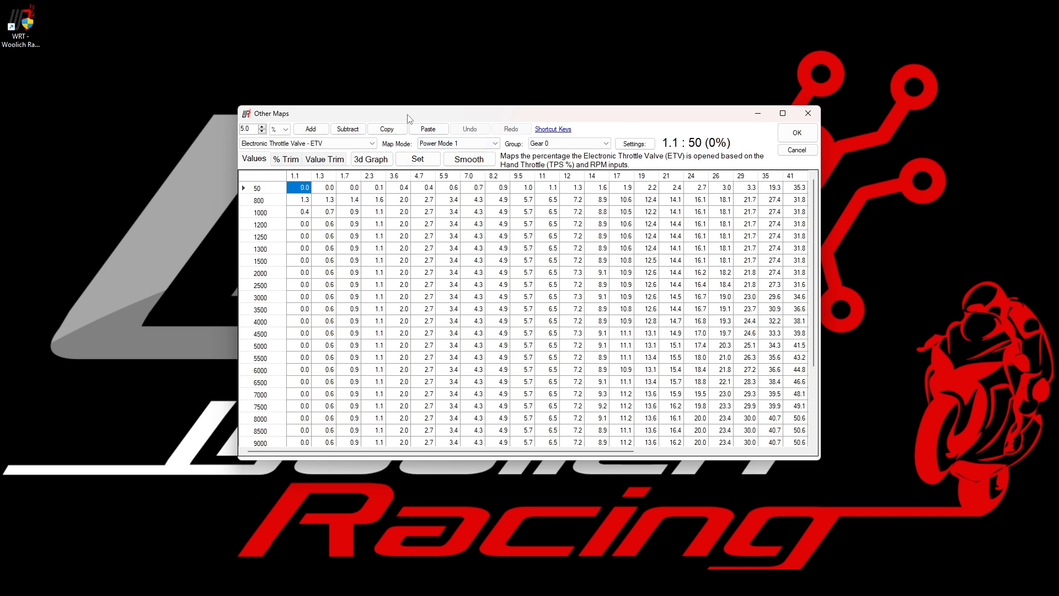
{"action": "mouse_move", "coordinate": [305, 187]}
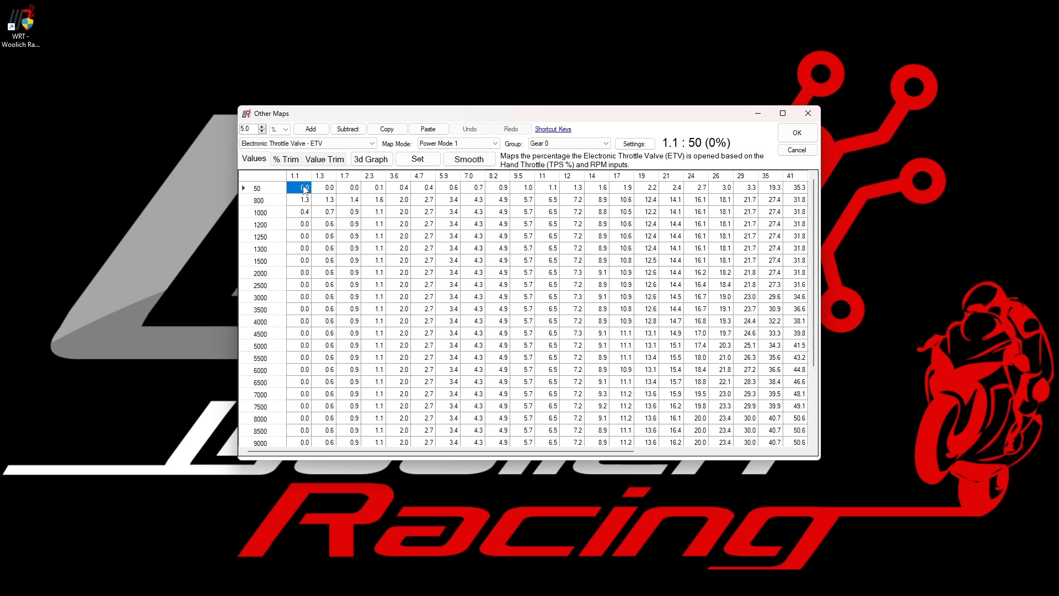
{"action": "left_click_drag", "start_coordinate": [303, 187], "coordinate": [378, 260]}
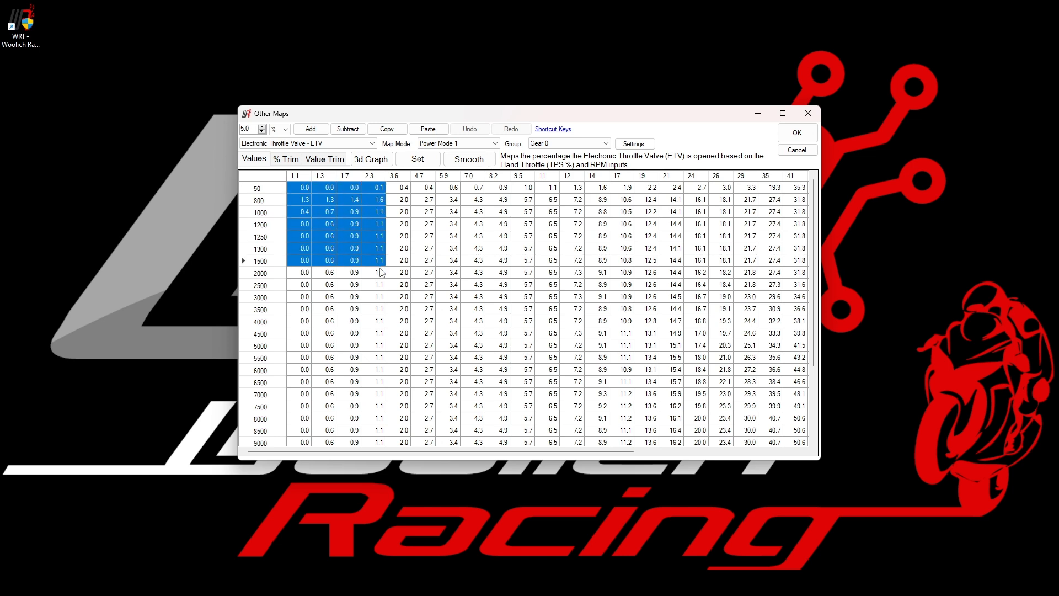
{"action": "left_click", "coordinate": [303, 186]}
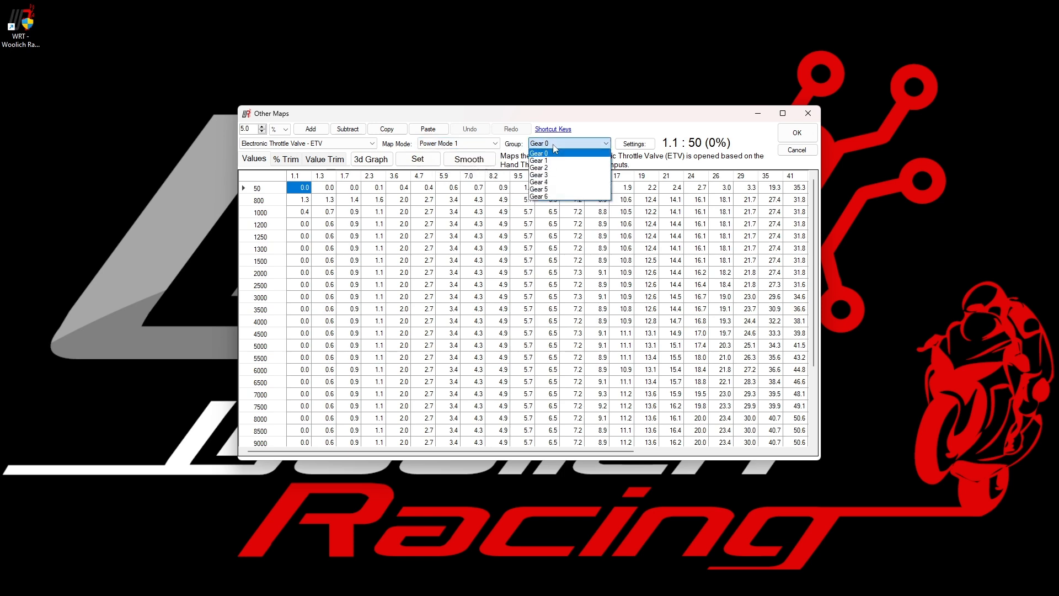
{"action": "left_click", "coordinate": [540, 152]}
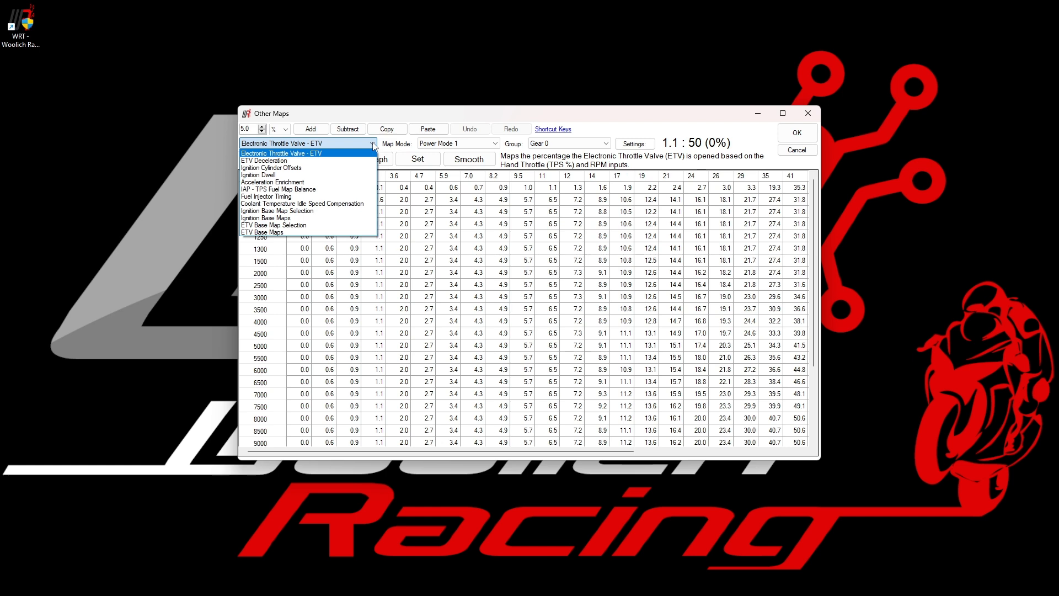
{"action": "left_click", "coordinate": [291, 152]}
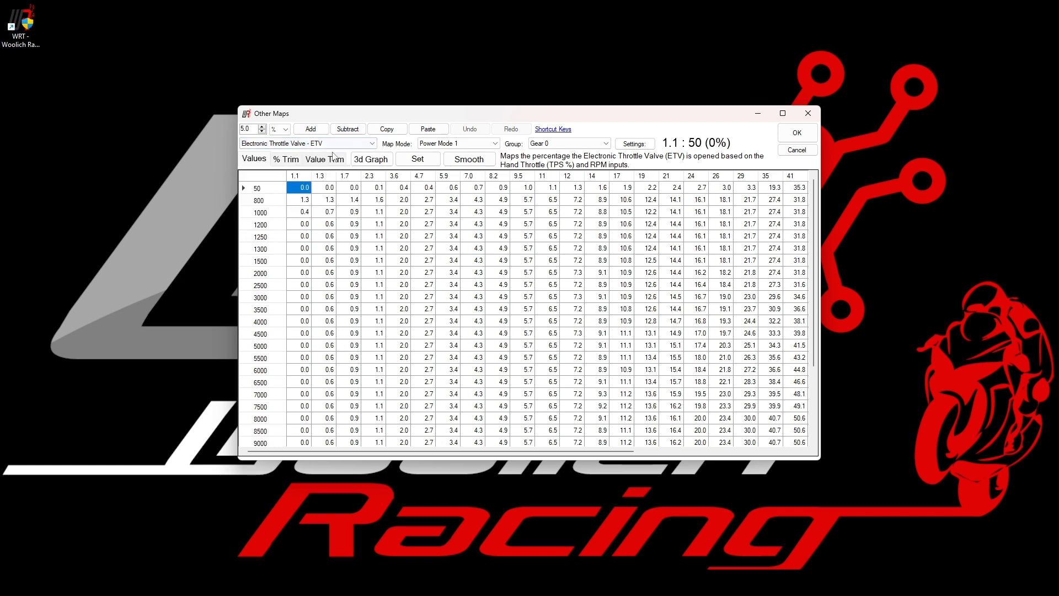
{"action": "mouse_move", "coordinate": [419, 293]}
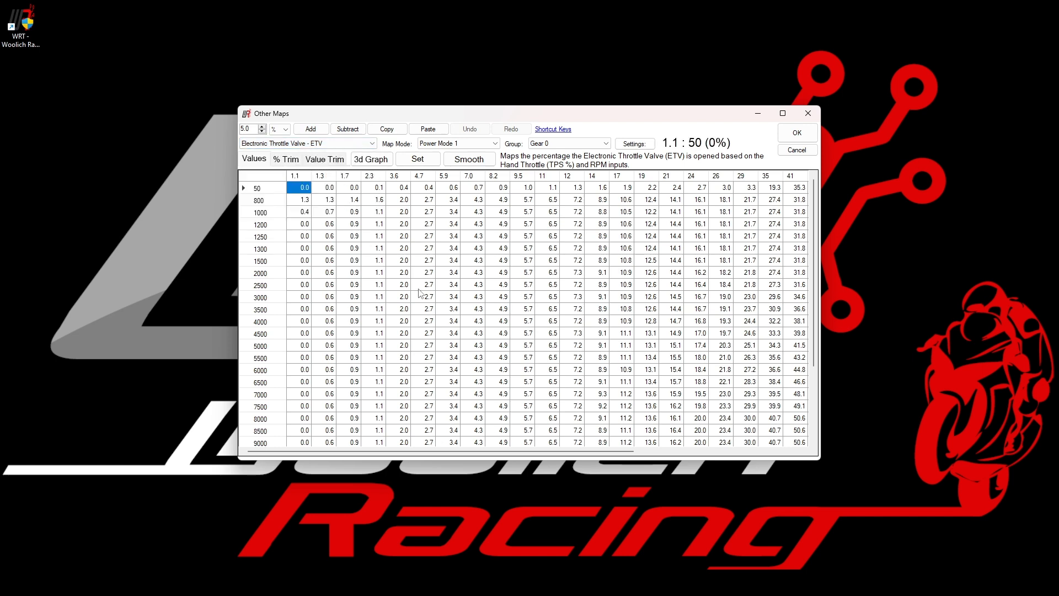
{"action": "mouse_move", "coordinate": [414, 286]}
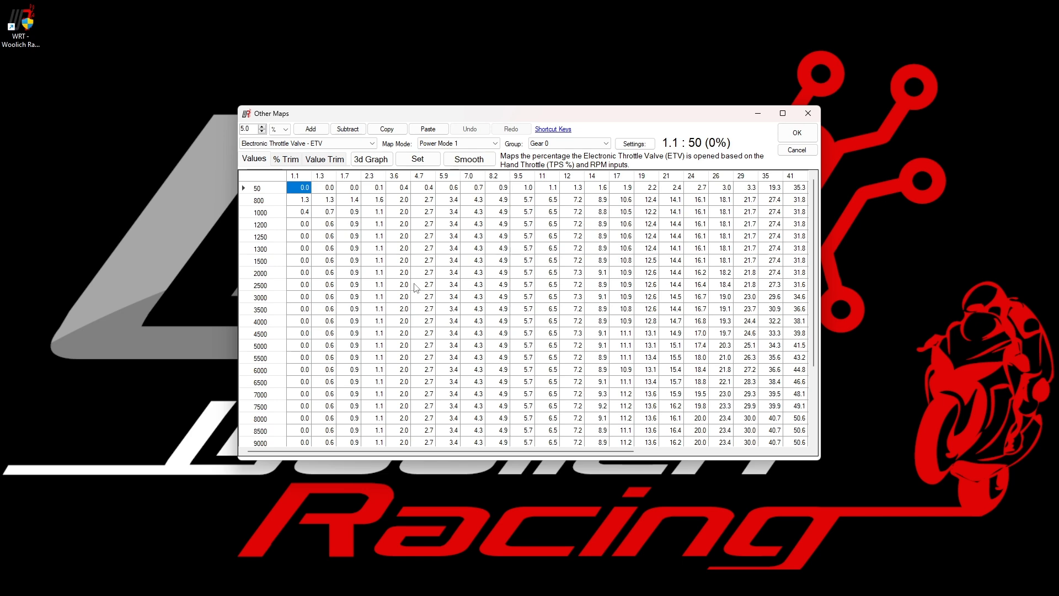
{"action": "scroll", "scroll_direction": "down", "scroll_amount": 3}
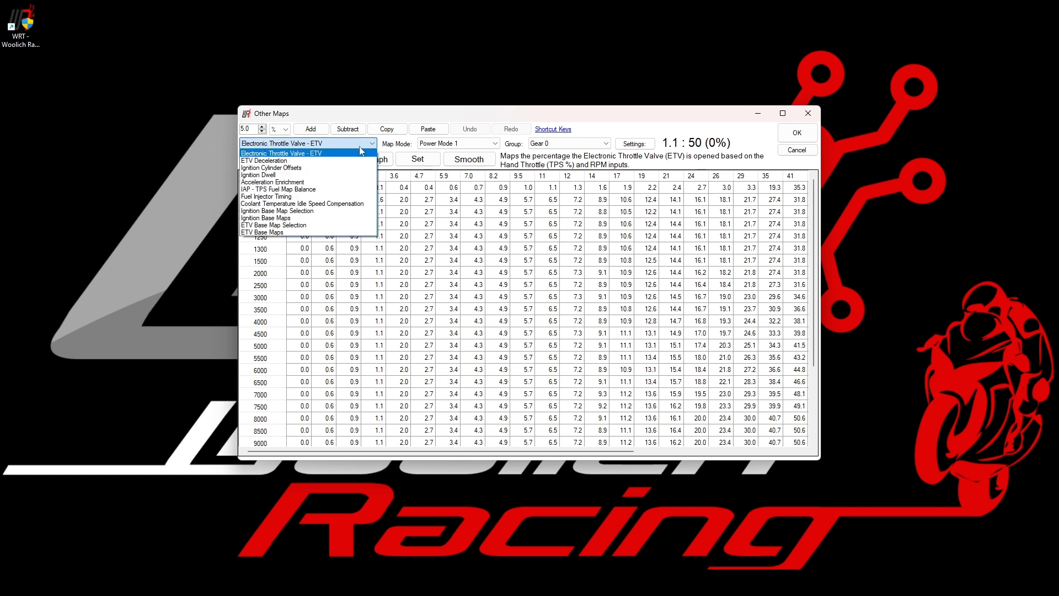
{"action": "mouse_move", "coordinate": [311, 166]}
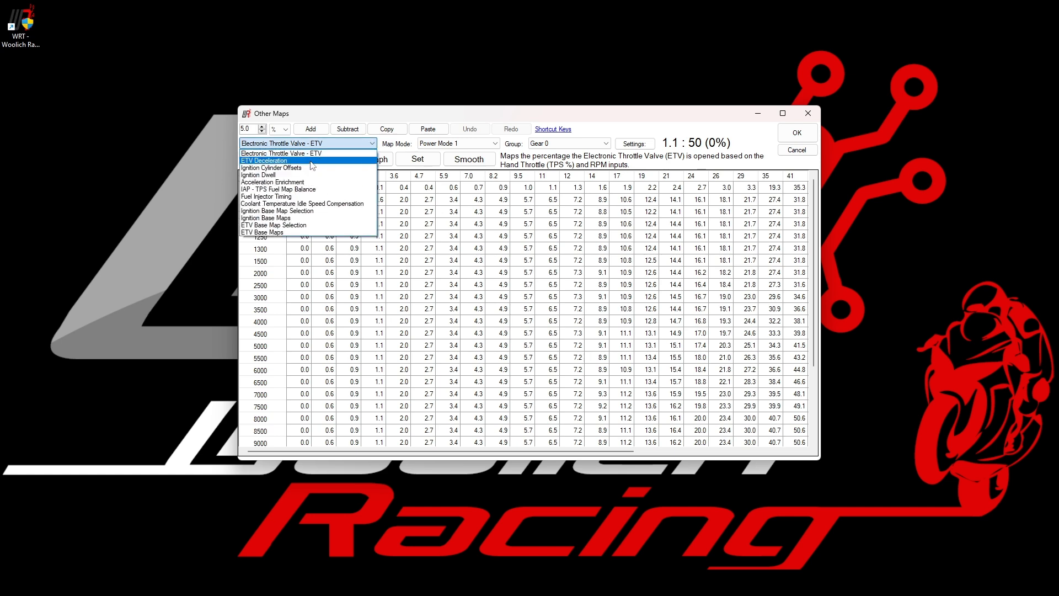
Step: View the ETV Deceleration, Ignition Dwell and Fuel Injector Timing maps, then close Other Maps
{"action": "left_click", "coordinate": [263, 160]}
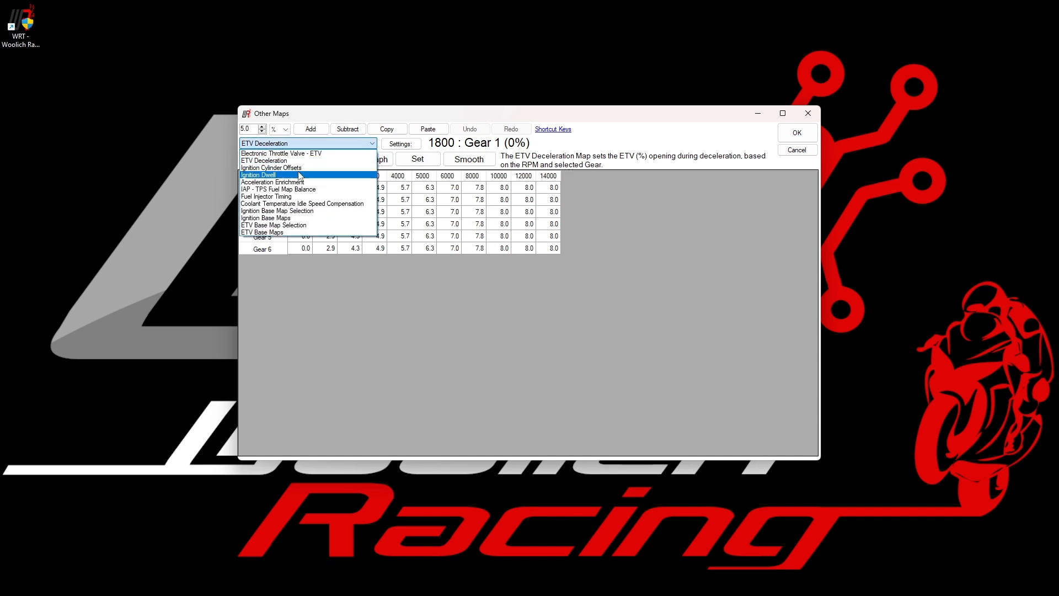
{"action": "left_click", "coordinate": [258, 175]}
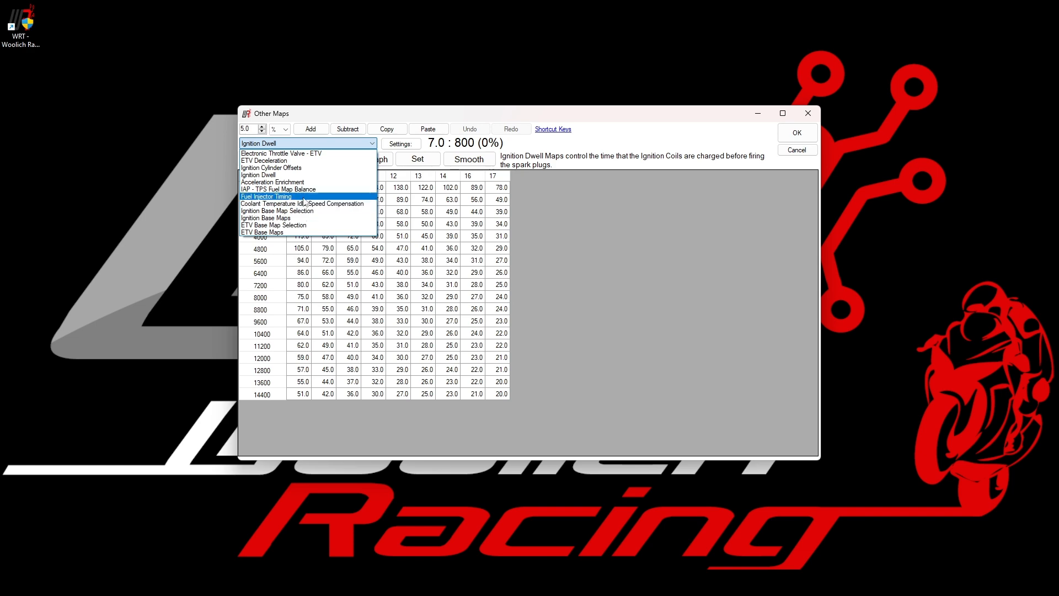
{"action": "left_click", "coordinate": [265, 197]}
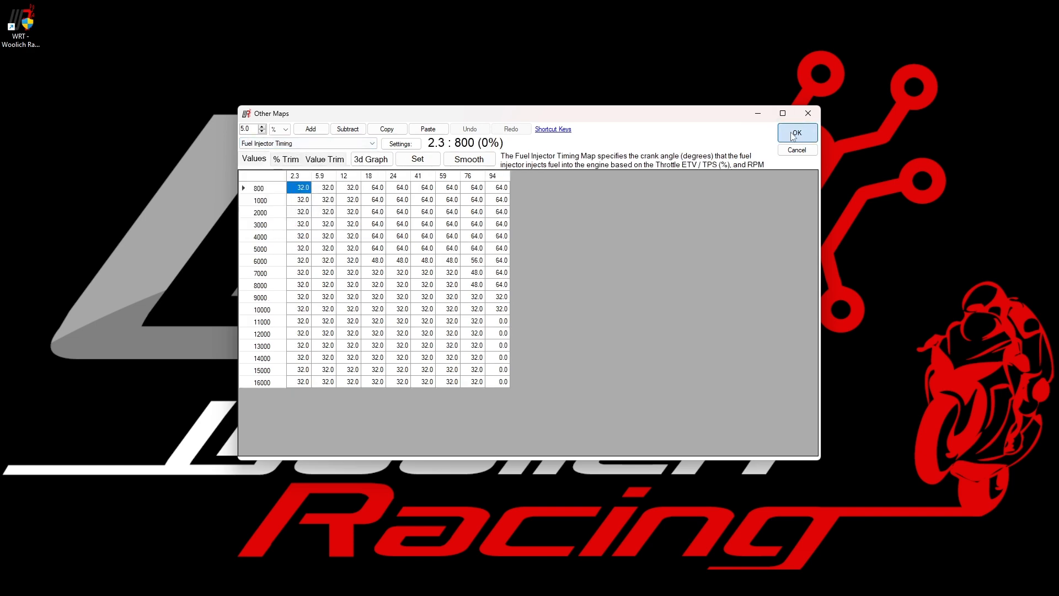
{"action": "left_click", "coordinate": [796, 132]}
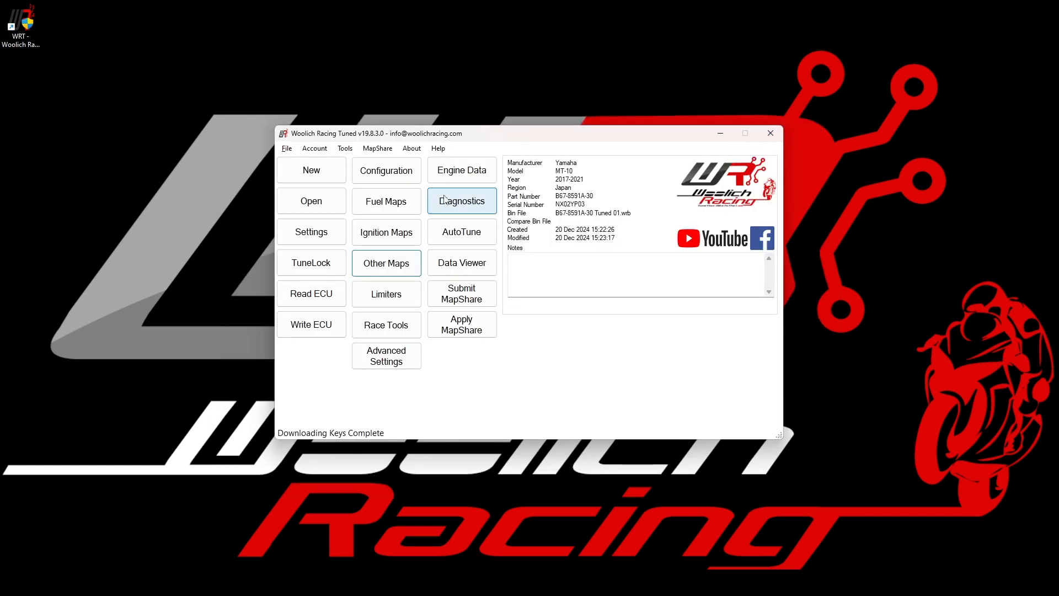
{"action": "left_click", "coordinate": [386, 293]}
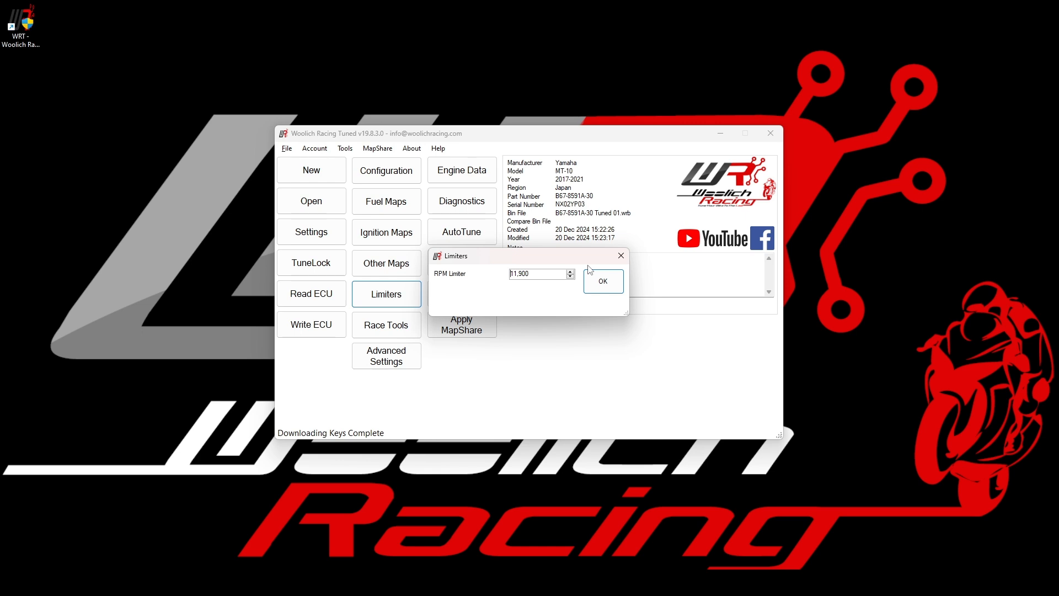
{"action": "triple_click", "coordinate": [537, 273]}
{"action": "type", "text": "11,500"}
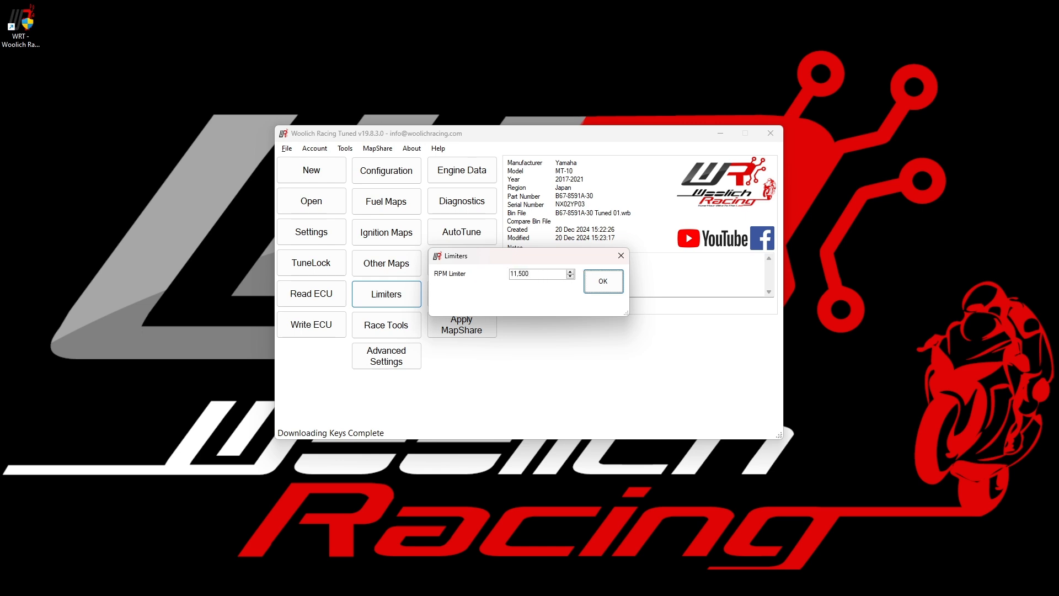
{"action": "left_click", "coordinate": [571, 270]}
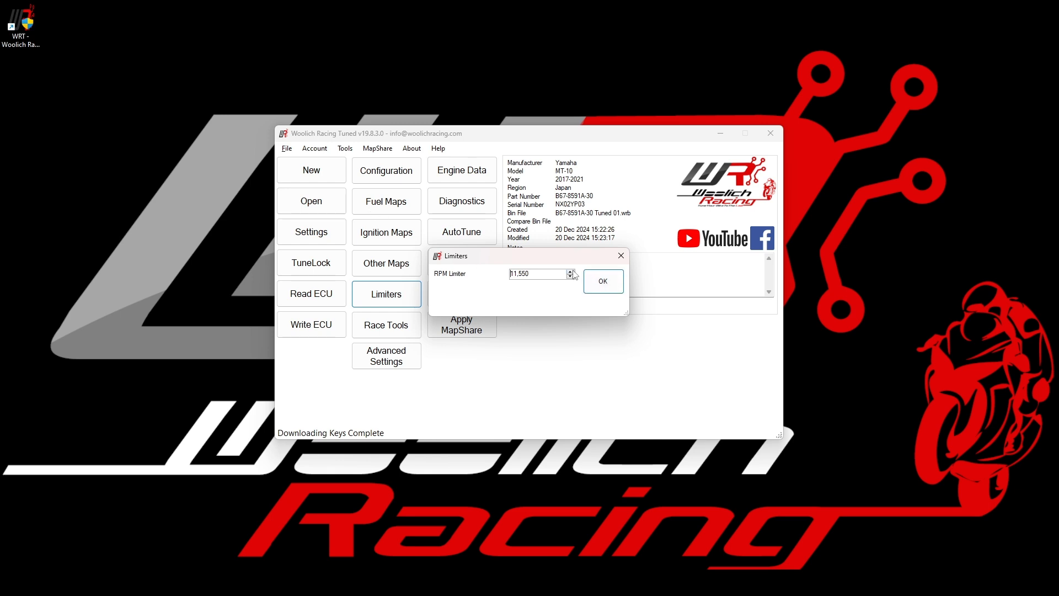
{"action": "left_click", "coordinate": [571, 271]}
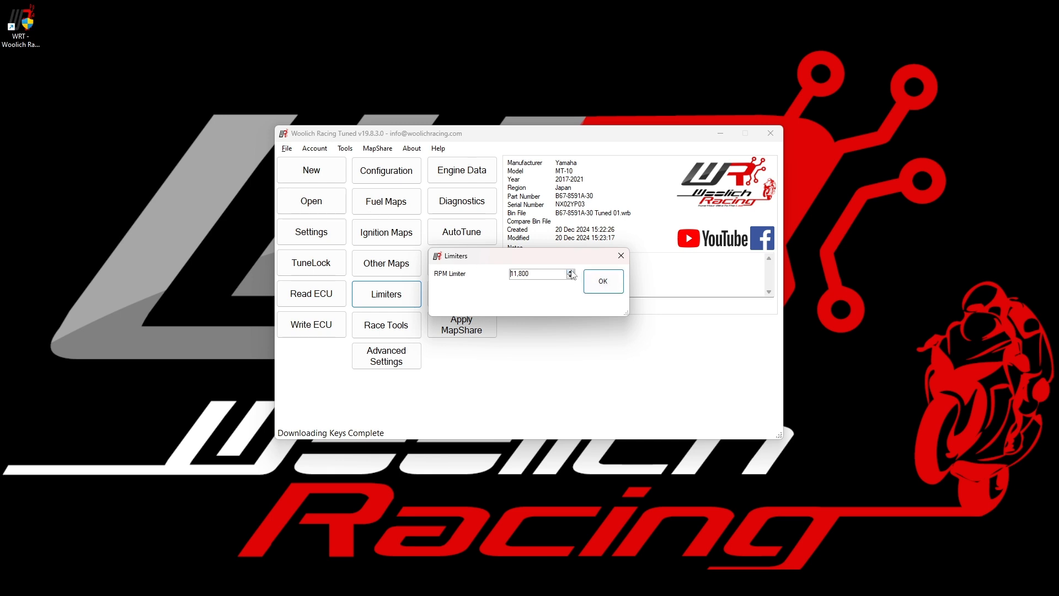
{"action": "left_click", "coordinate": [571, 272]}
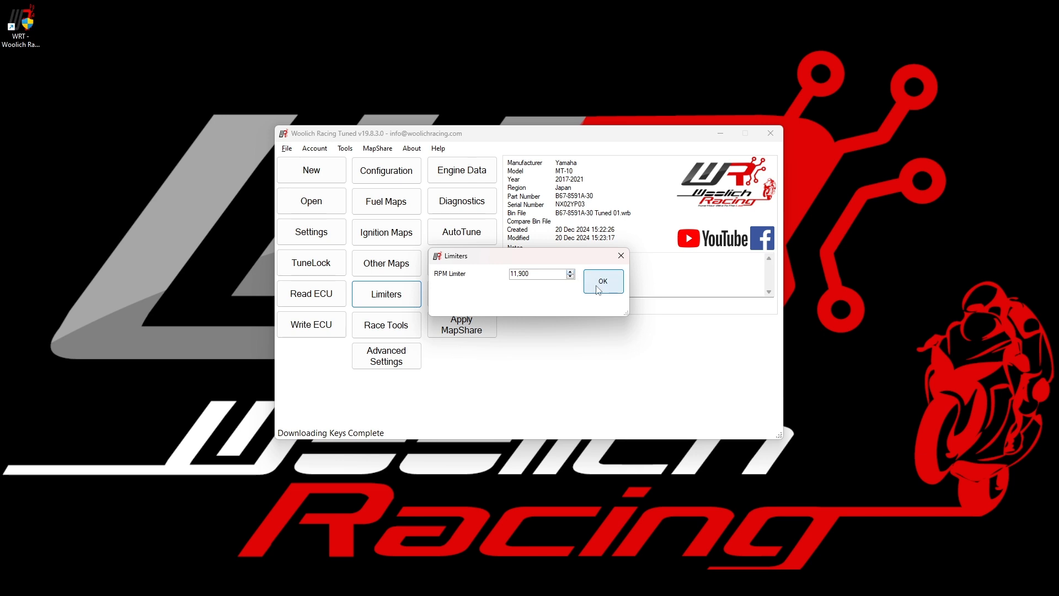
{"action": "left_click", "coordinate": [603, 282]}
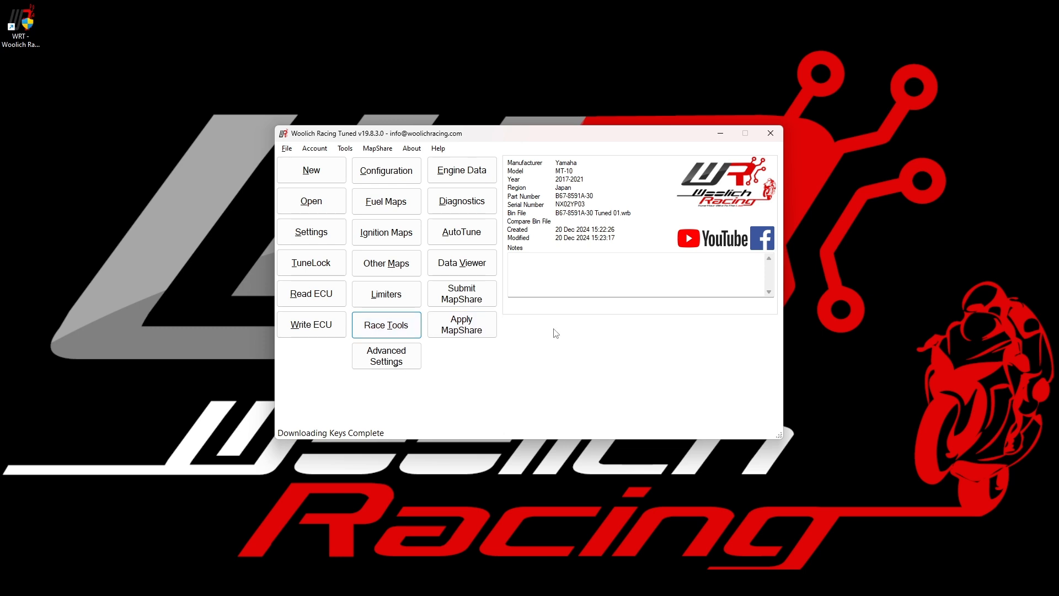
{"action": "mouse_move", "coordinate": [553, 333]}
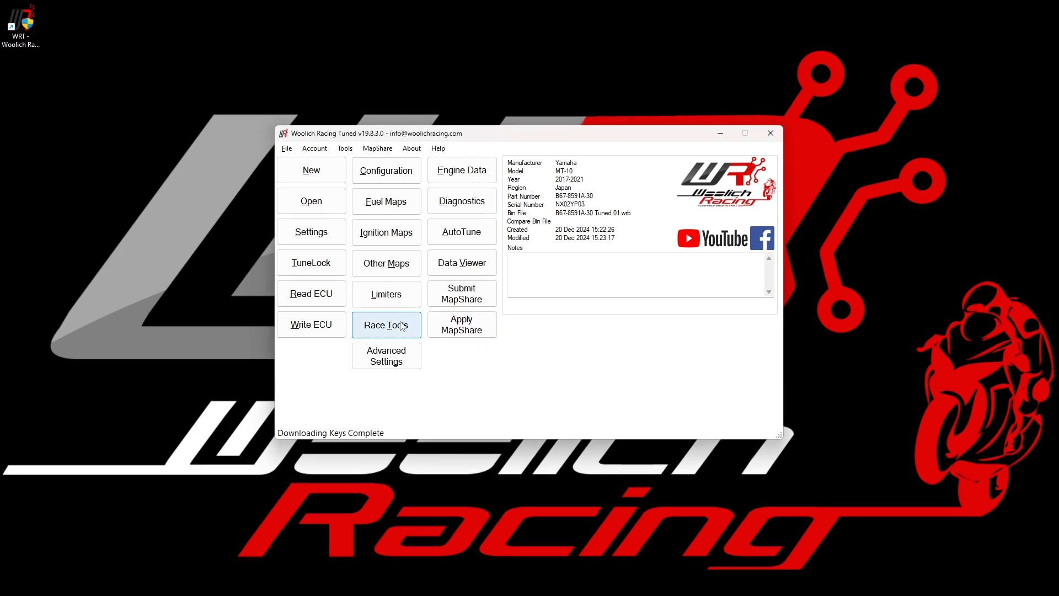
Step: Bring up the Race Tools dialog with quickshifter, autoblipper, launch control and limiter options
{"action": "left_click", "coordinate": [386, 324]}
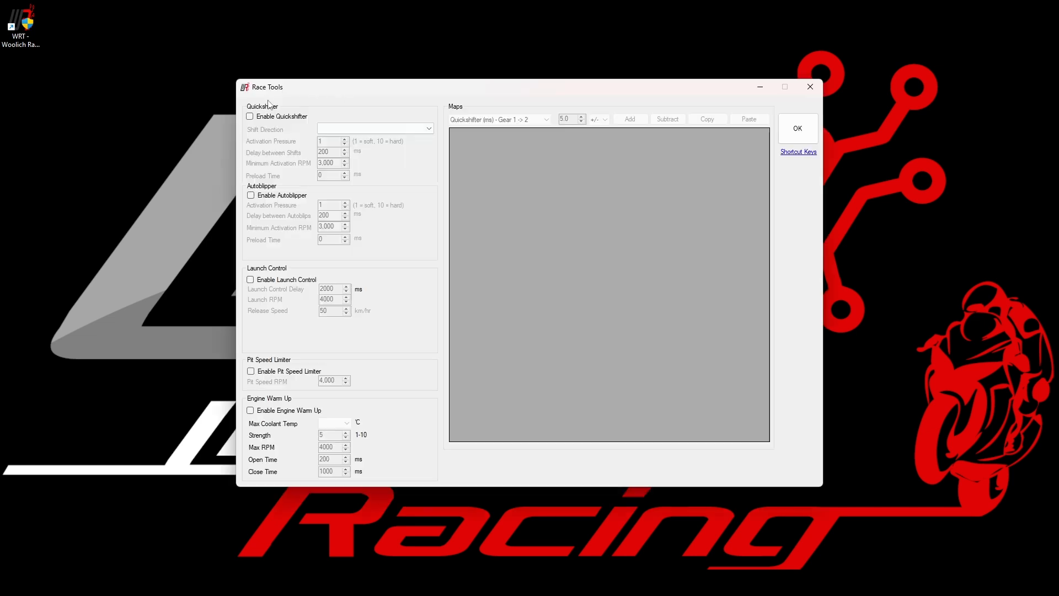
{"action": "mouse_move", "coordinate": [289, 195]}
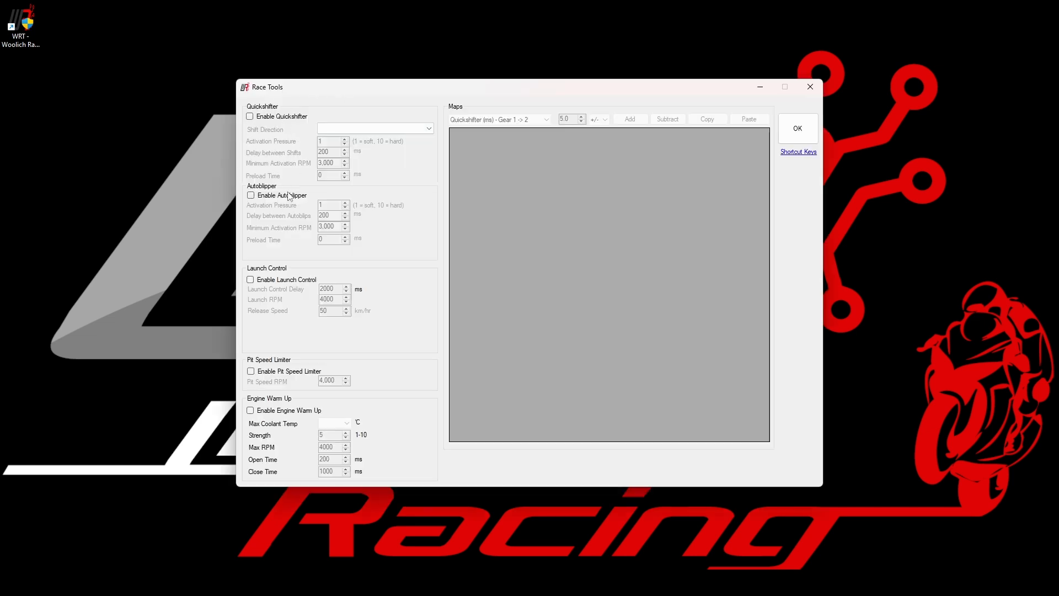
{"action": "mouse_move", "coordinate": [269, 288]}
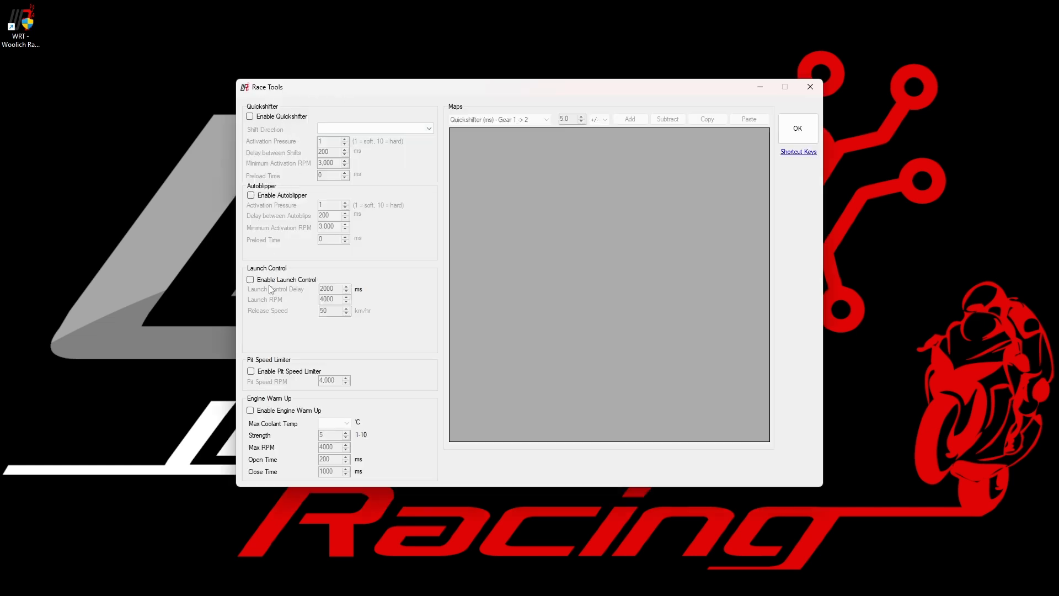
{"action": "mouse_move", "coordinate": [297, 383]}
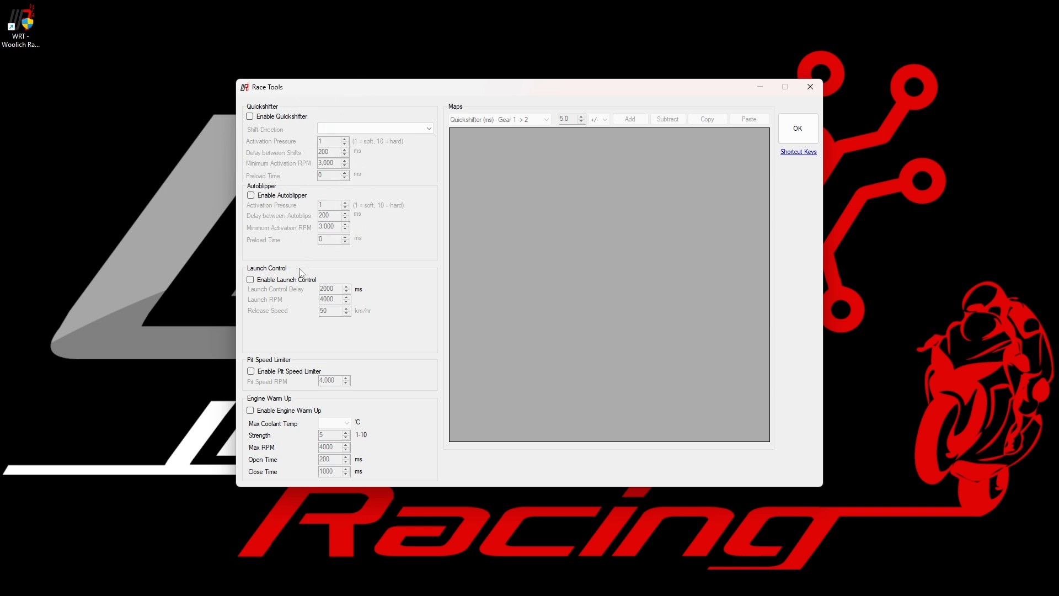
{"action": "mouse_move", "coordinate": [340, 404]}
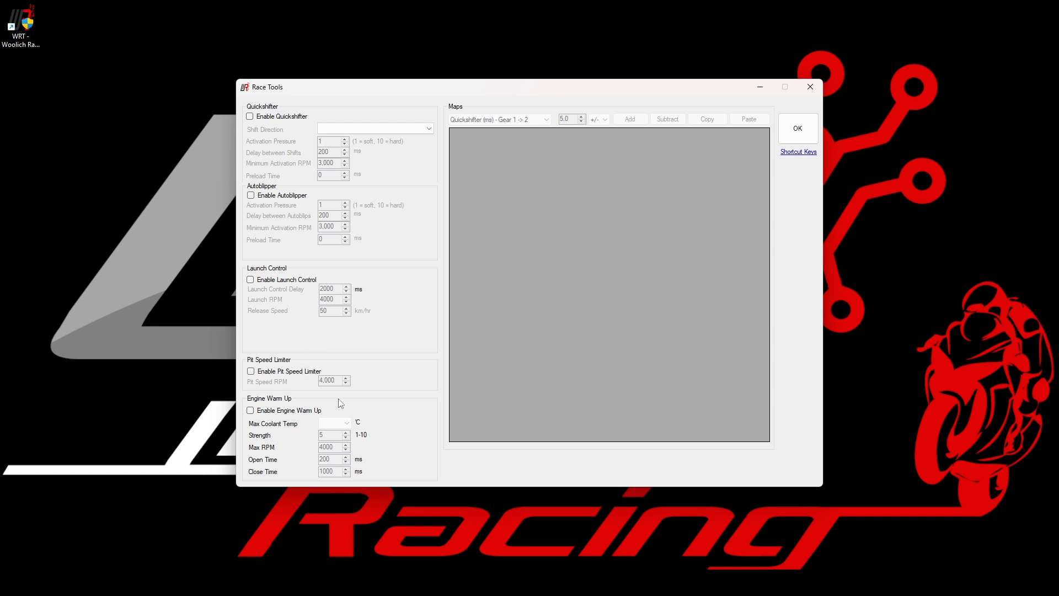
{"action": "mouse_move", "coordinate": [330, 424]}
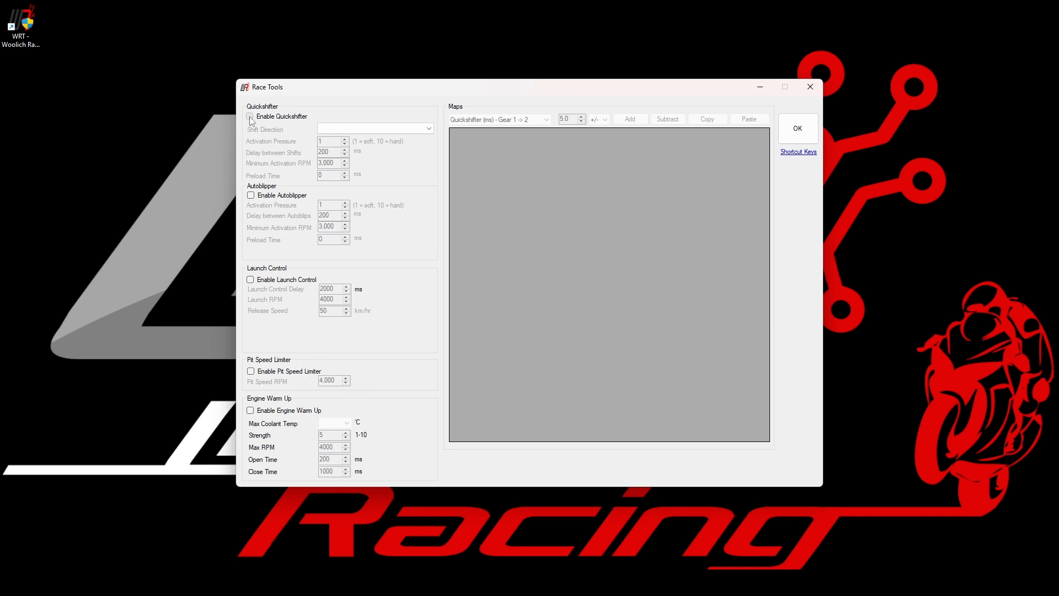
Step: Enable the quickshifter, review the Gear 2->3, 4->5 and 1->2 quickshift maps, and accept Race Tools
{"action": "left_click", "coordinate": [250, 117]}
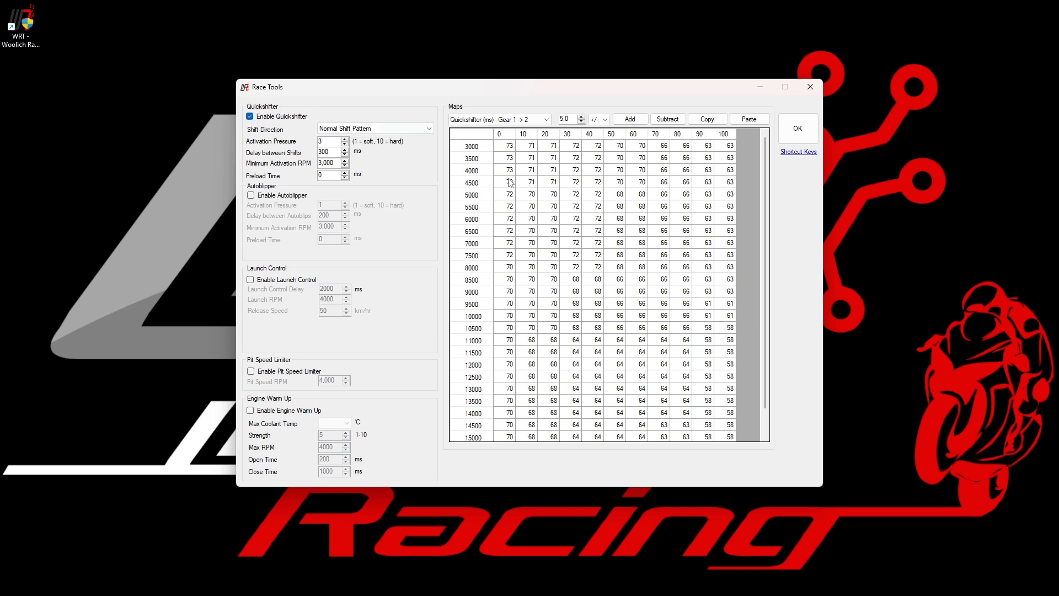
{"action": "left_click", "coordinate": [545, 158]}
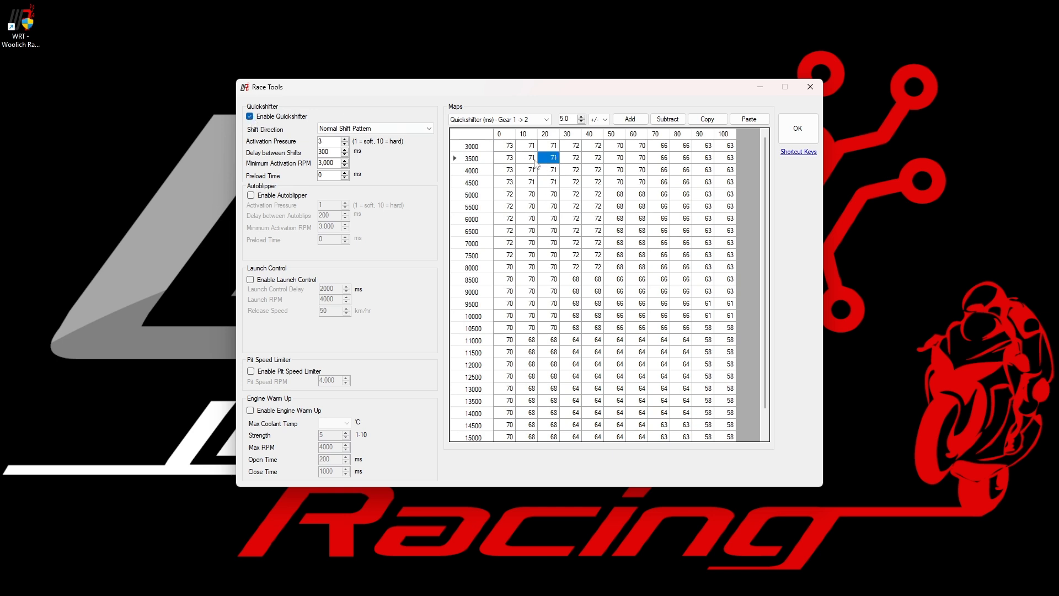
{"action": "left_click", "coordinate": [547, 119]}
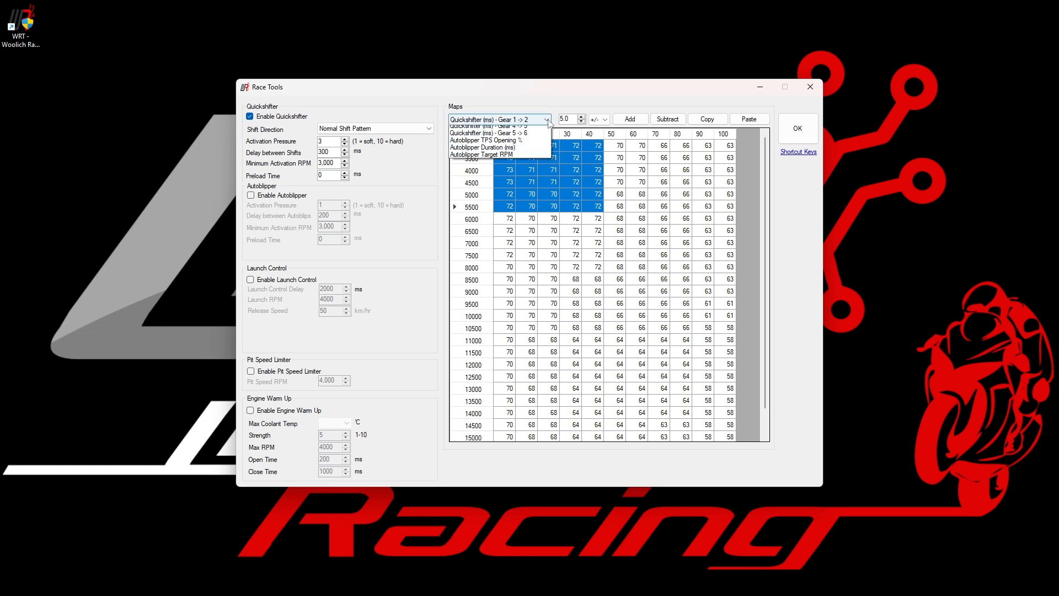
{"action": "left_click", "coordinate": [497, 125]}
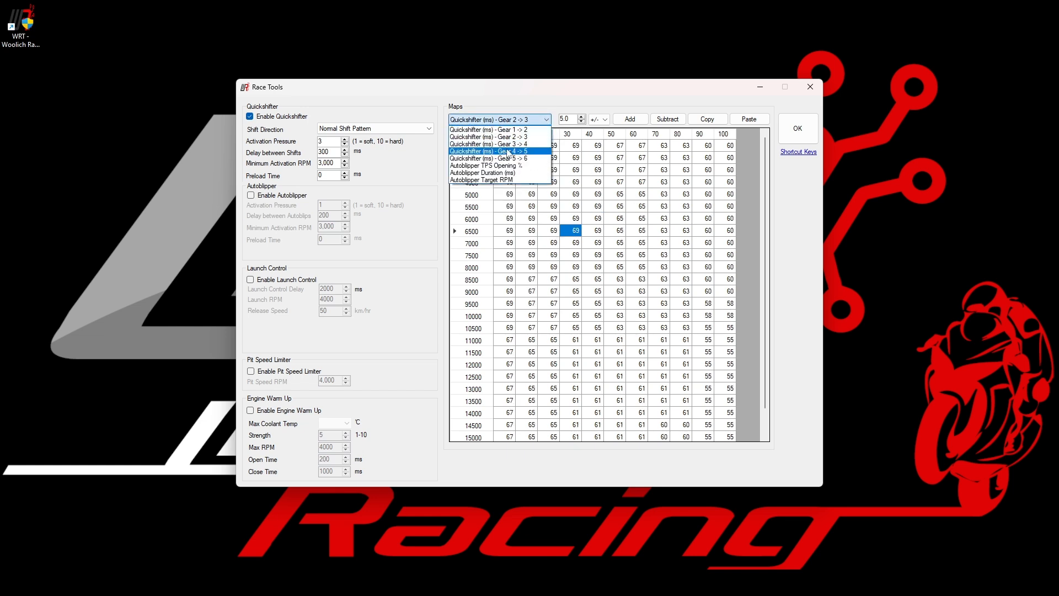
{"action": "left_click", "coordinate": [489, 151]}
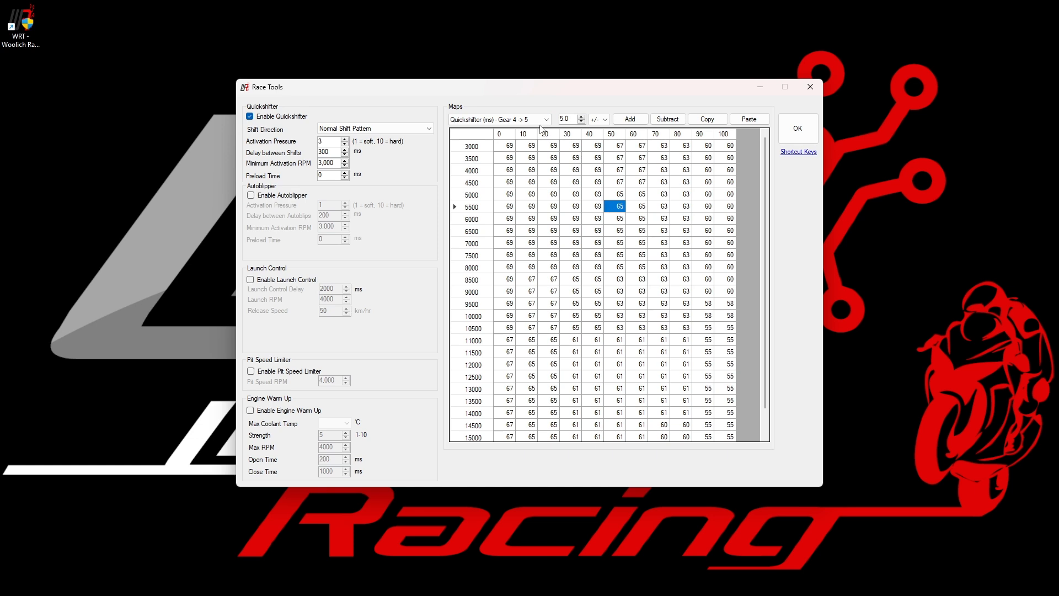
{"action": "left_click", "coordinate": [545, 120]}
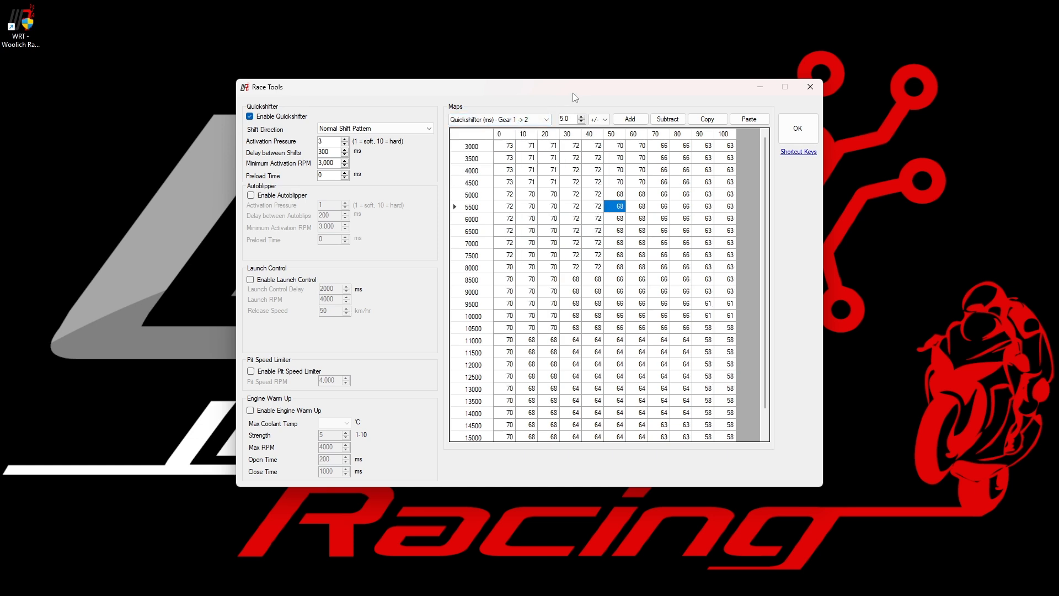
{"action": "mouse_move", "coordinate": [796, 200]}
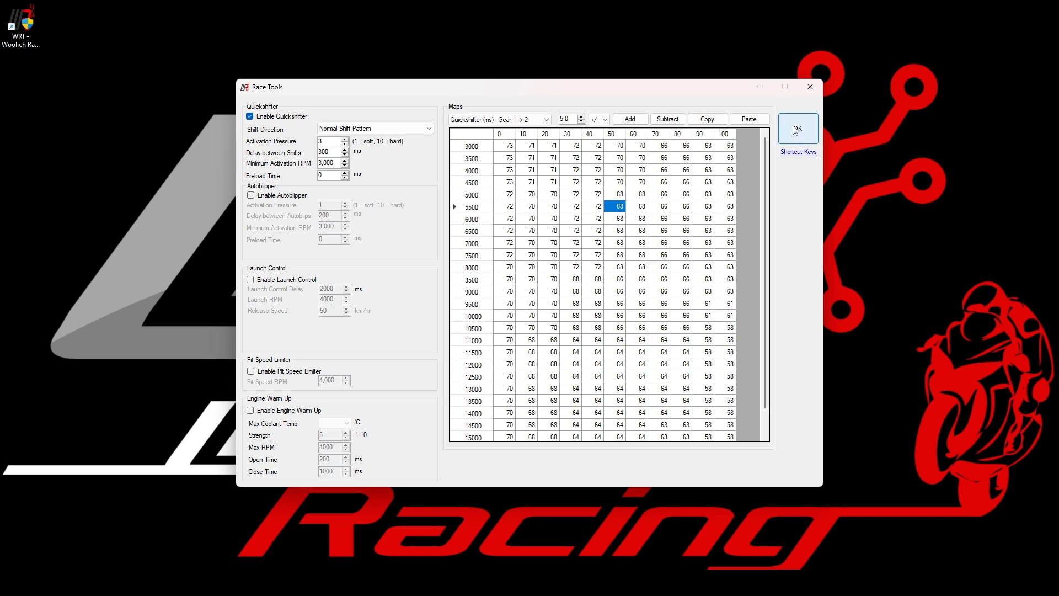
{"action": "left_click", "coordinate": [798, 128]}
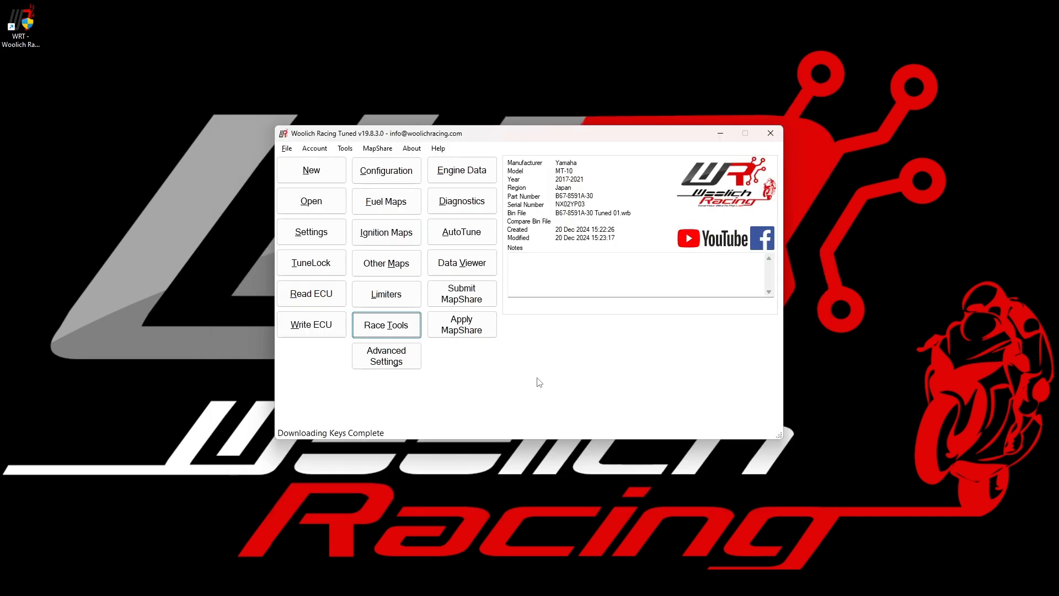
{"action": "mouse_move", "coordinate": [414, 360]}
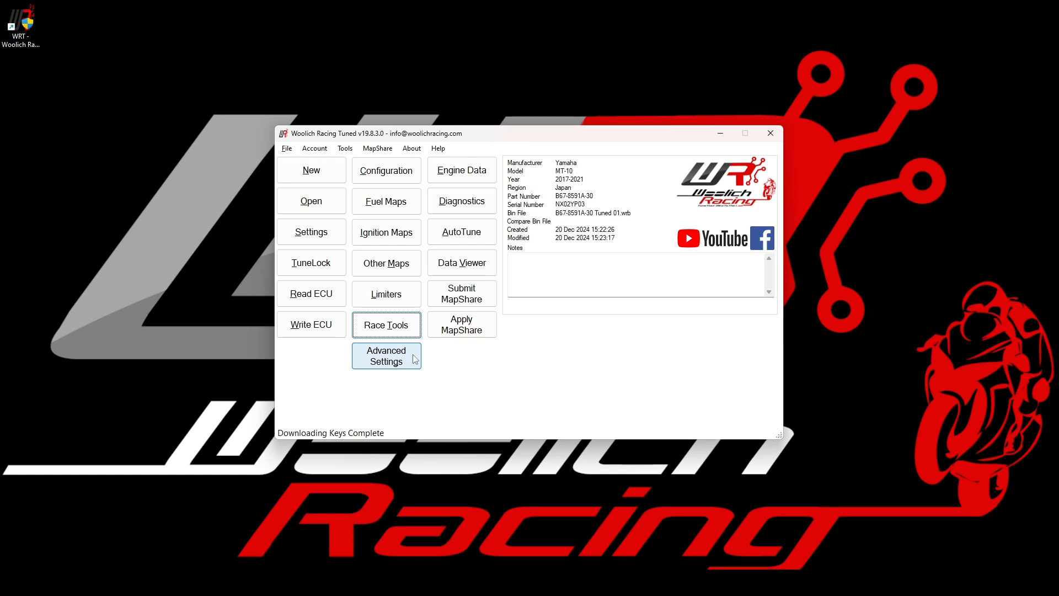
Step: Tick Disable Exhaust Valve Servo Motor Fault Code and Disable Stock O2 Sensors/Closed Loop, then confirm
{"action": "left_click", "coordinate": [386, 355]}
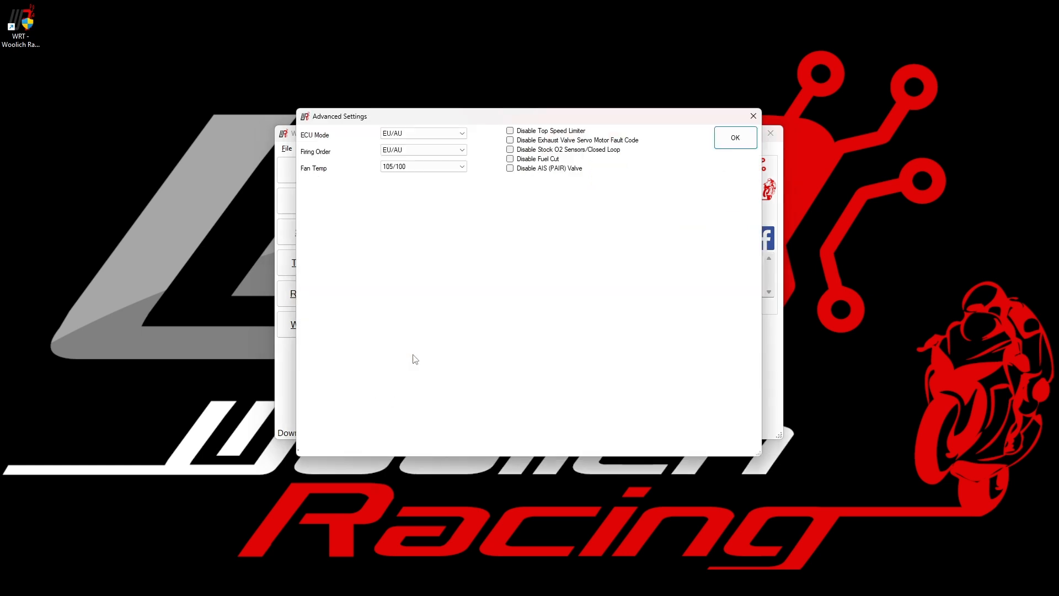
{"action": "mouse_move", "coordinate": [552, 196]}
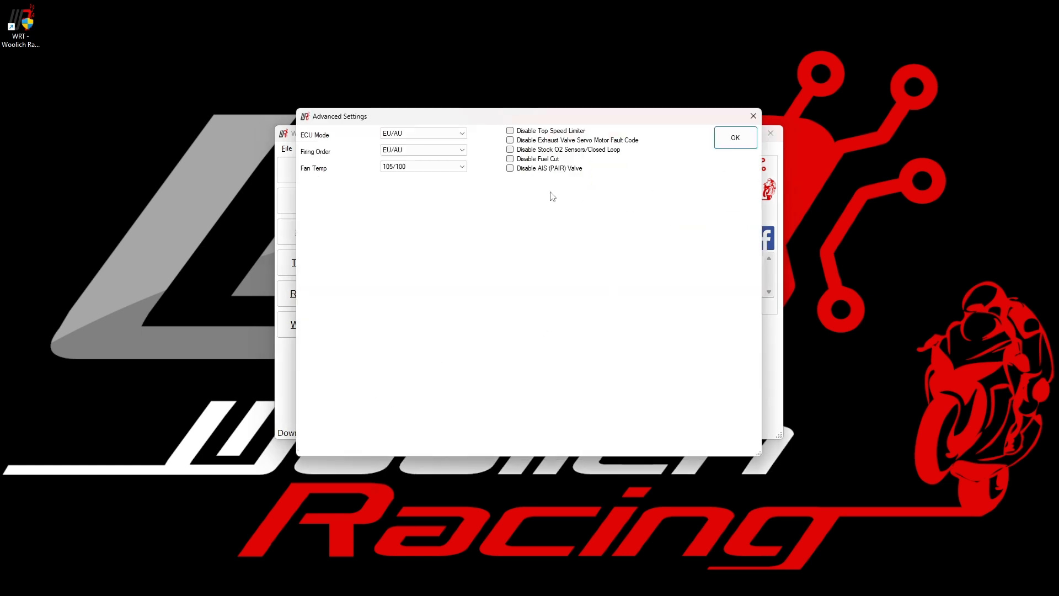
{"action": "mouse_move", "coordinate": [578, 185]}
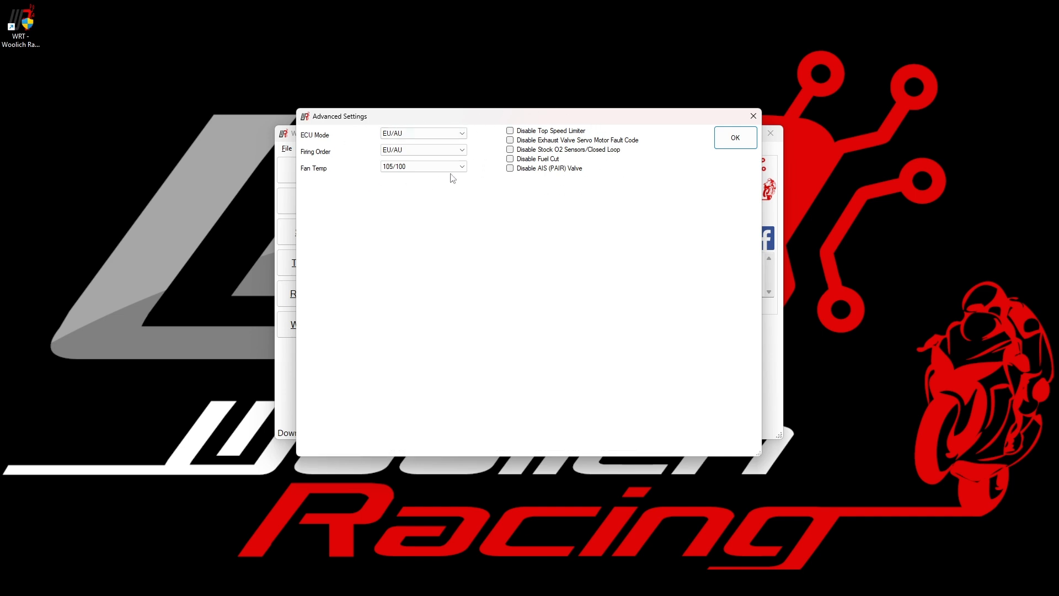
{"action": "mouse_move", "coordinate": [556, 198]}
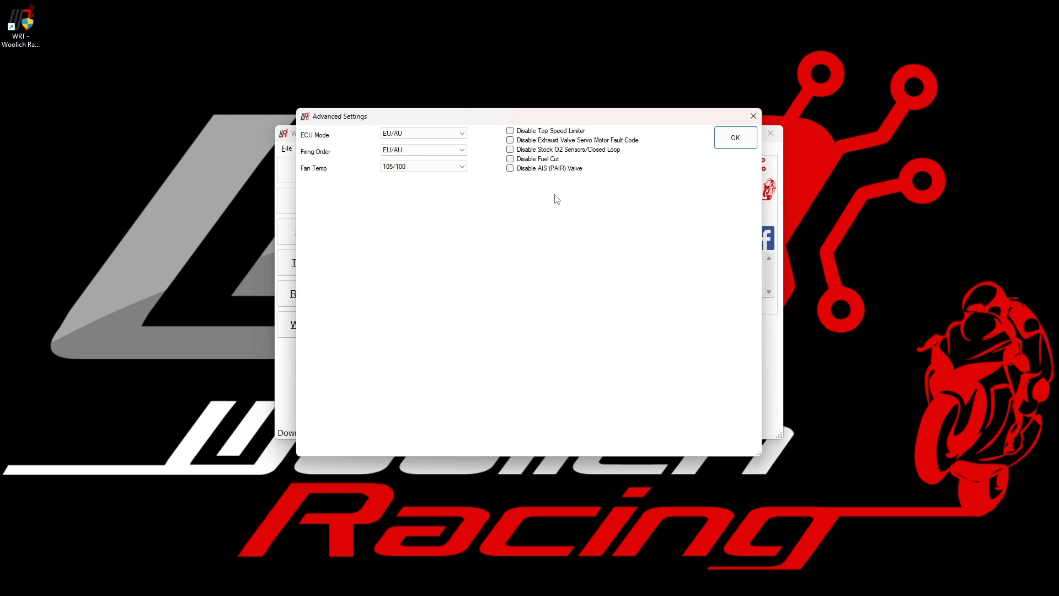
{"action": "mouse_move", "coordinate": [566, 142]}
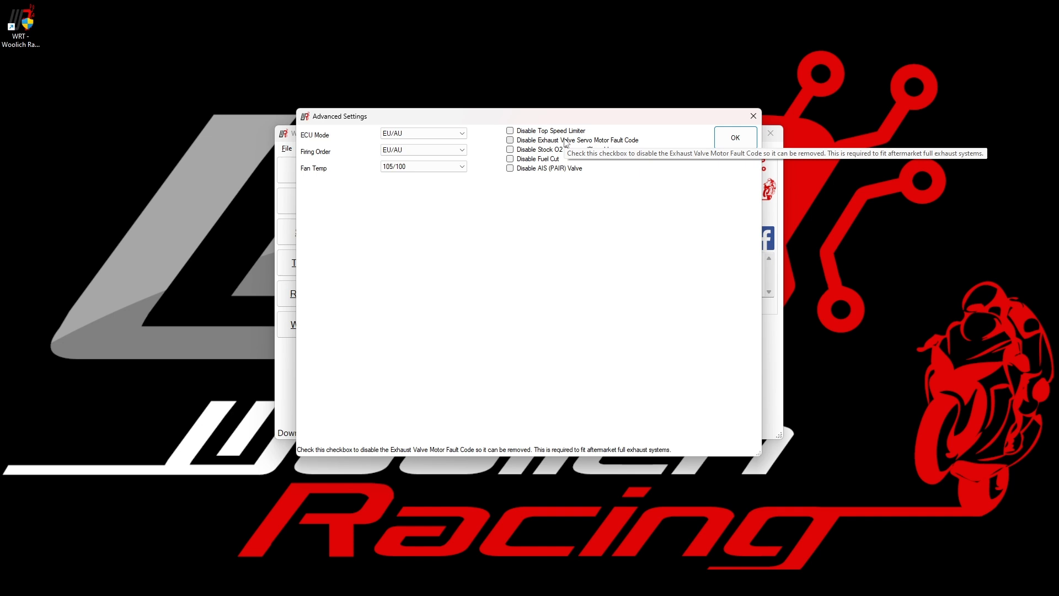
{"action": "mouse_move", "coordinate": [538, 172]}
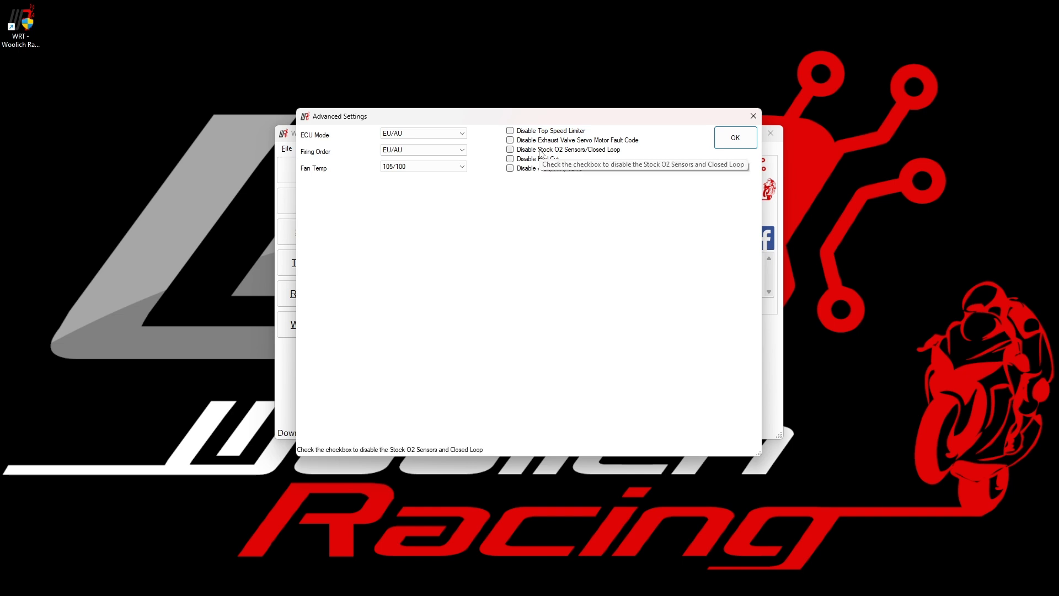
{"action": "mouse_move", "coordinate": [537, 161]}
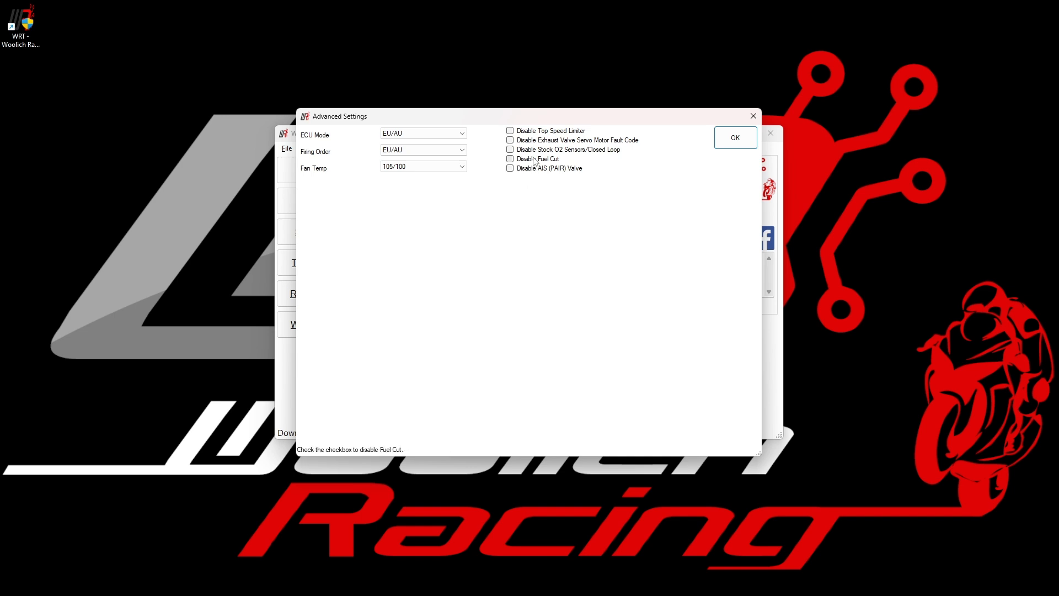
{"action": "mouse_move", "coordinate": [534, 189]}
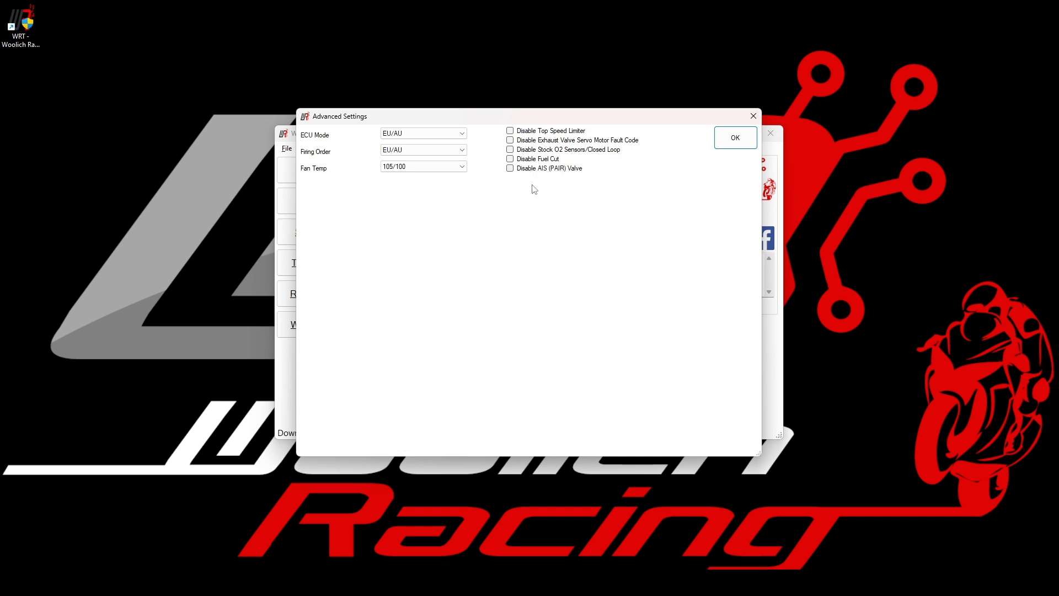
{"action": "left_click", "coordinate": [509, 140]}
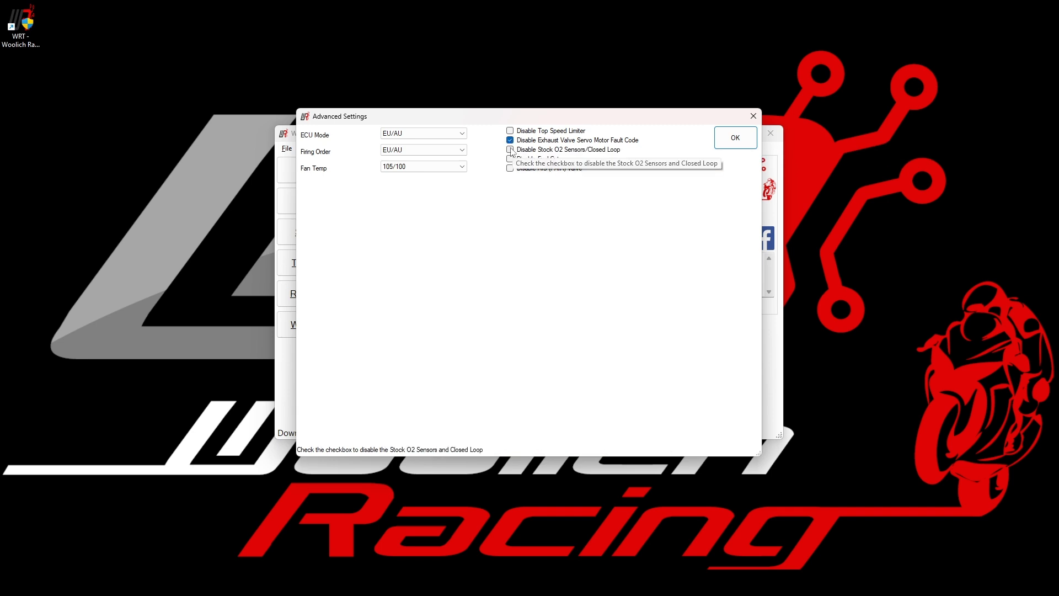
{"action": "left_click", "coordinate": [510, 150]}
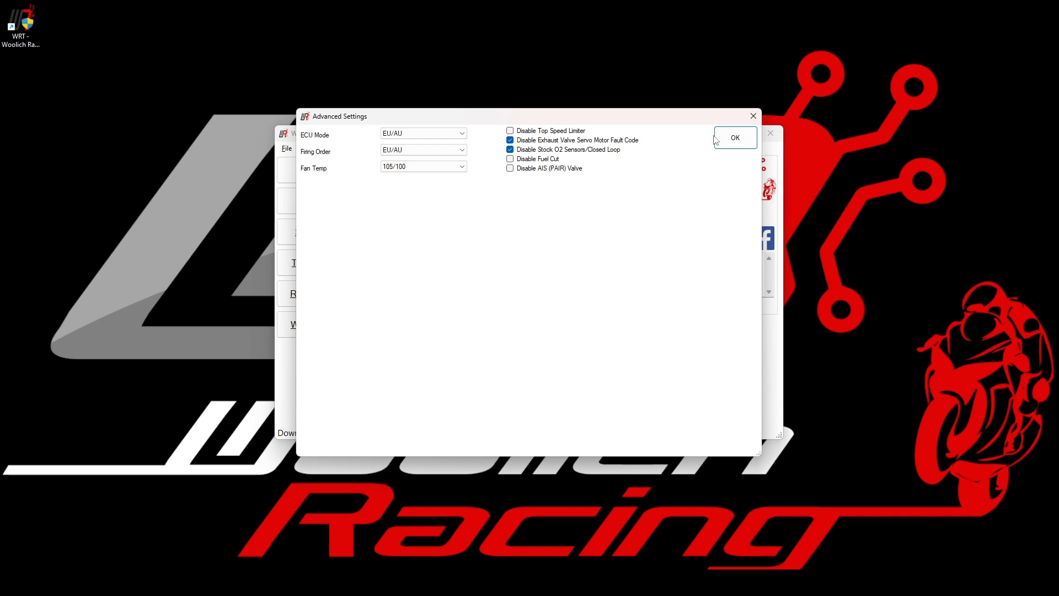
{"action": "left_click", "coordinate": [735, 137]}
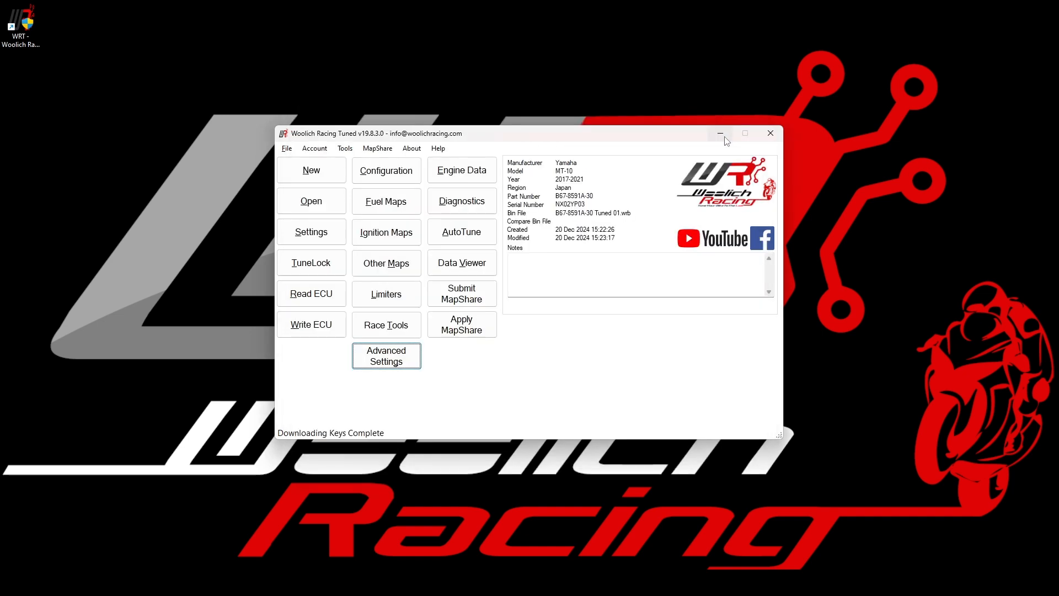
{"action": "mouse_move", "coordinate": [720, 133]}
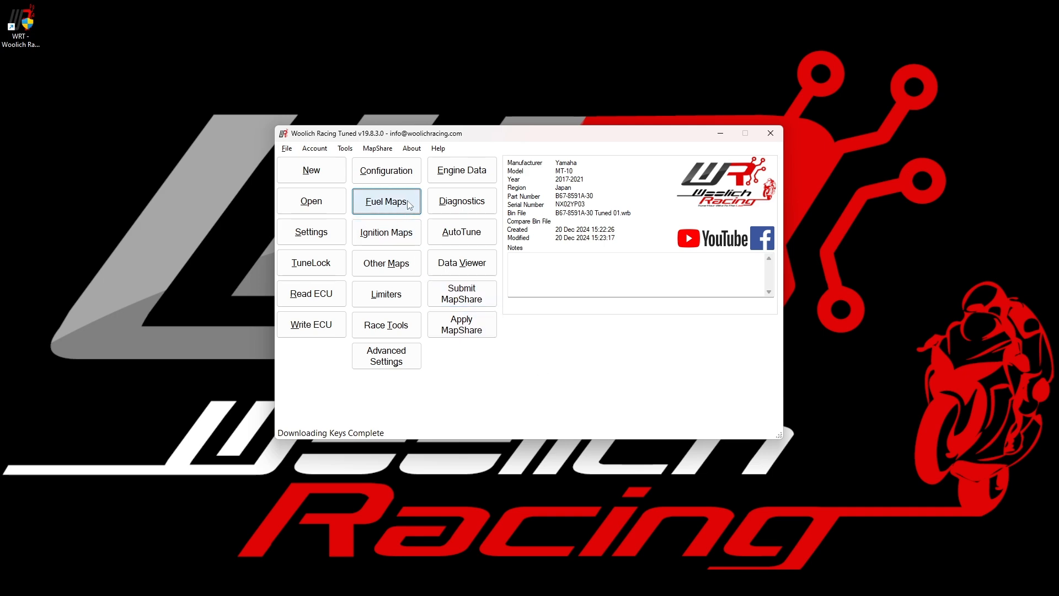
{"action": "left_click", "coordinate": [386, 200]}
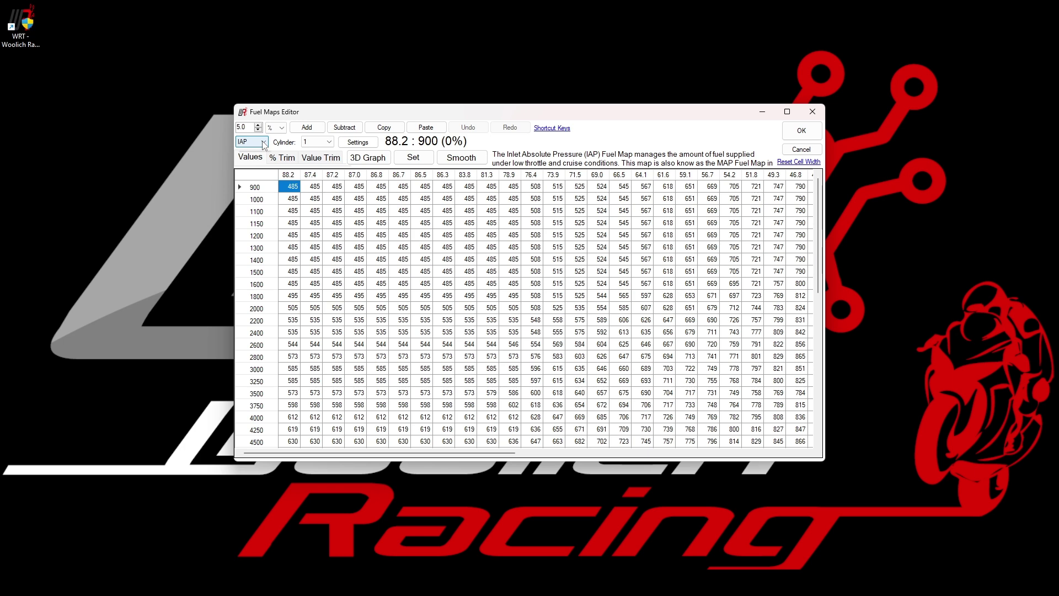
{"action": "left_click", "coordinate": [263, 141]}
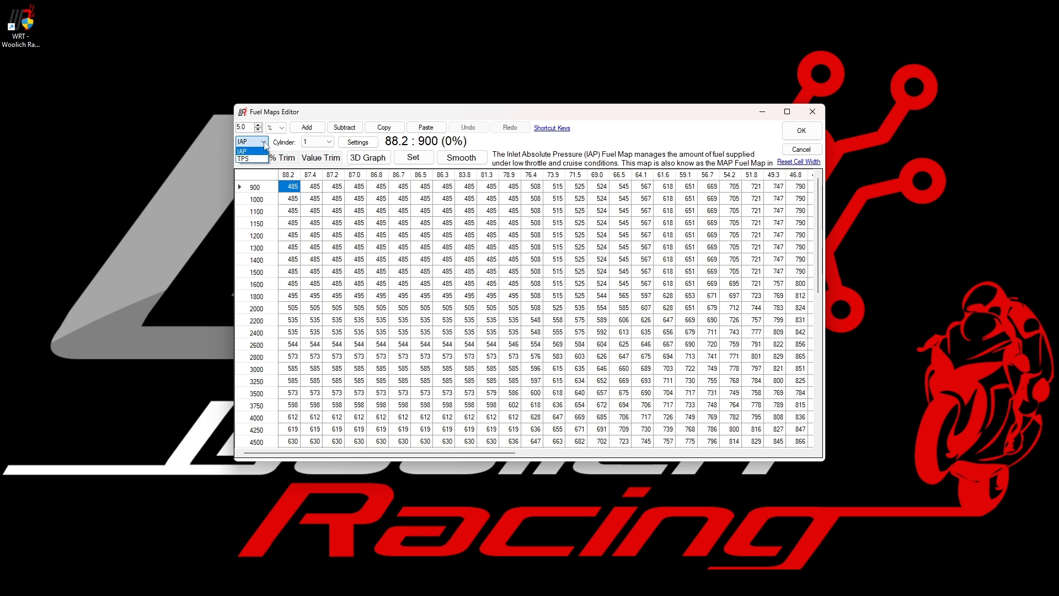
{"action": "left_click", "coordinate": [330, 141]}
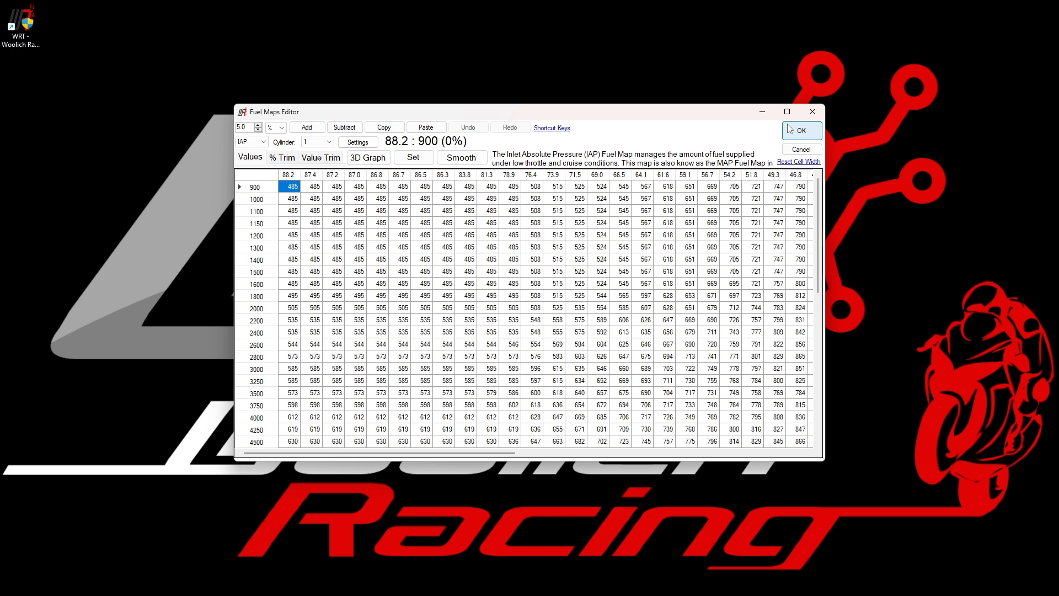
{"action": "left_click", "coordinate": [802, 130]}
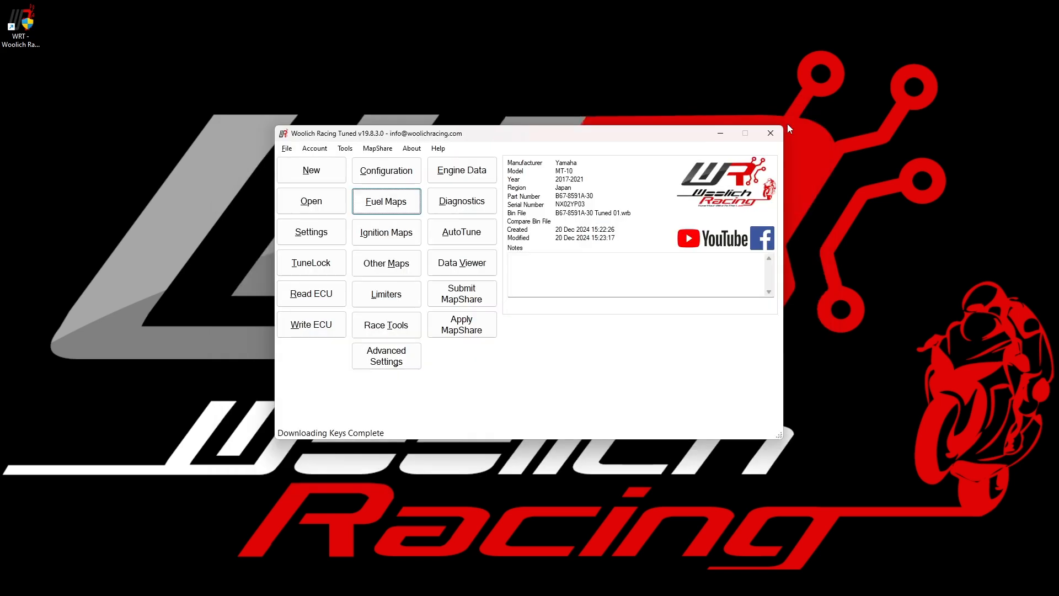
{"action": "left_click", "coordinate": [386, 232]}
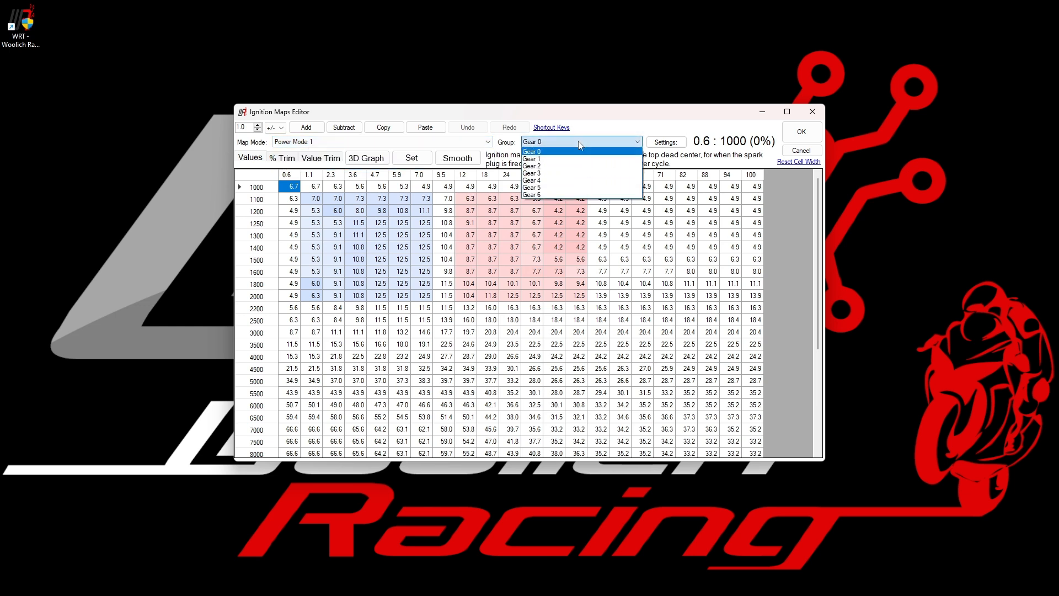
{"action": "left_click", "coordinate": [530, 151]}
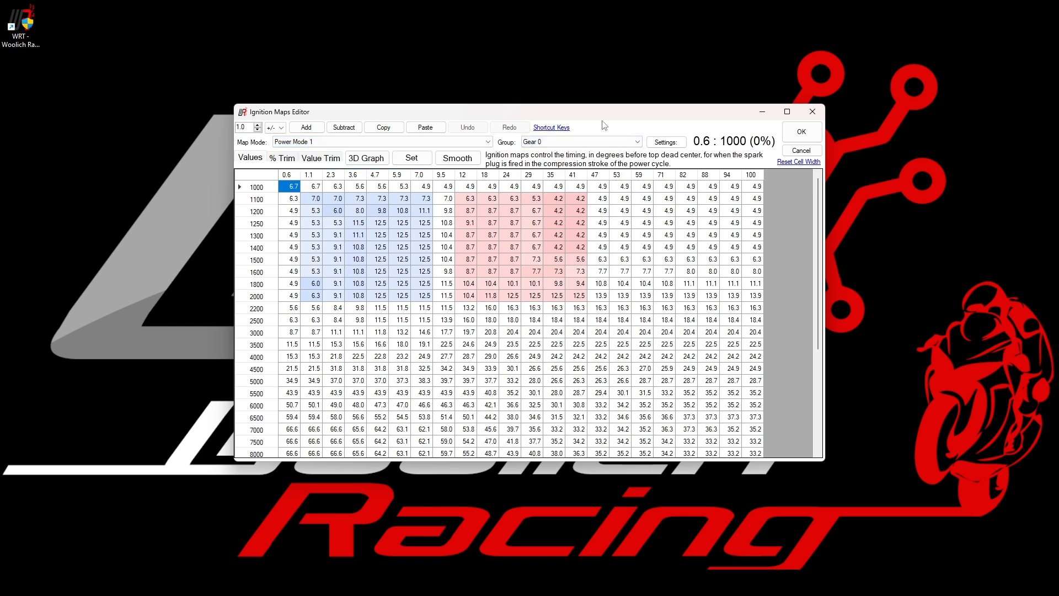
{"action": "mouse_move", "coordinate": [800, 133]}
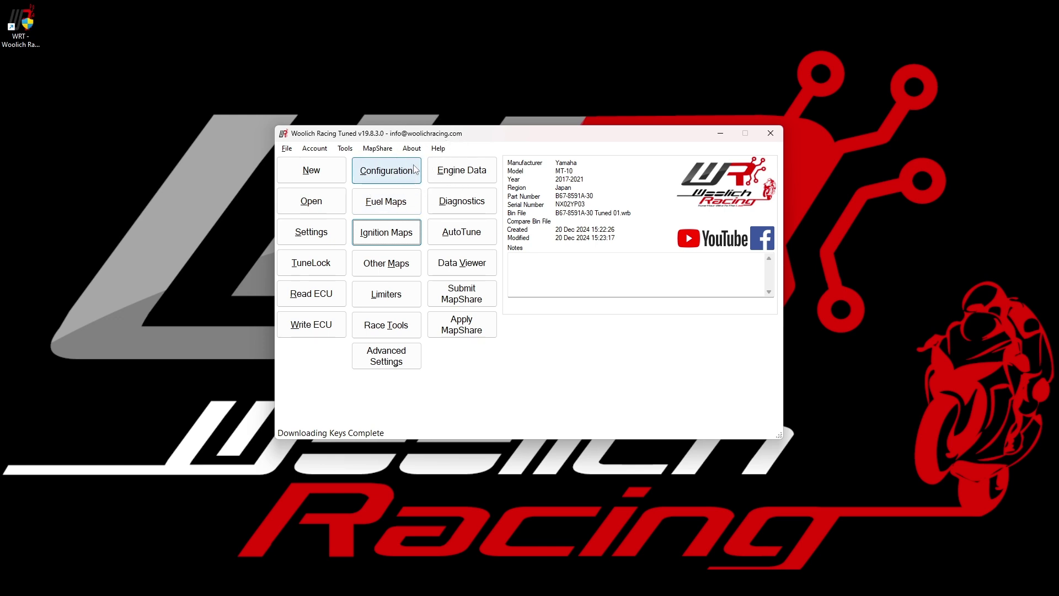
Step: Enable Unify Fuel Cylinder Maps with Maintain Cylinder Offset in Bin File Configuration and confirm
{"action": "left_click", "coordinate": [386, 170]}
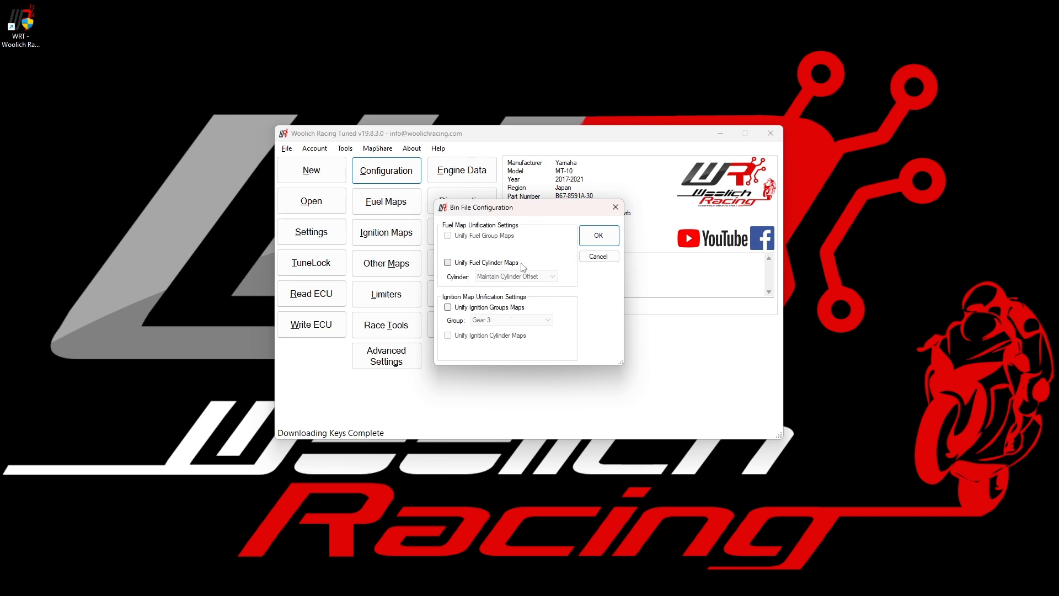
{"action": "mouse_move", "coordinate": [521, 243]}
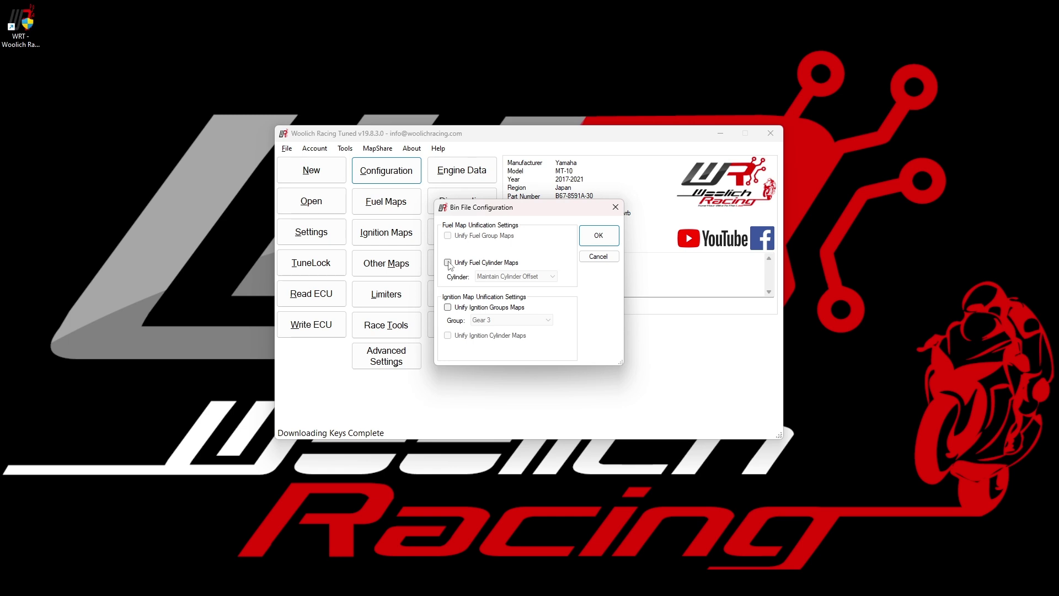
{"action": "left_click", "coordinate": [448, 263]}
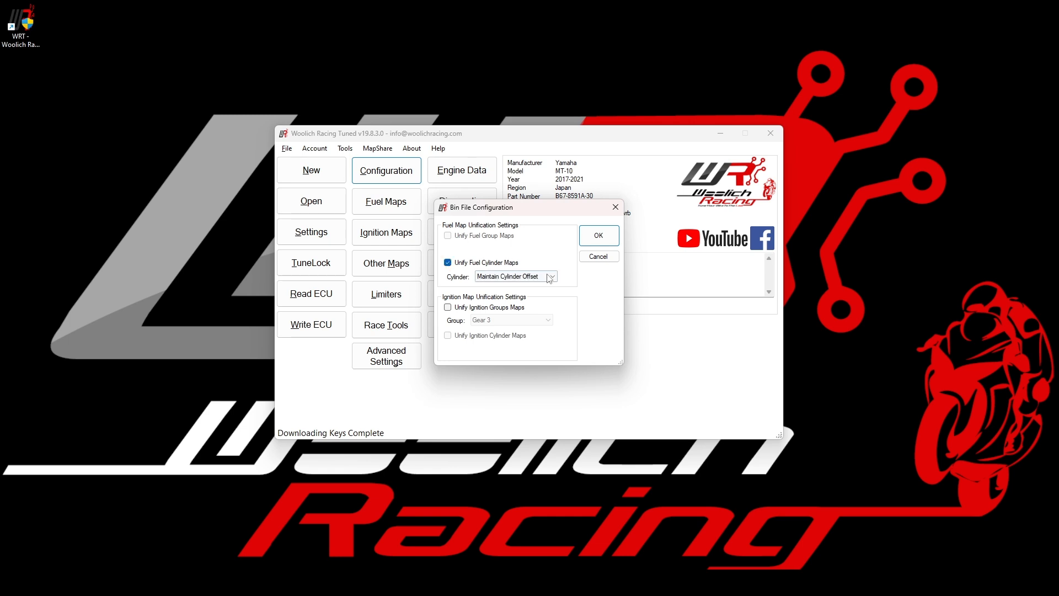
{"action": "left_click", "coordinate": [549, 276]}
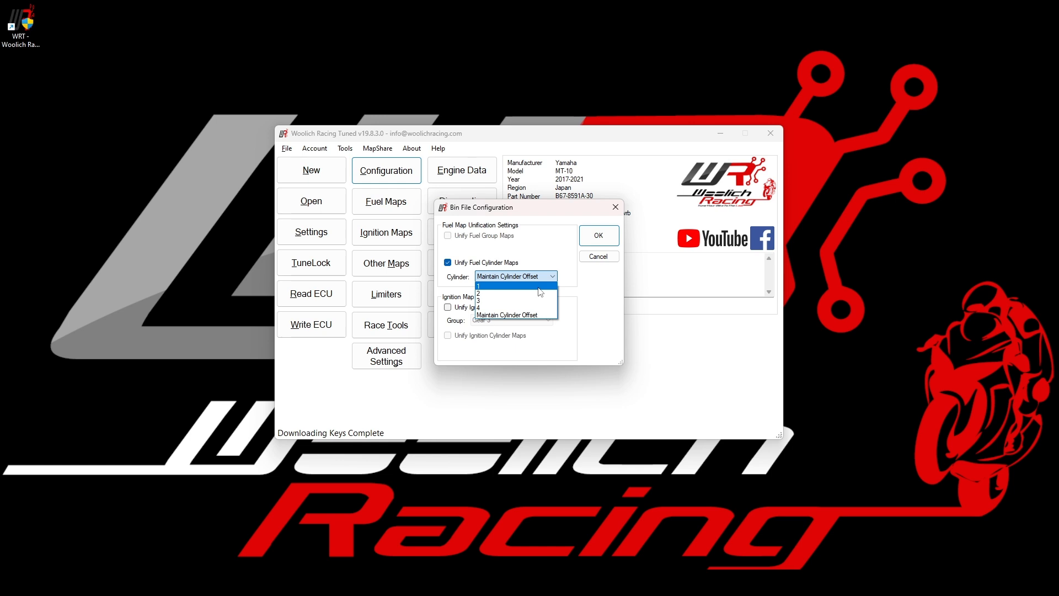
{"action": "left_click", "coordinate": [479, 286]}
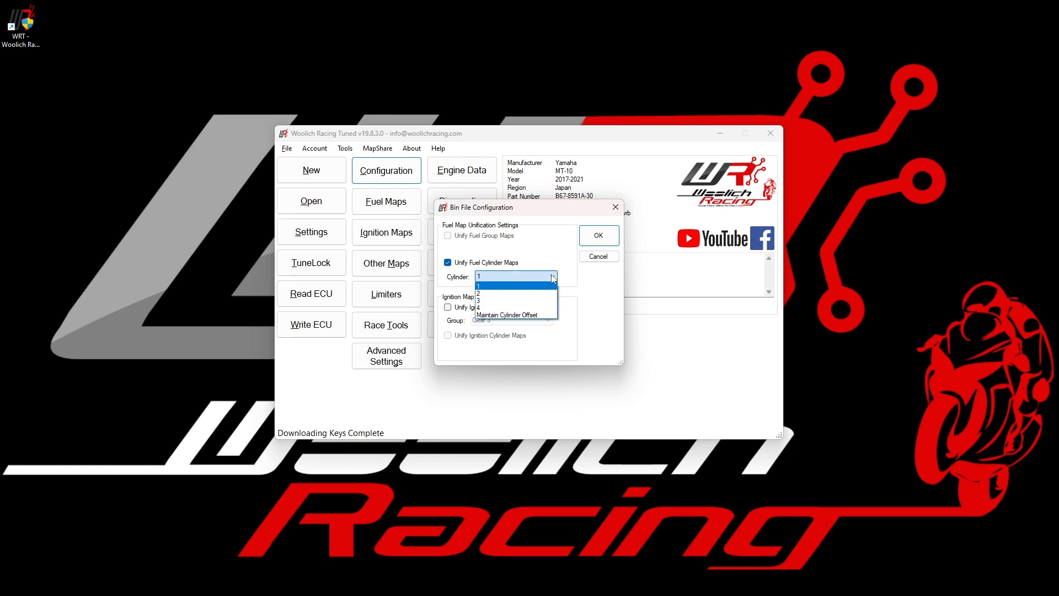
{"action": "mouse_move", "coordinate": [516, 314]}
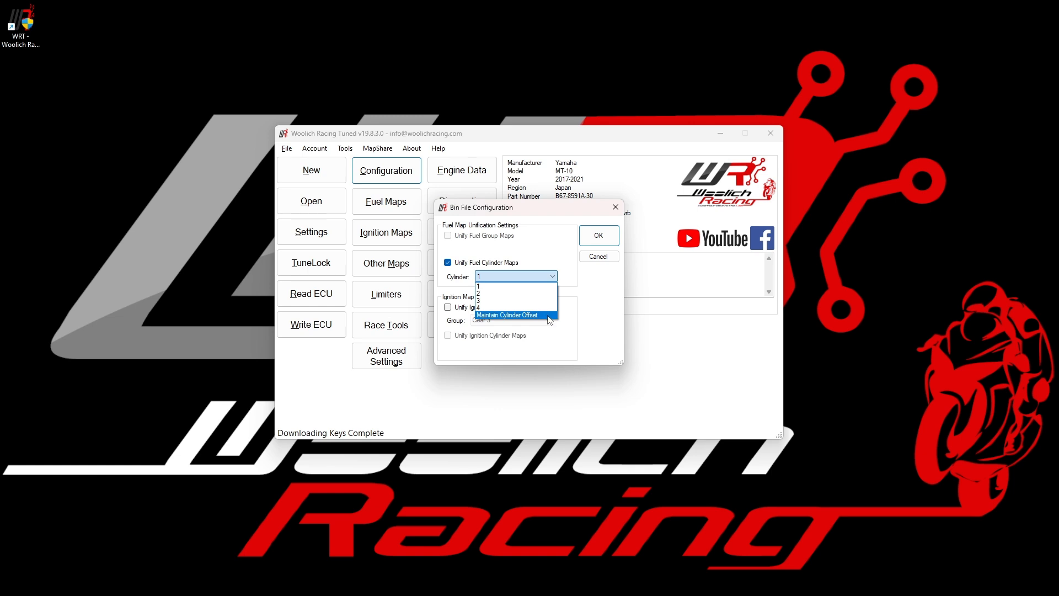
{"action": "left_click", "coordinate": [507, 316]}
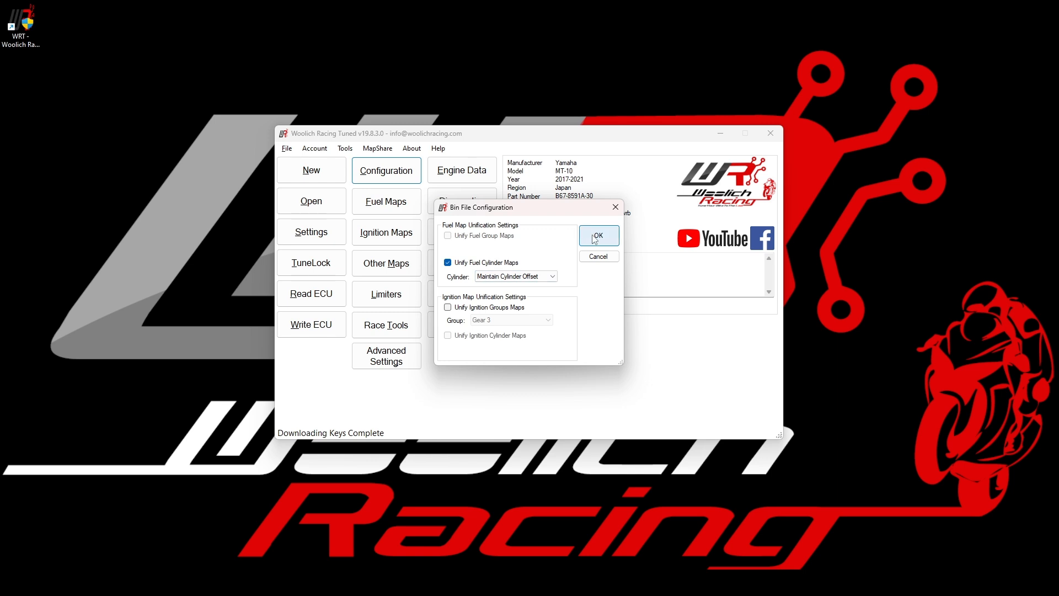
{"action": "left_click", "coordinate": [598, 235]}
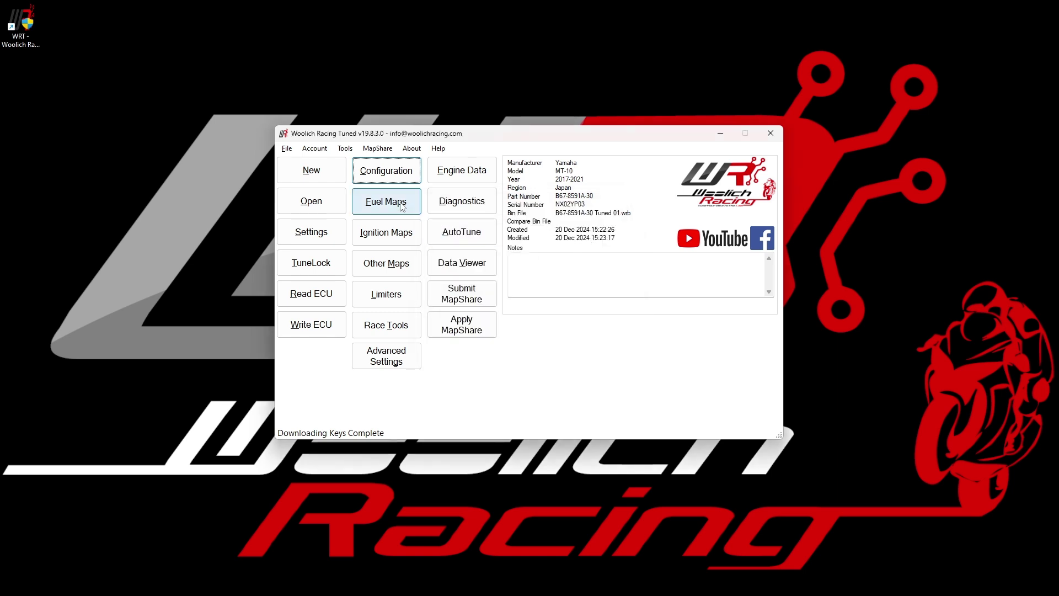
Step: Show the unified IAP fuel map, check the value at 1200 rpm, and accept the Fuel Maps Editor
{"action": "left_click", "coordinate": [386, 201]}
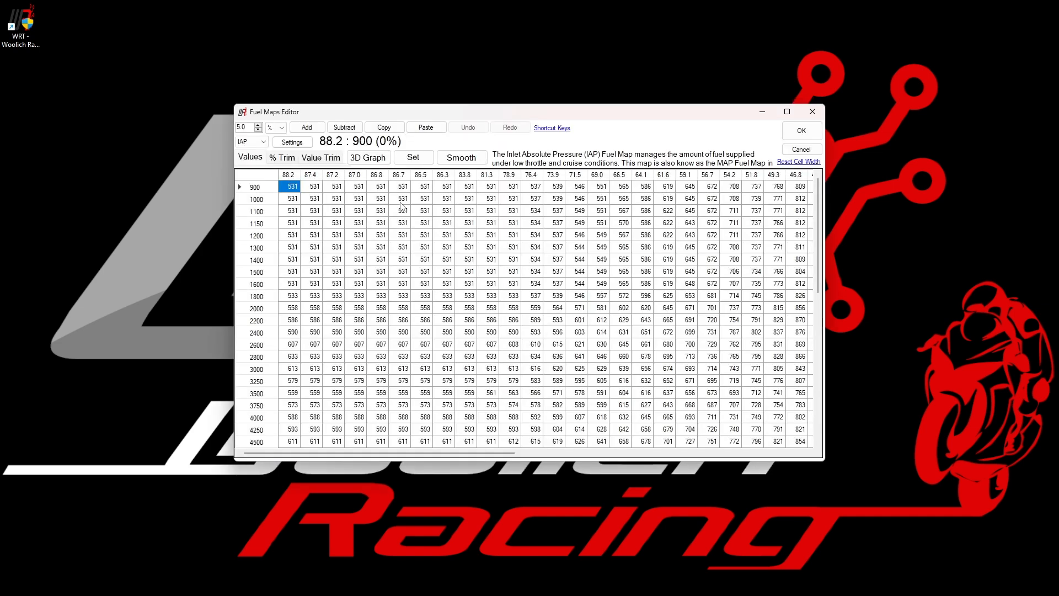
{"action": "left_click", "coordinate": [262, 141]}
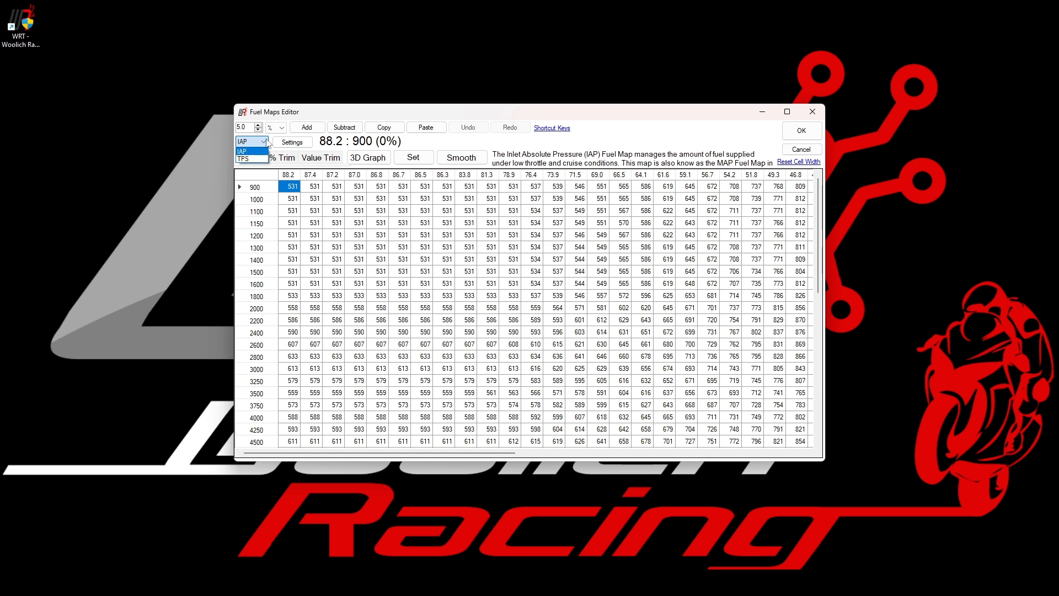
{"action": "left_click", "coordinate": [244, 152]}
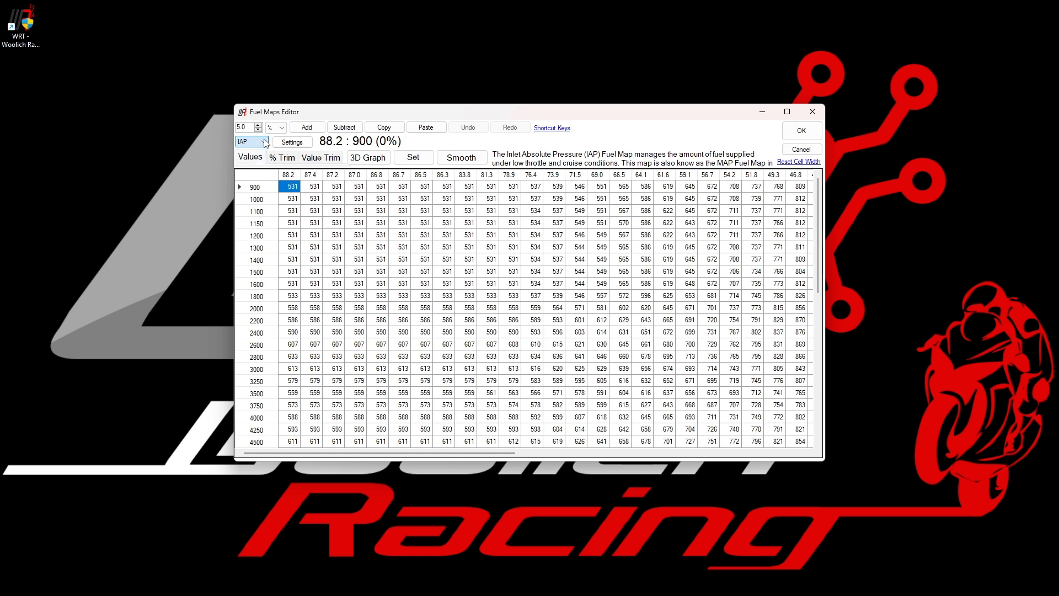
{"action": "mouse_move", "coordinate": [446, 145]}
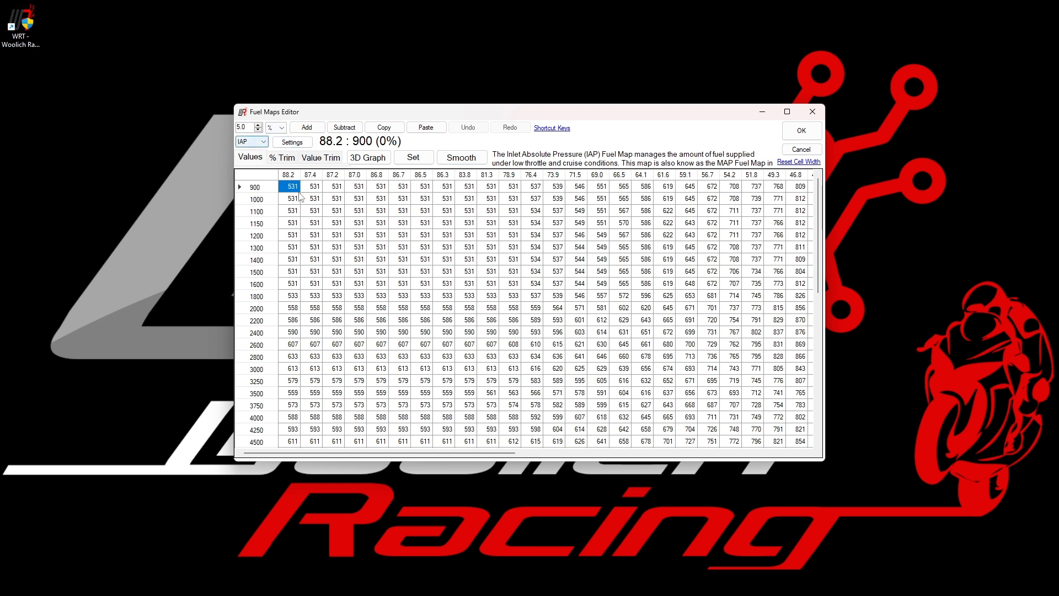
{"action": "left_click", "coordinate": [336, 235]}
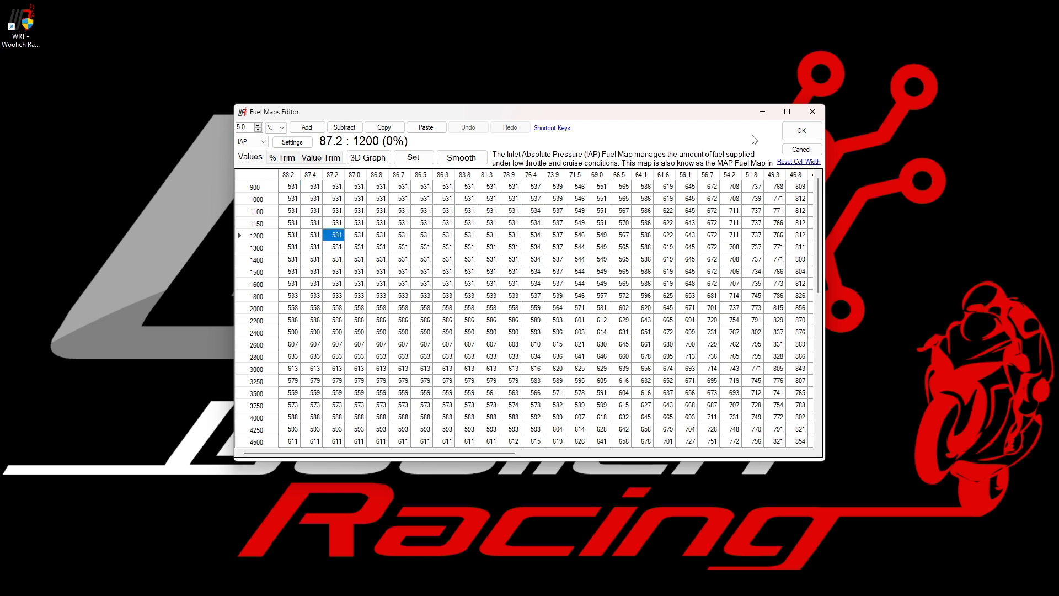
{"action": "mouse_move", "coordinate": [800, 130]}
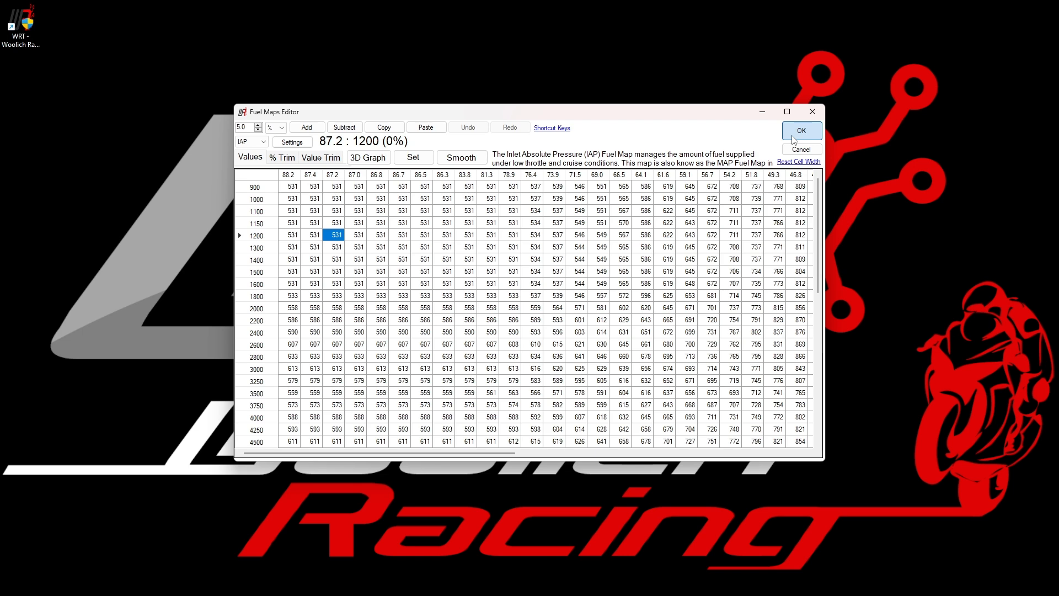
{"action": "left_click", "coordinate": [801, 130]}
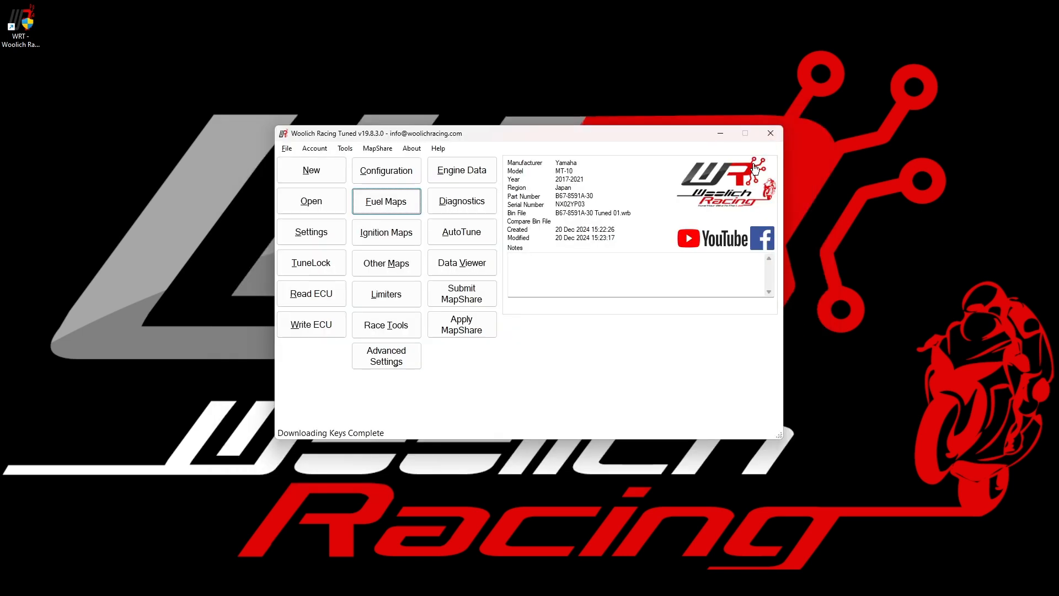
{"action": "mouse_move", "coordinate": [411, 252]}
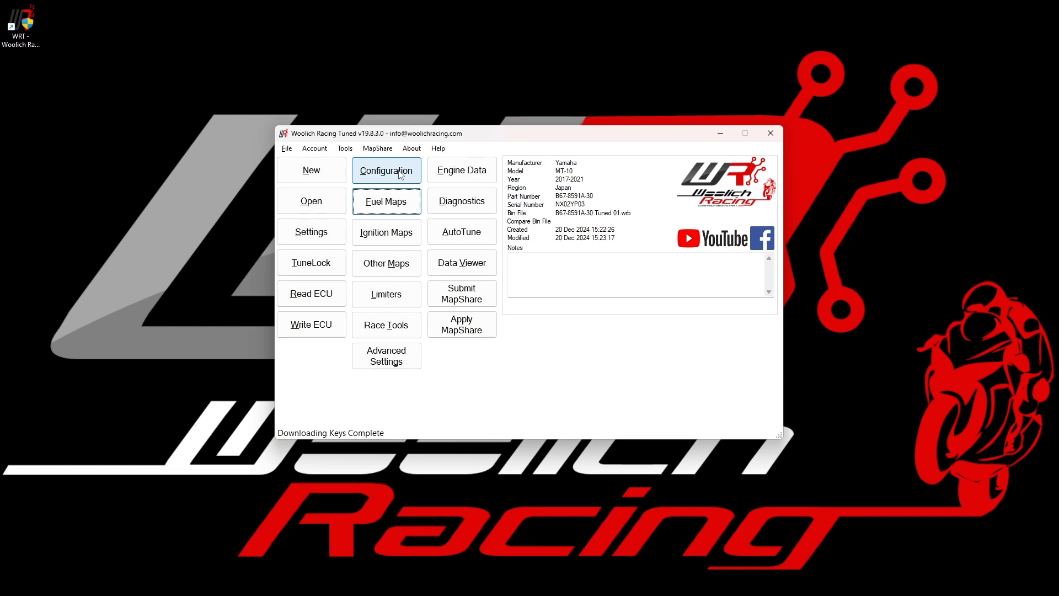
Step: Accept the Bin File Configuration with unified fuel cylinder maps and ignition groups on Gear 4
{"action": "left_click", "coordinate": [386, 232]}
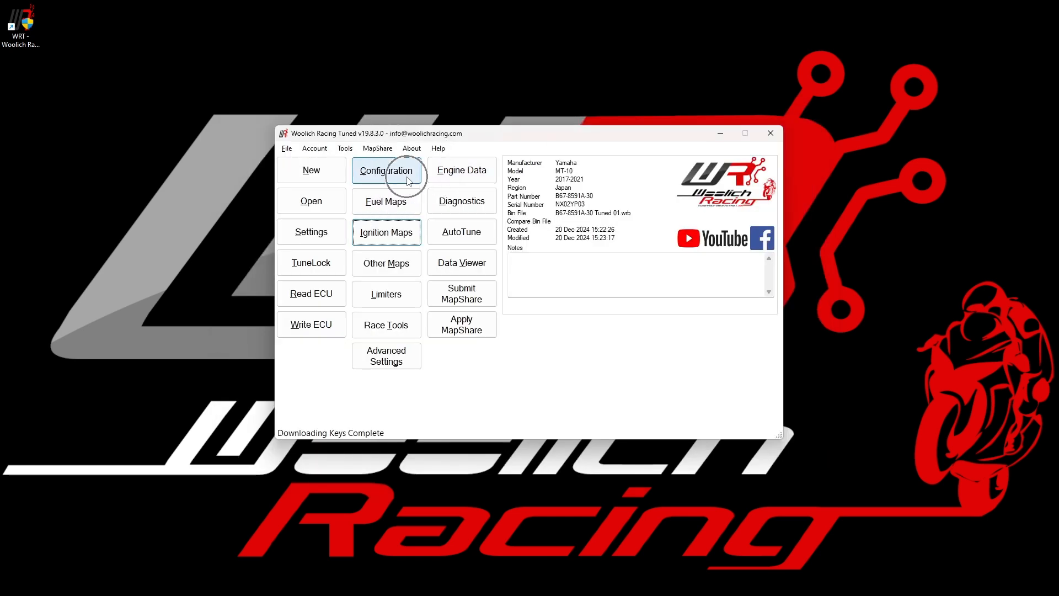
{"action": "left_click", "coordinate": [386, 169]}
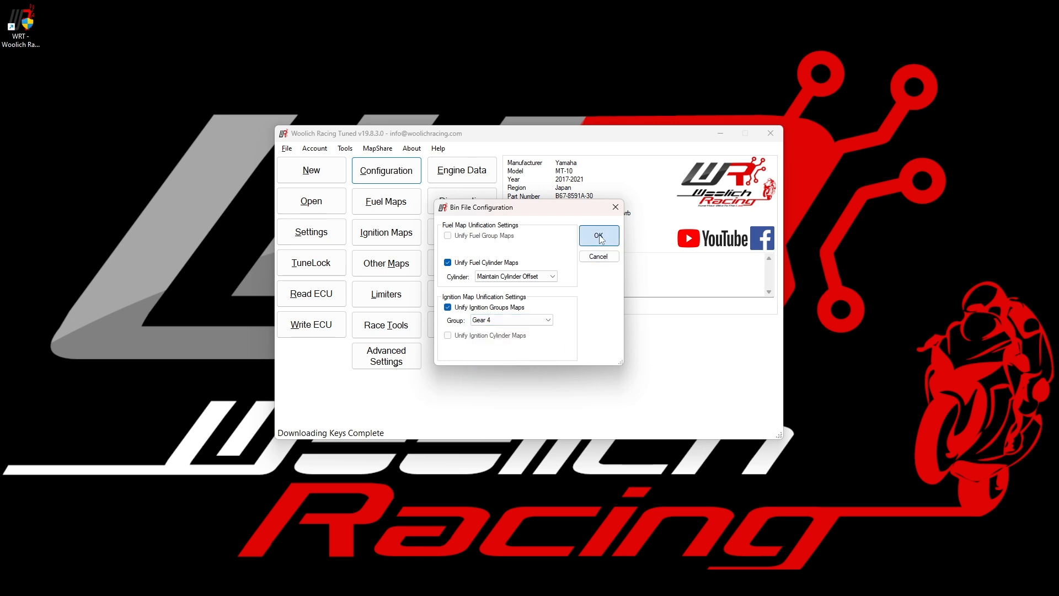
{"action": "left_click", "coordinate": [598, 235]}
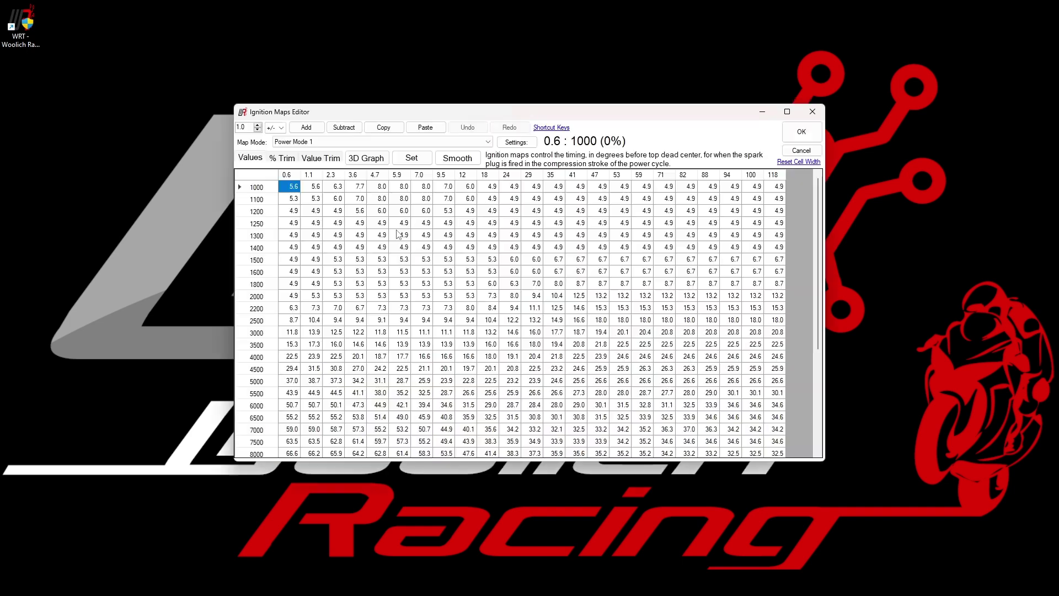
{"action": "scroll", "scroll_direction": "right", "scroll_amount": 3}
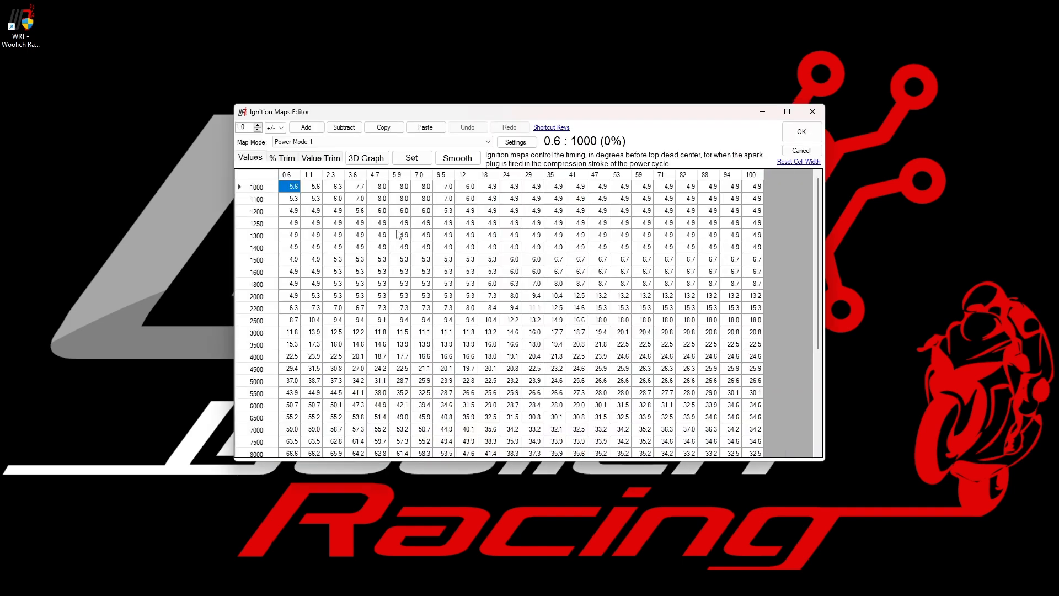
{"action": "mouse_move", "coordinate": [467, 150]}
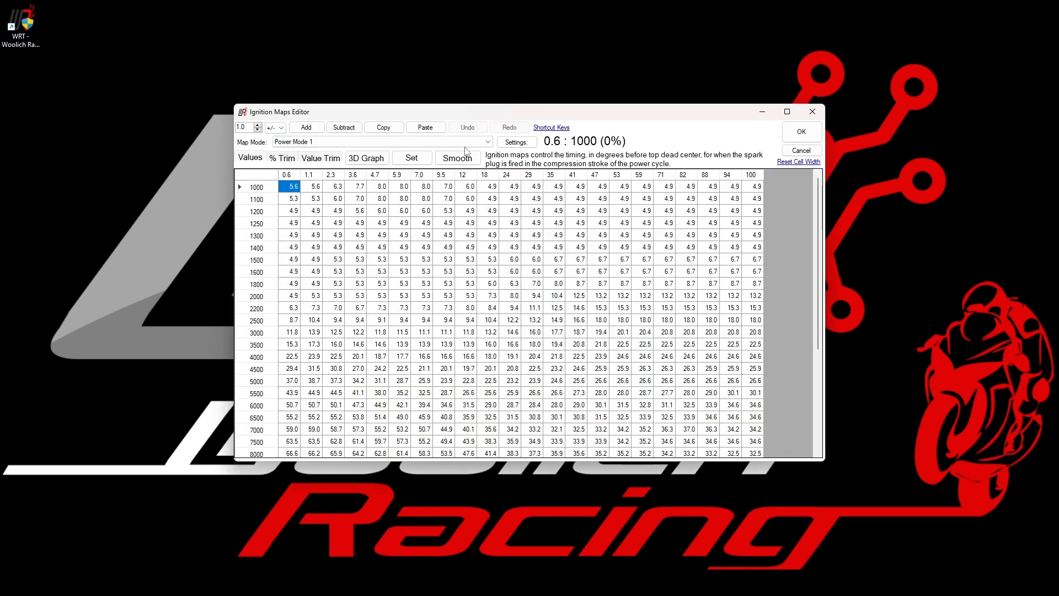
Step: Keep Power Mode 1 shown in the Ignition Maps Editor and accept it
{"action": "left_click", "coordinate": [379, 142]}
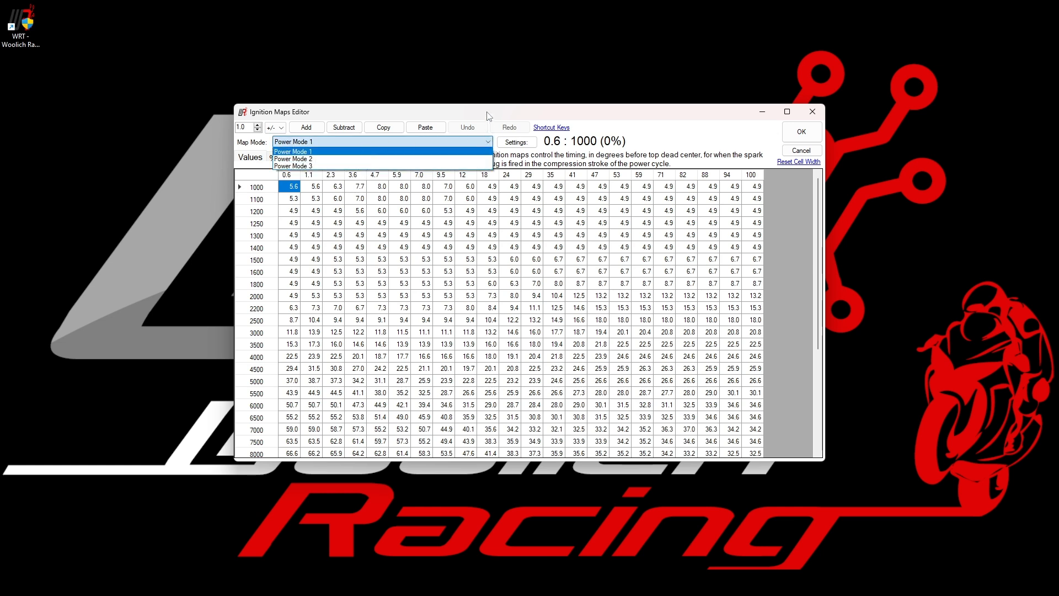
{"action": "left_click", "coordinate": [293, 151]}
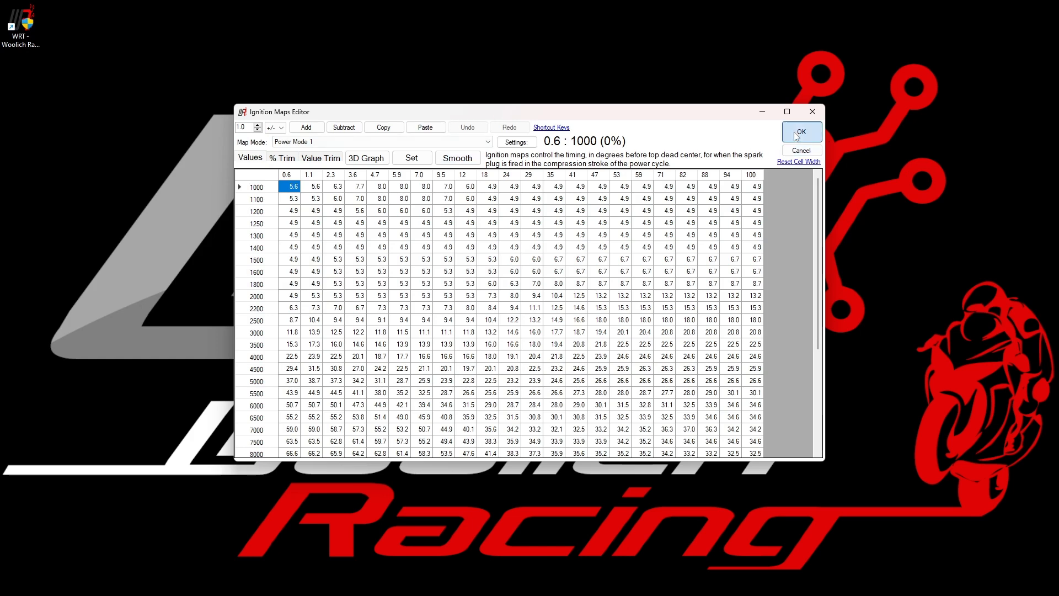
{"action": "left_click", "coordinate": [801, 132]}
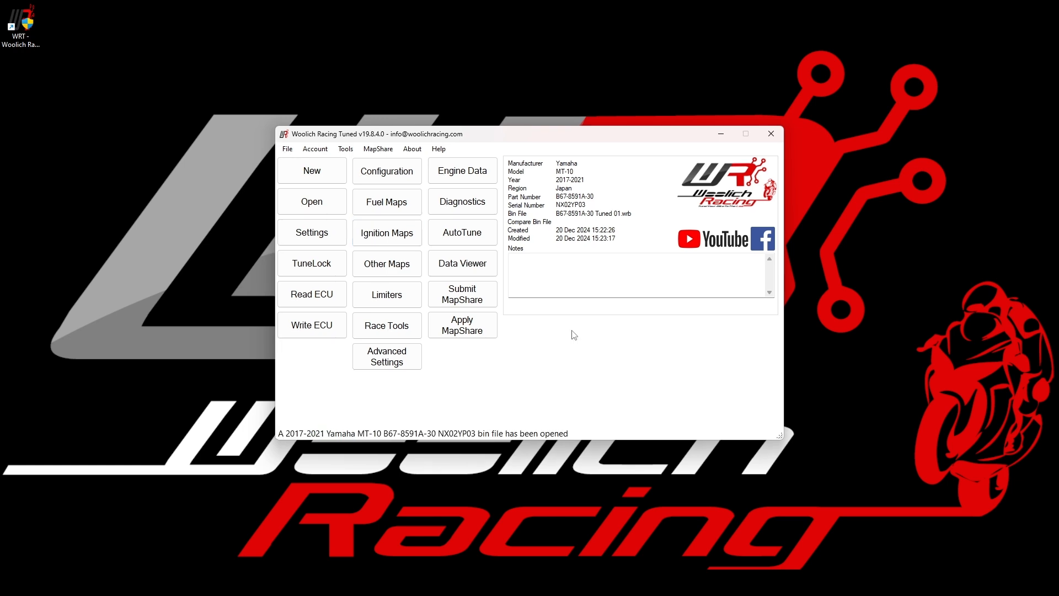
Step: Save the tuned bin via Save As as B67-8591A-30 Tuned 02.wrb
{"action": "left_click", "coordinate": [287, 149]}
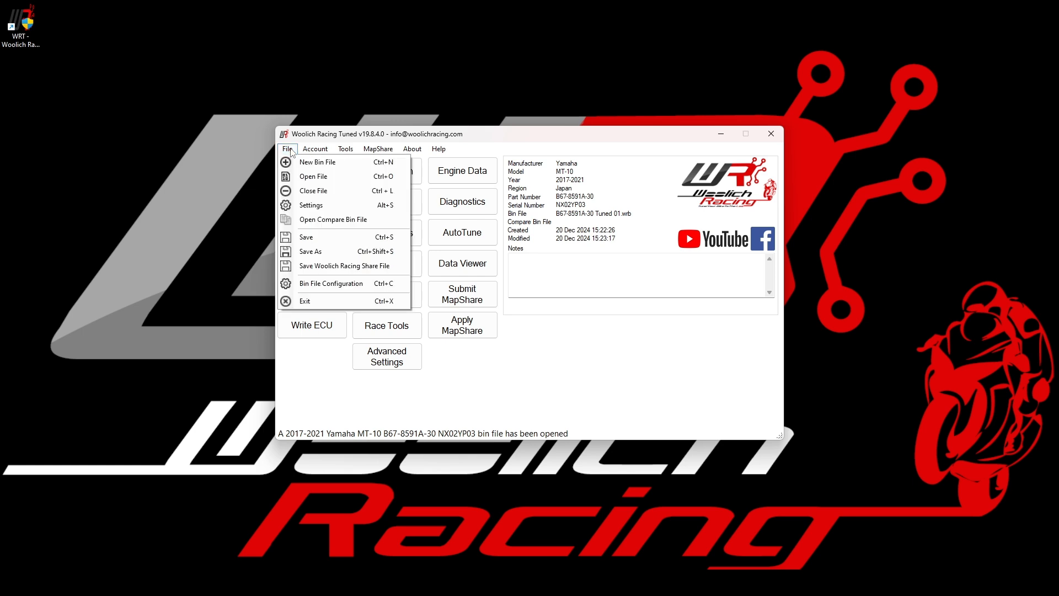
{"action": "mouse_move", "coordinate": [335, 237]}
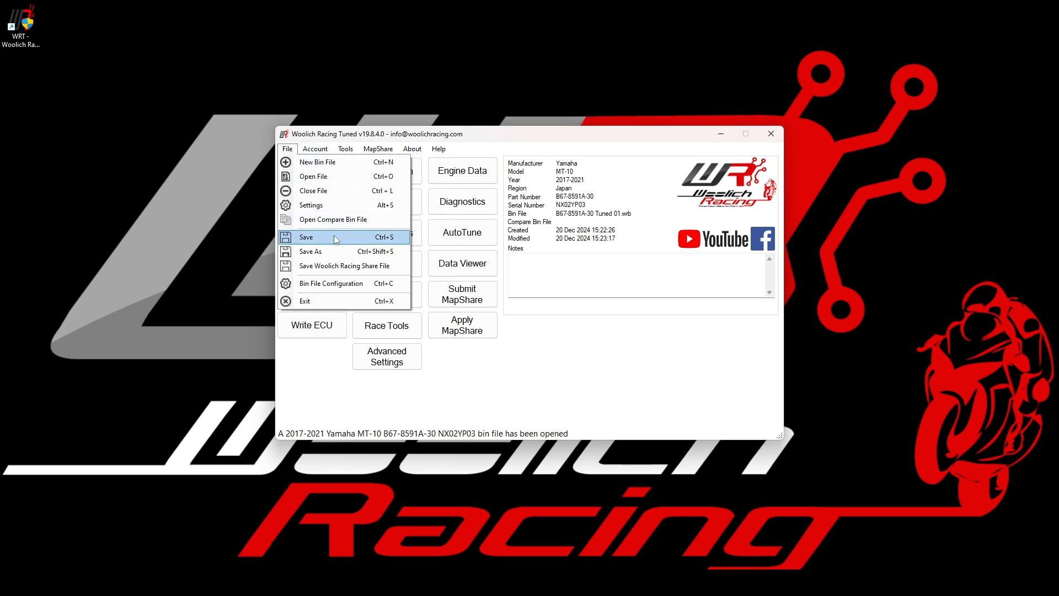
{"action": "mouse_move", "coordinate": [337, 252]}
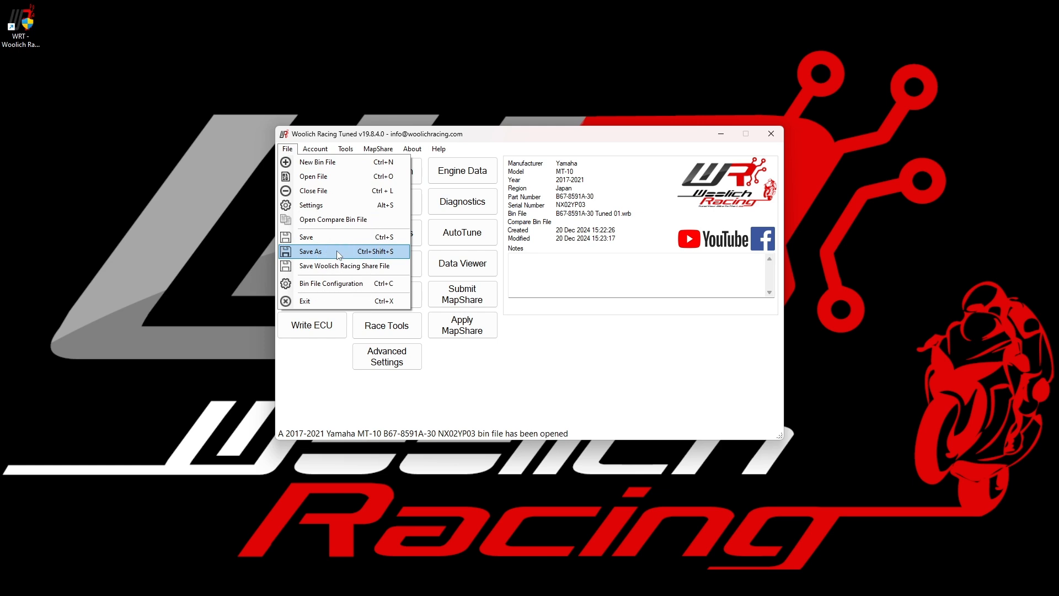
{"action": "left_click", "coordinate": [311, 251]}
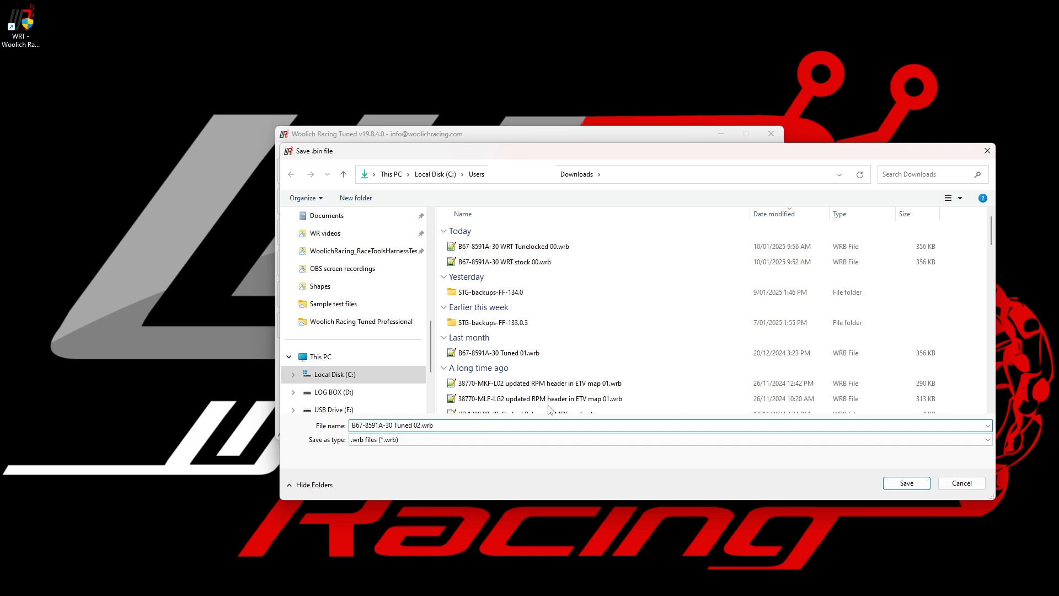
{"action": "left_click", "coordinate": [906, 483]}
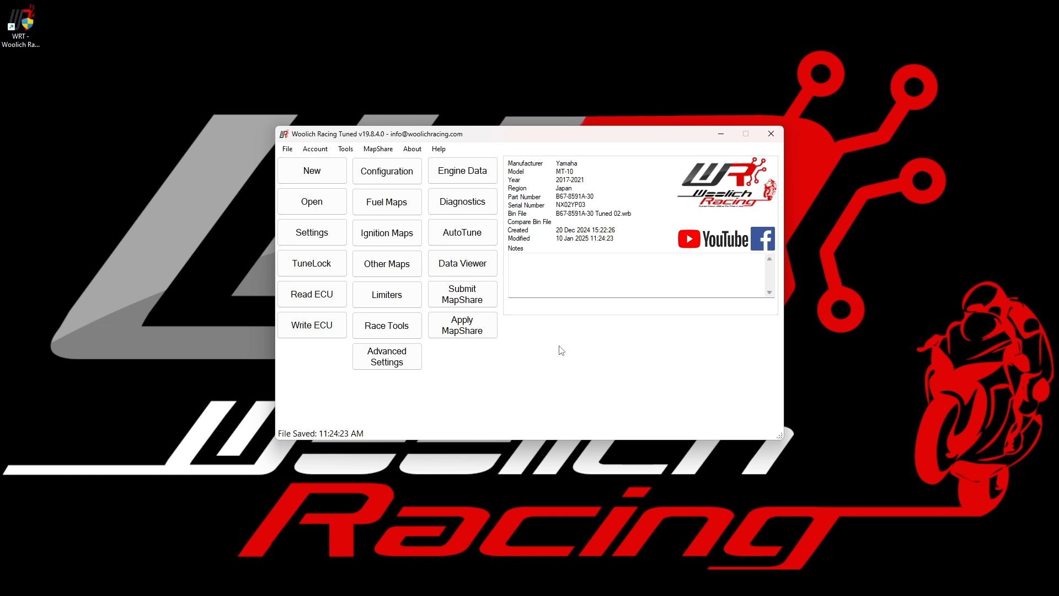
{"action": "mouse_move", "coordinate": [564, 348]}
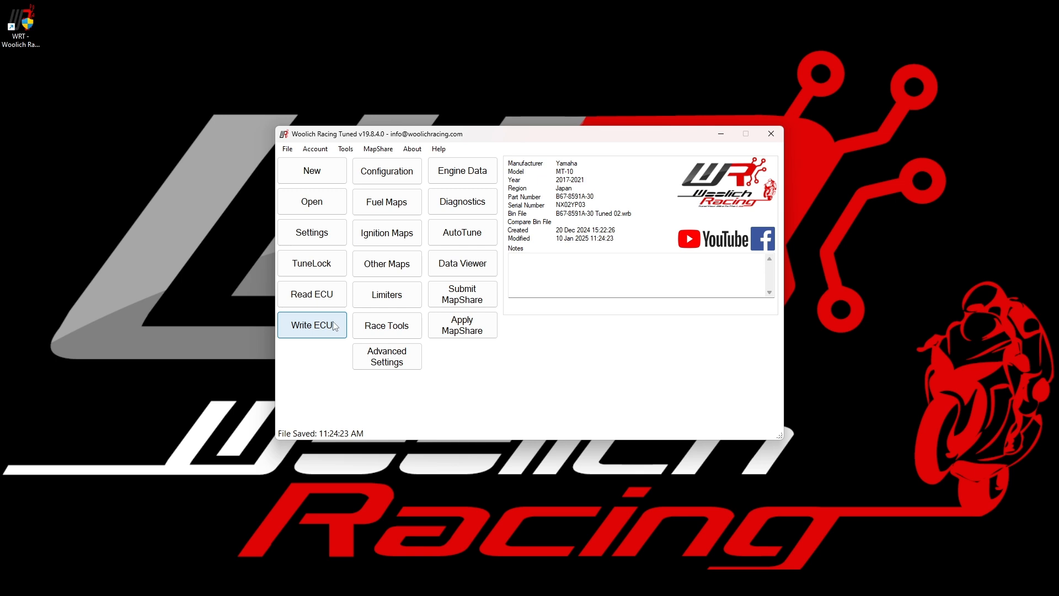
Step: Start Write ECU, tick Agree to All? on the safety checklist and confirm it
{"action": "left_click", "coordinate": [311, 324]}
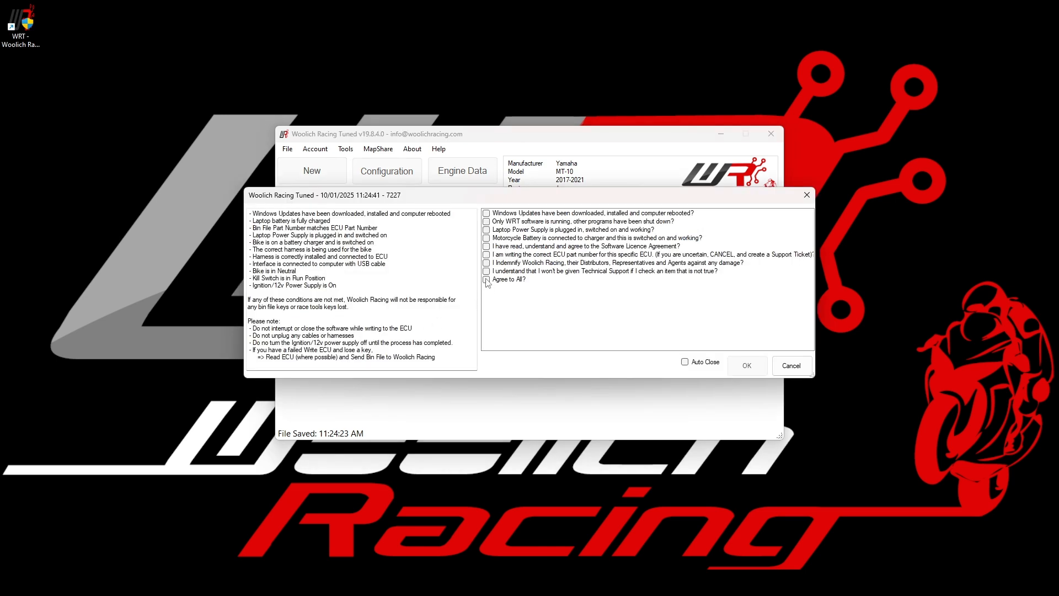
{"action": "left_click", "coordinate": [485, 279]}
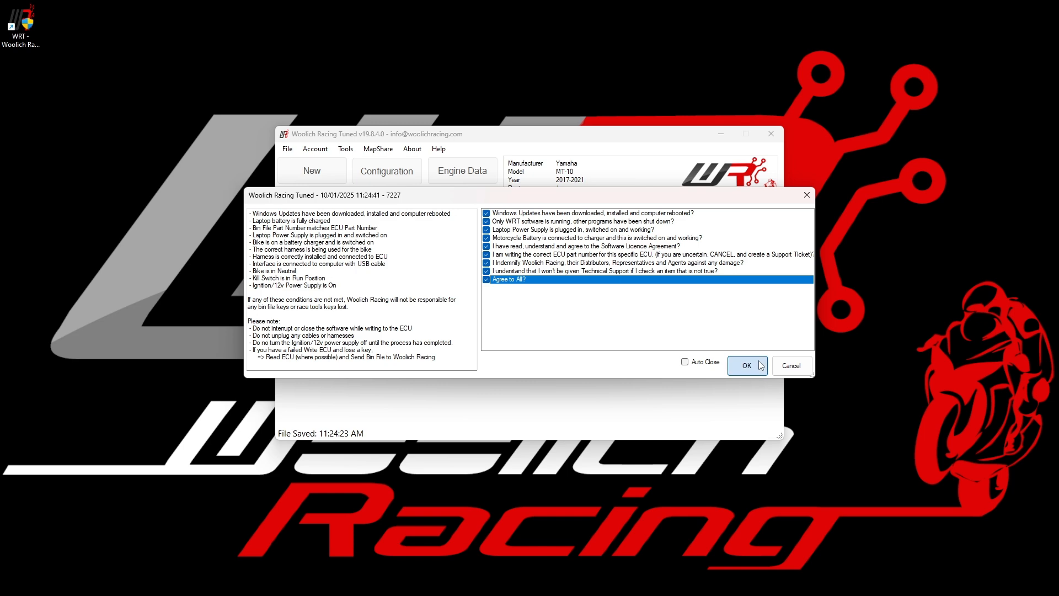
{"action": "left_click", "coordinate": [746, 365]}
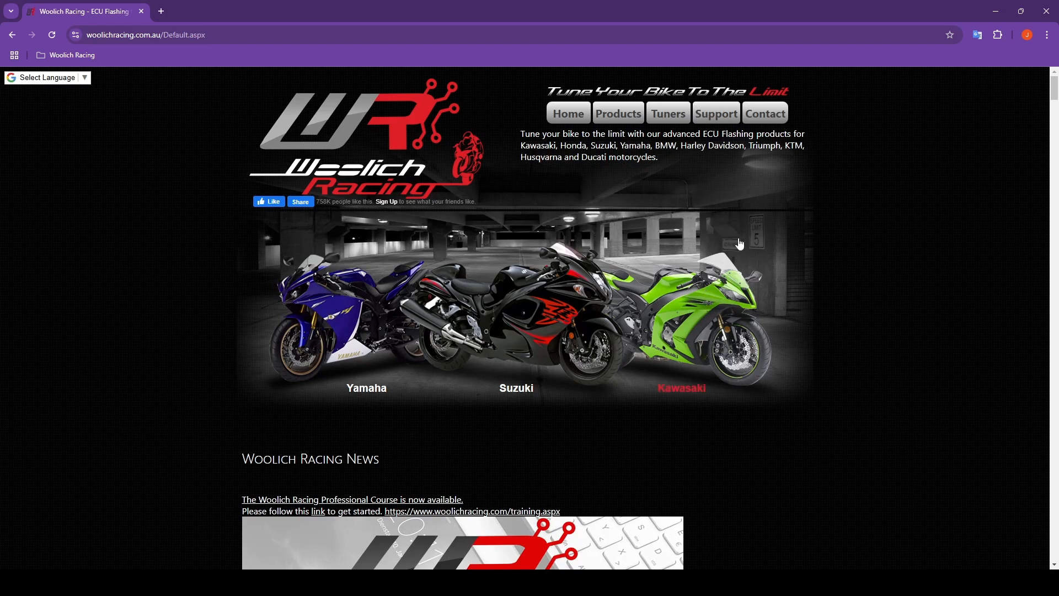
Step: Go from the site header's Support menu to the Support Tickets welcome page
{"action": "left_click", "coordinate": [716, 112]}
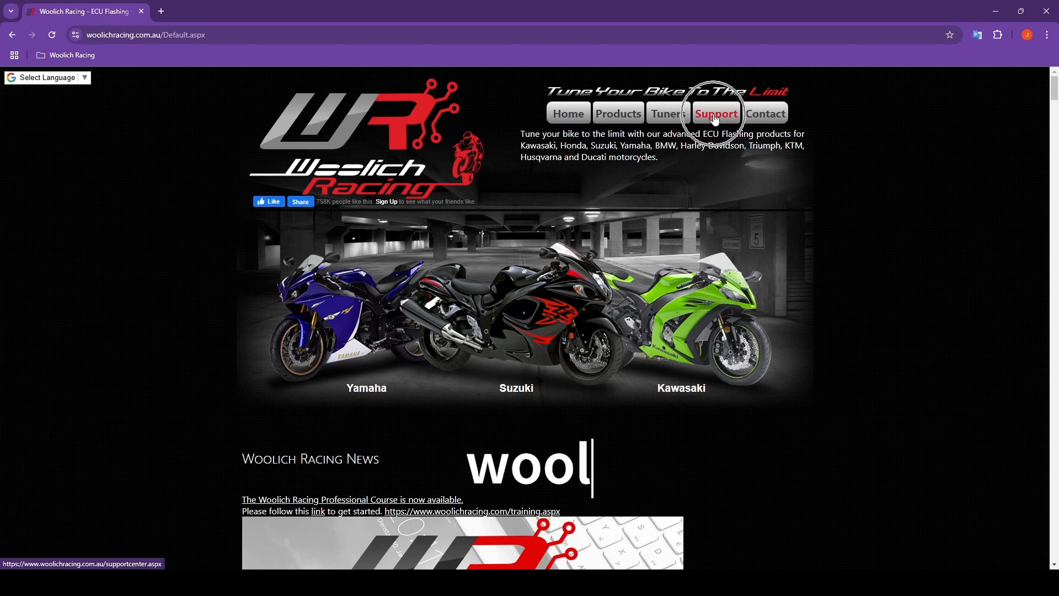
{"action": "left_click", "coordinate": [717, 112]}
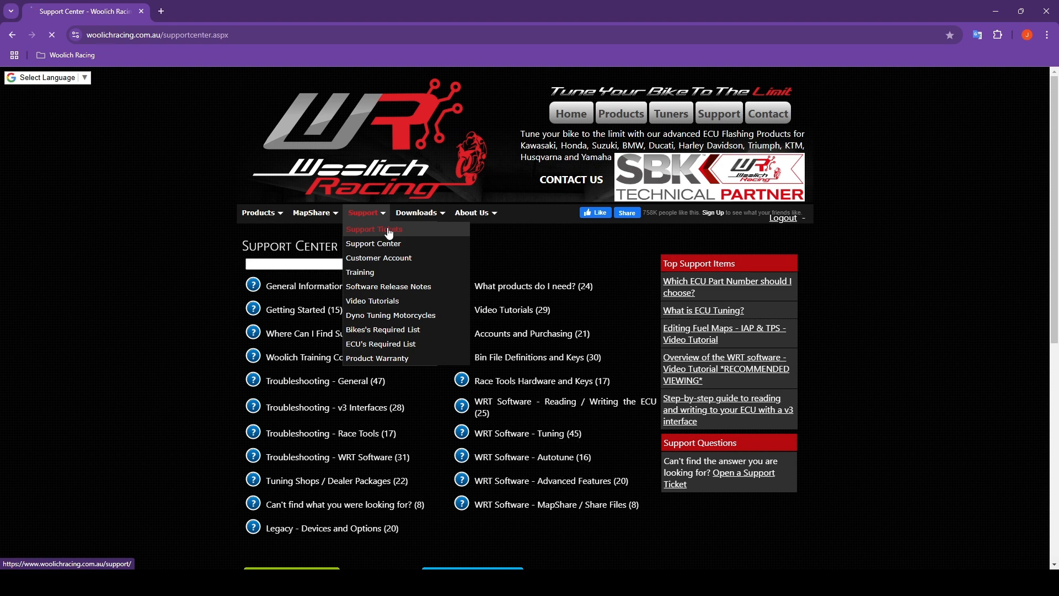
{"action": "left_click", "coordinate": [373, 229]}
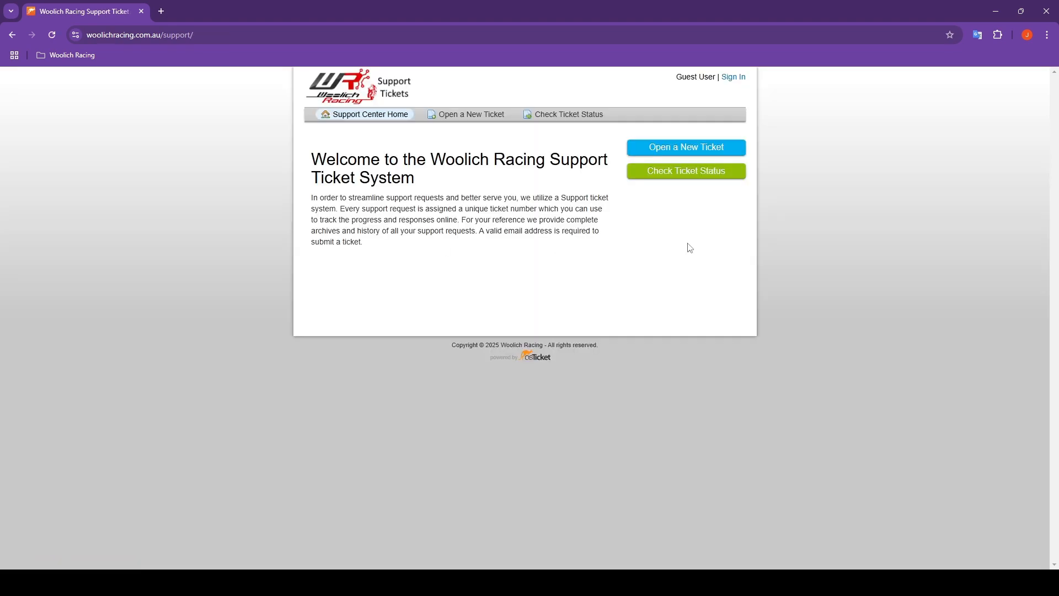
{"action": "mouse_move", "coordinate": [688, 156]}
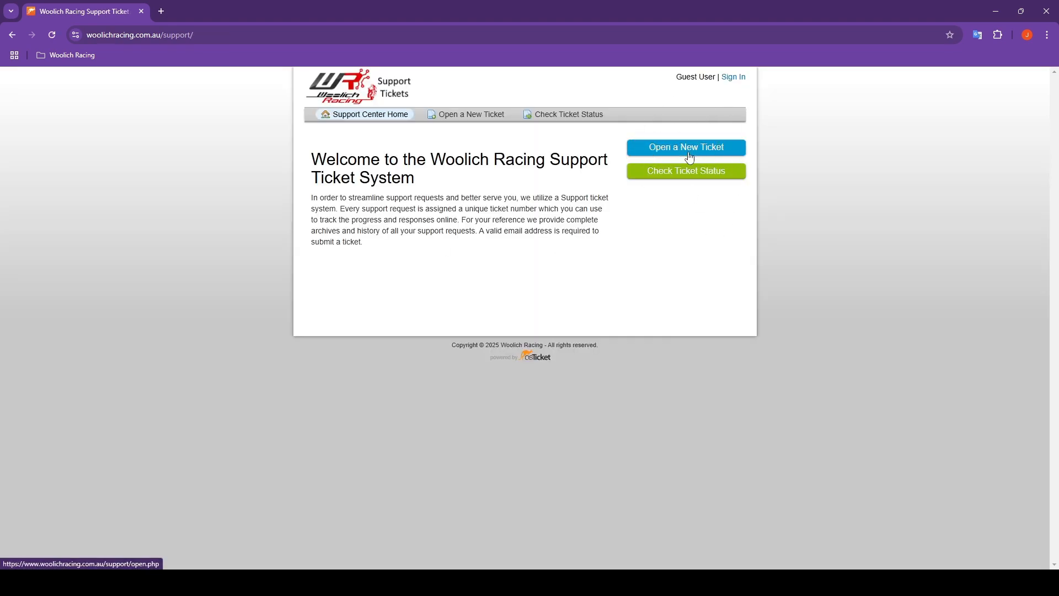